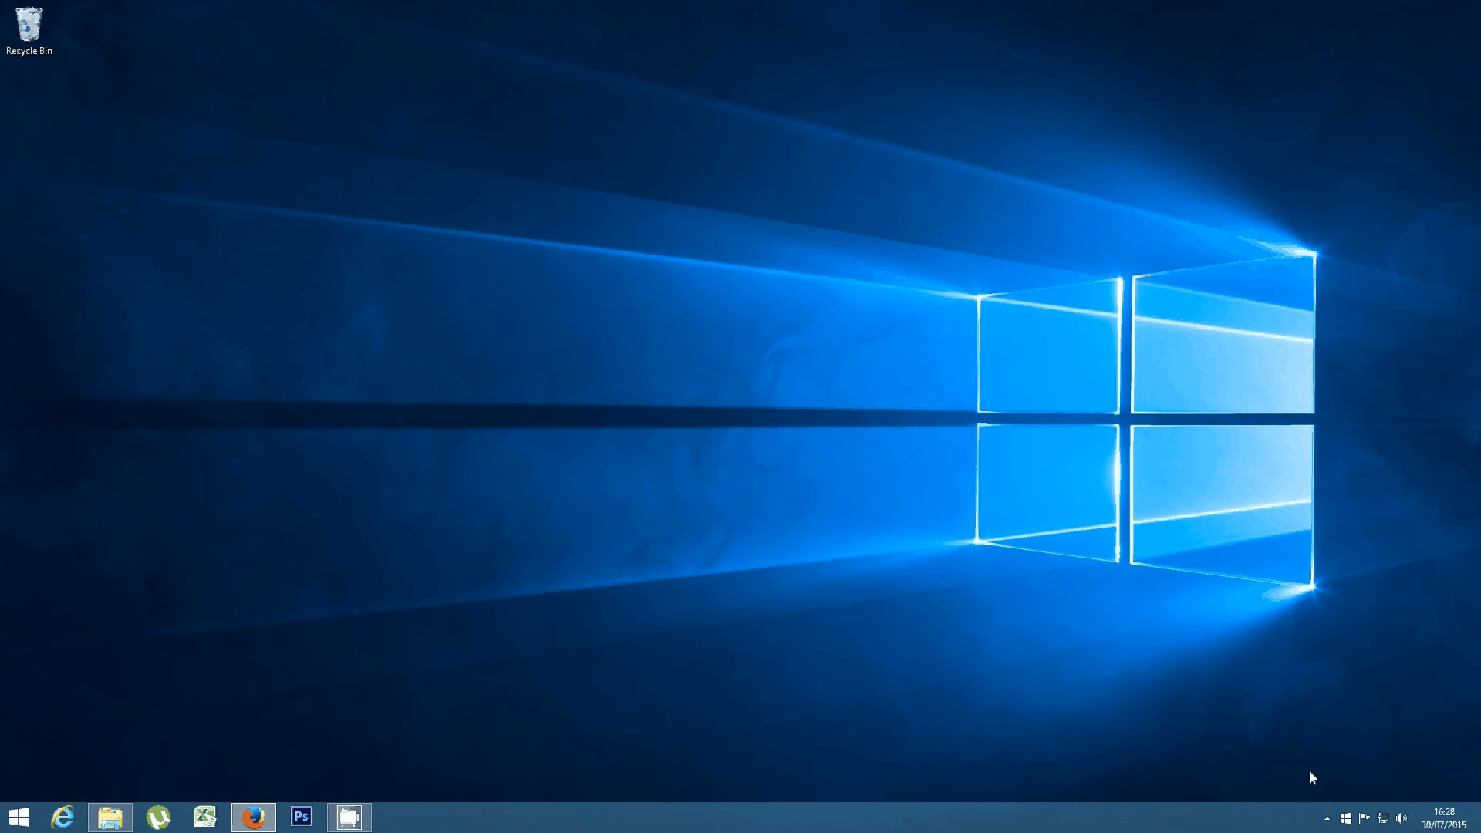
mouse_move(1244, 705)
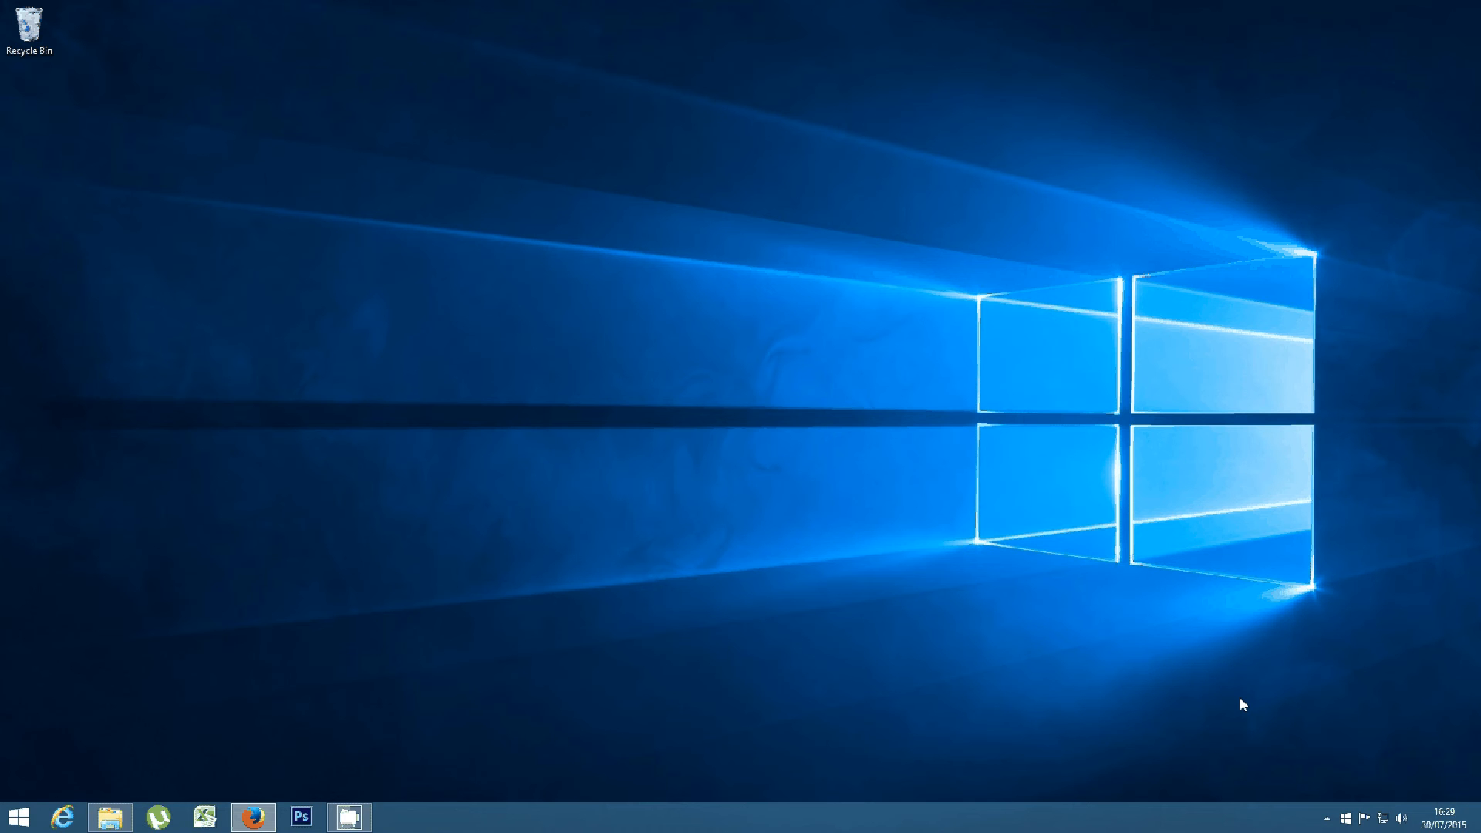
mouse_move(1295, 685)
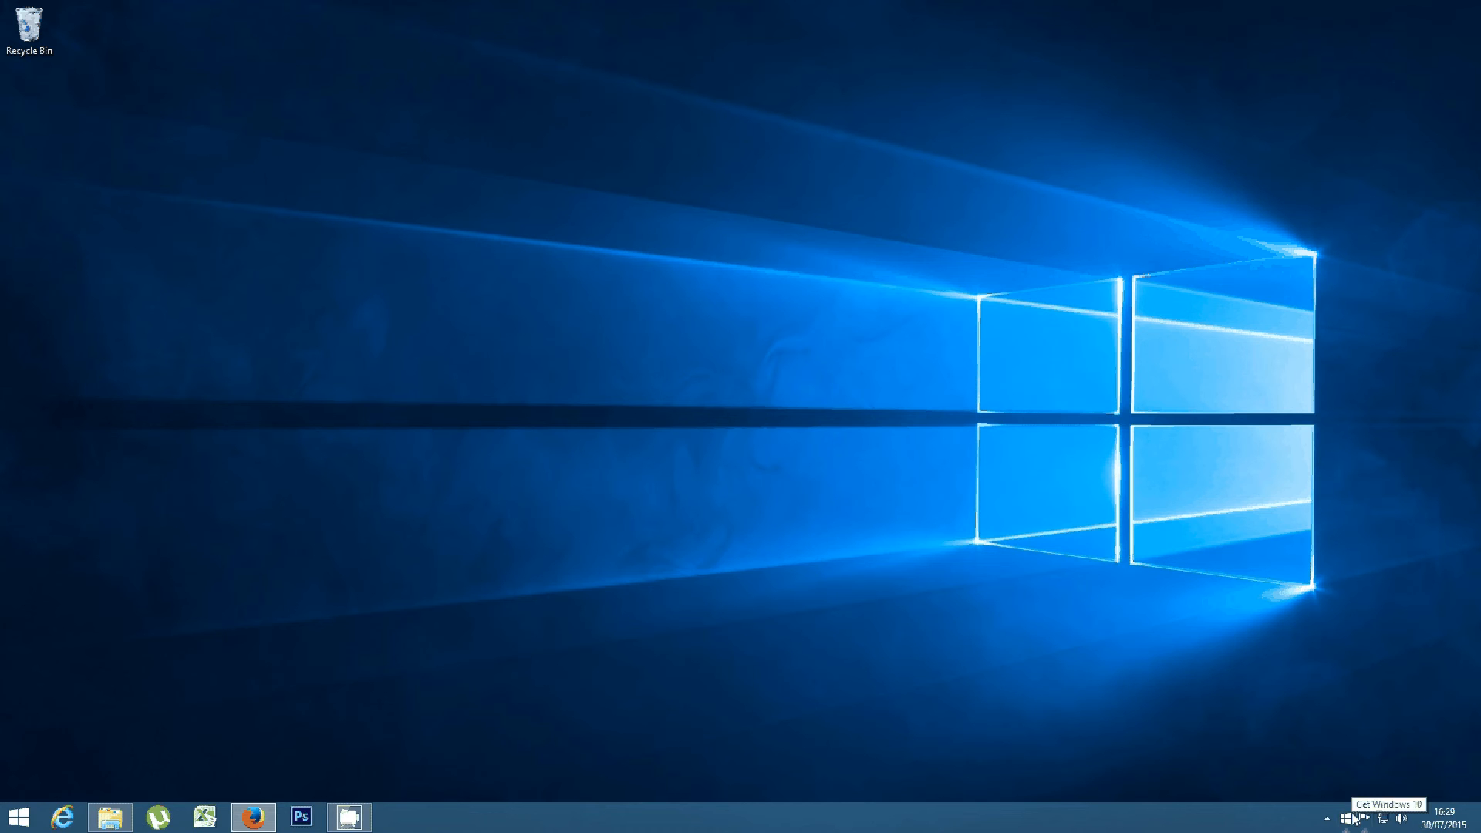
mouse_move(1362, 751)
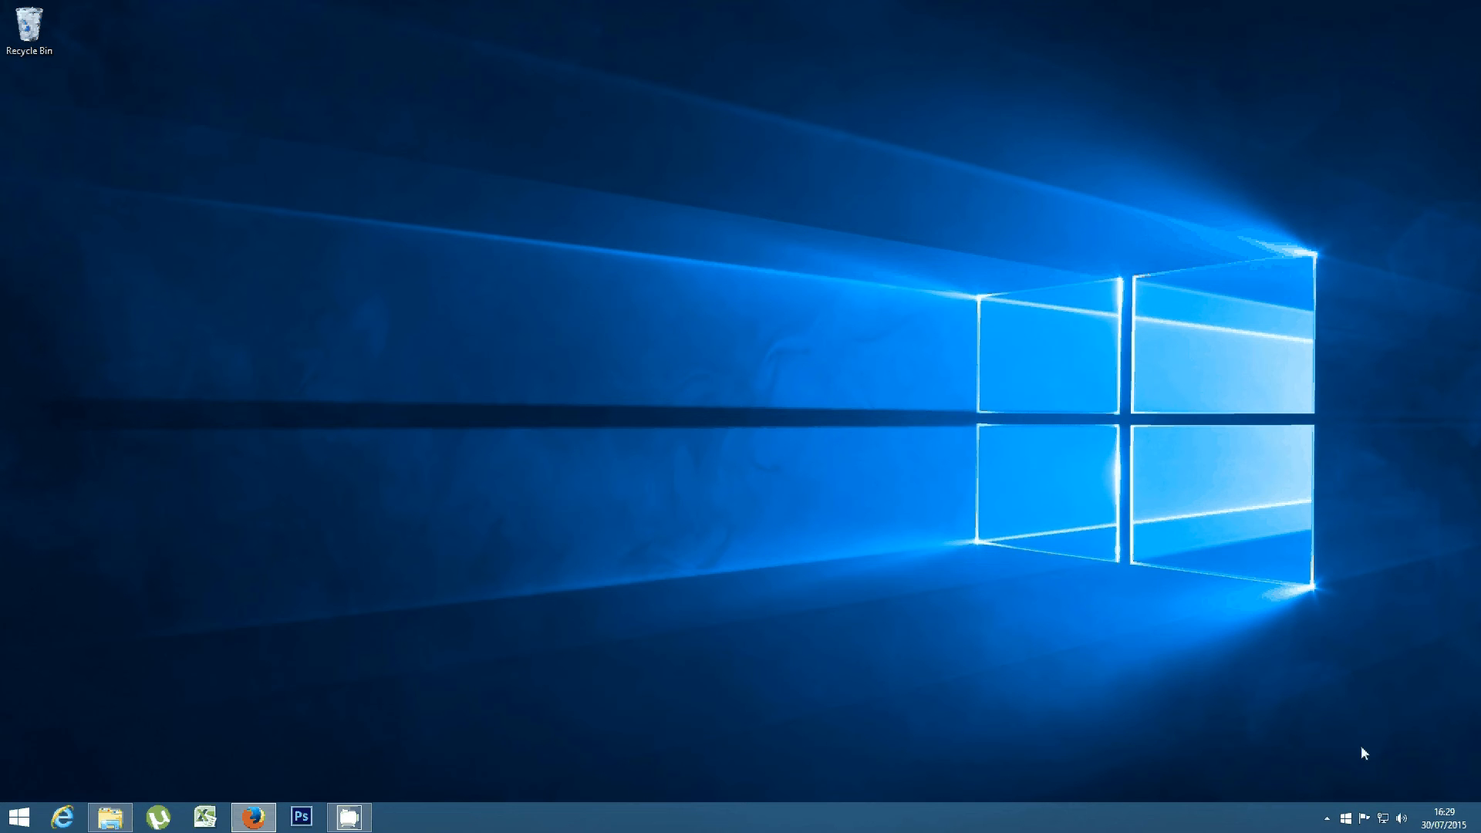
mouse_move(1351, 774)
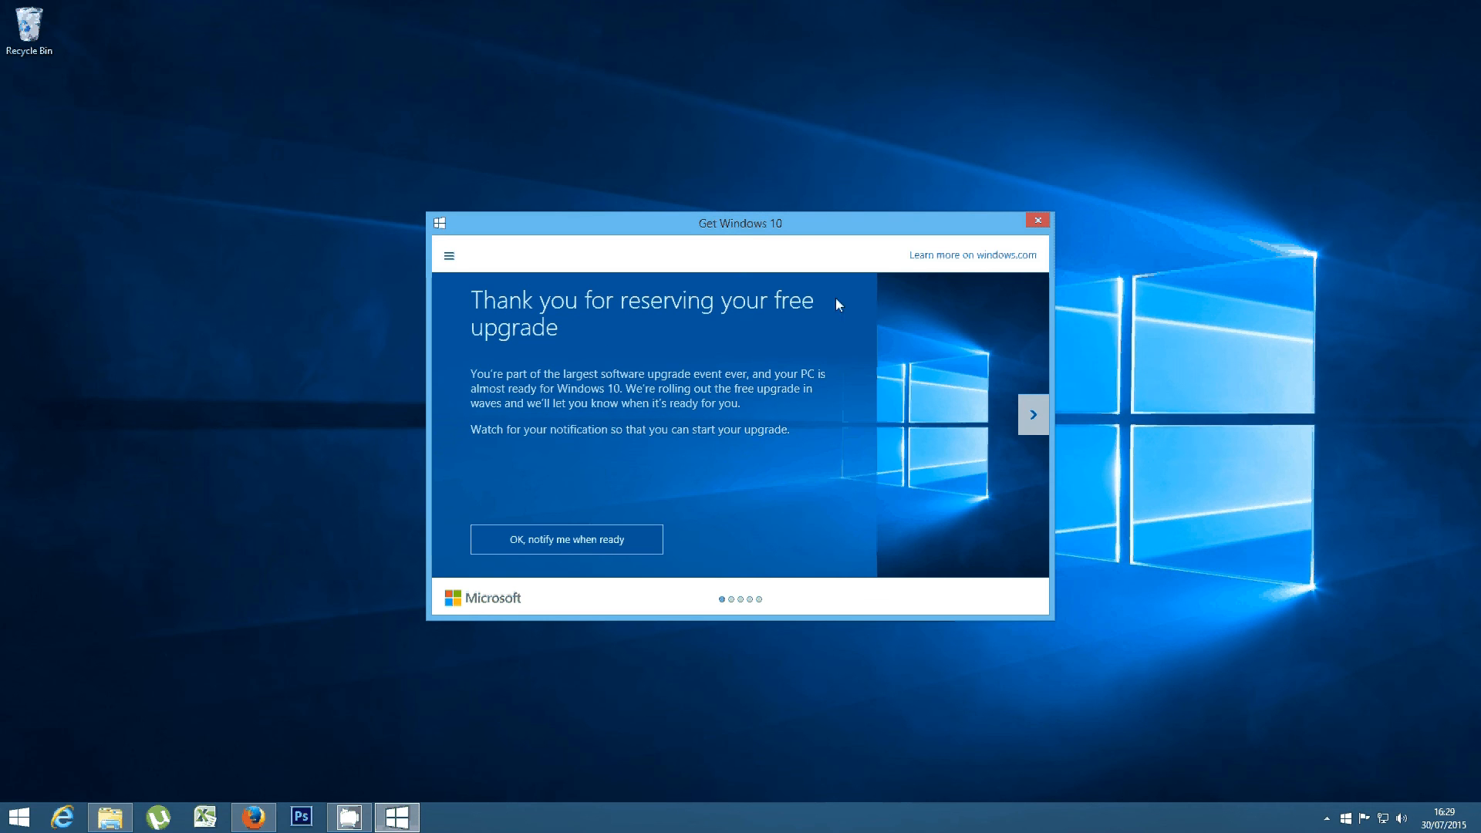
mouse_move(819, 327)
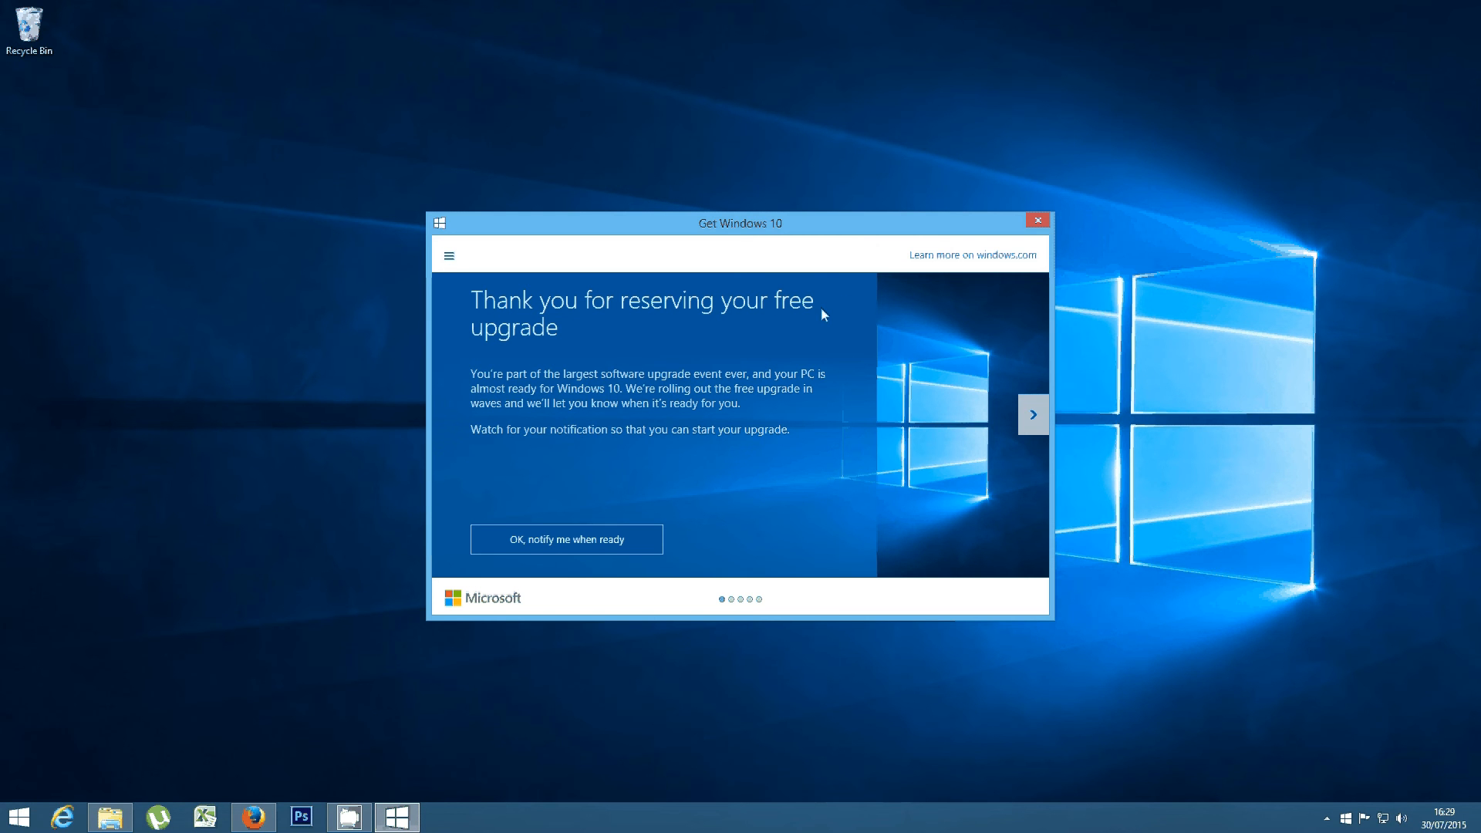
mouse_move(830, 310)
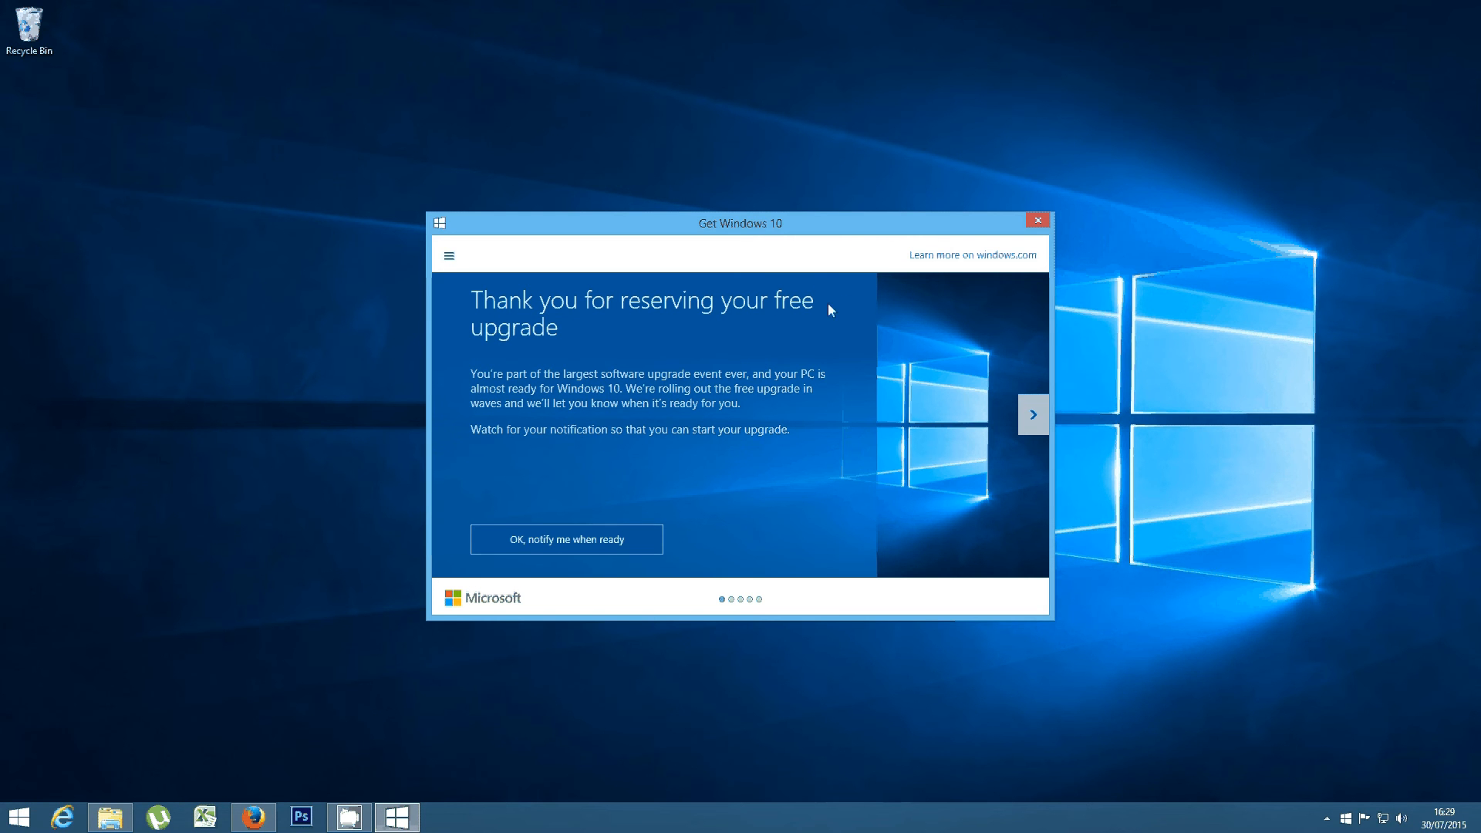
mouse_move(786, 232)
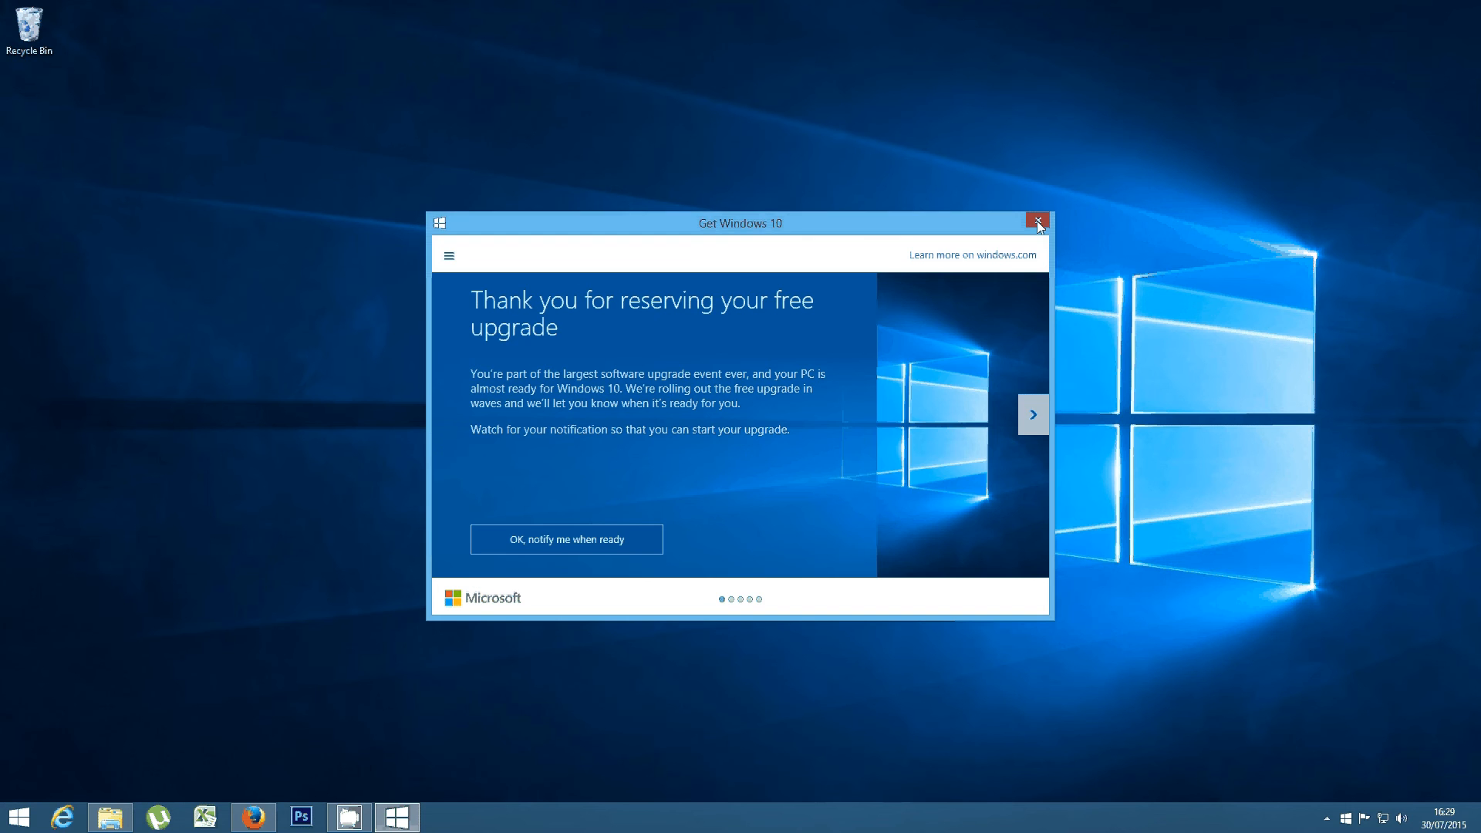
Close the Get Windows 10 free-upgrade reservation message to return to the desktop
left_click(1037, 222)
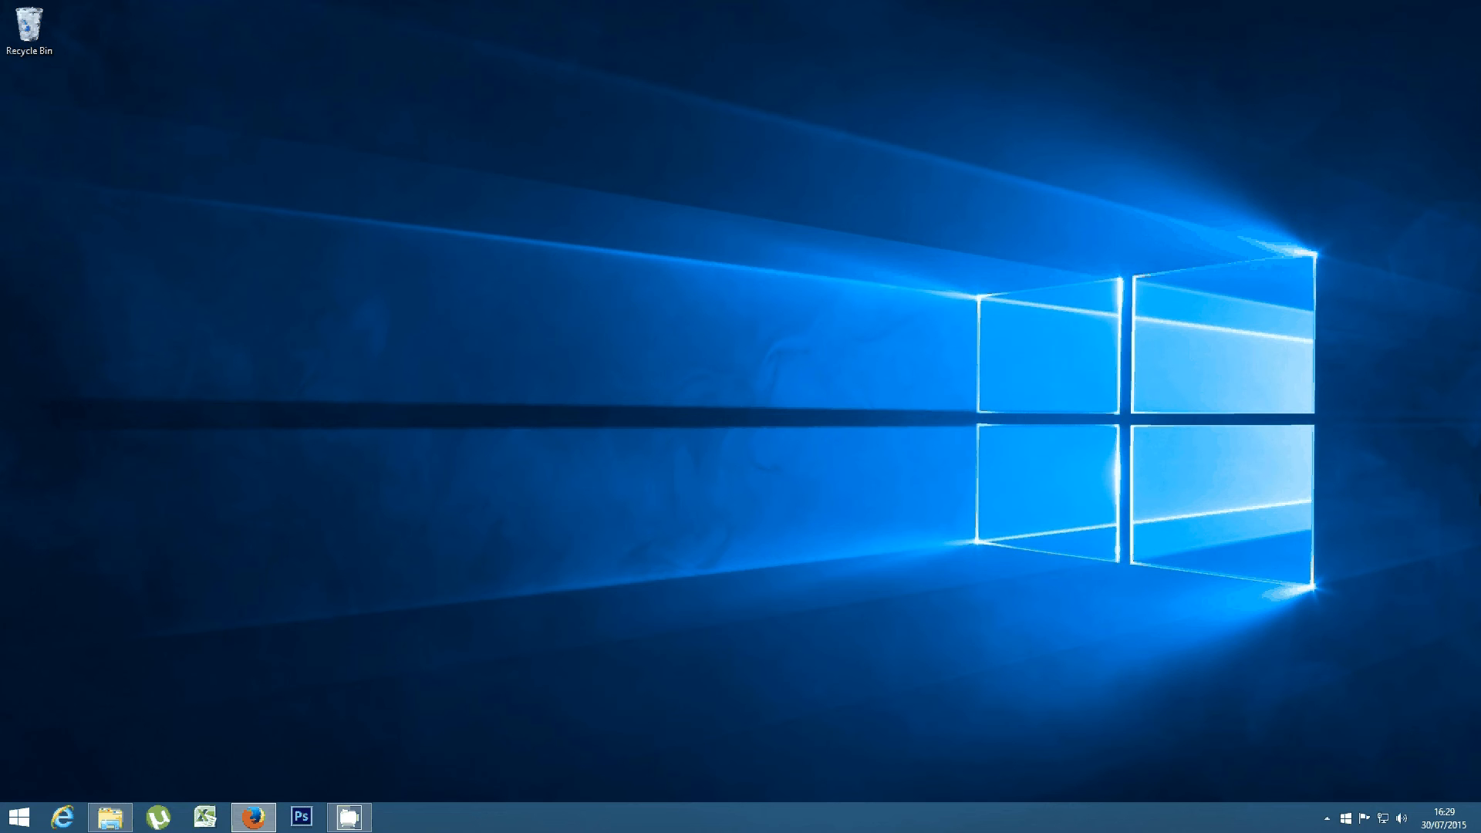
mouse_move(1209, 453)
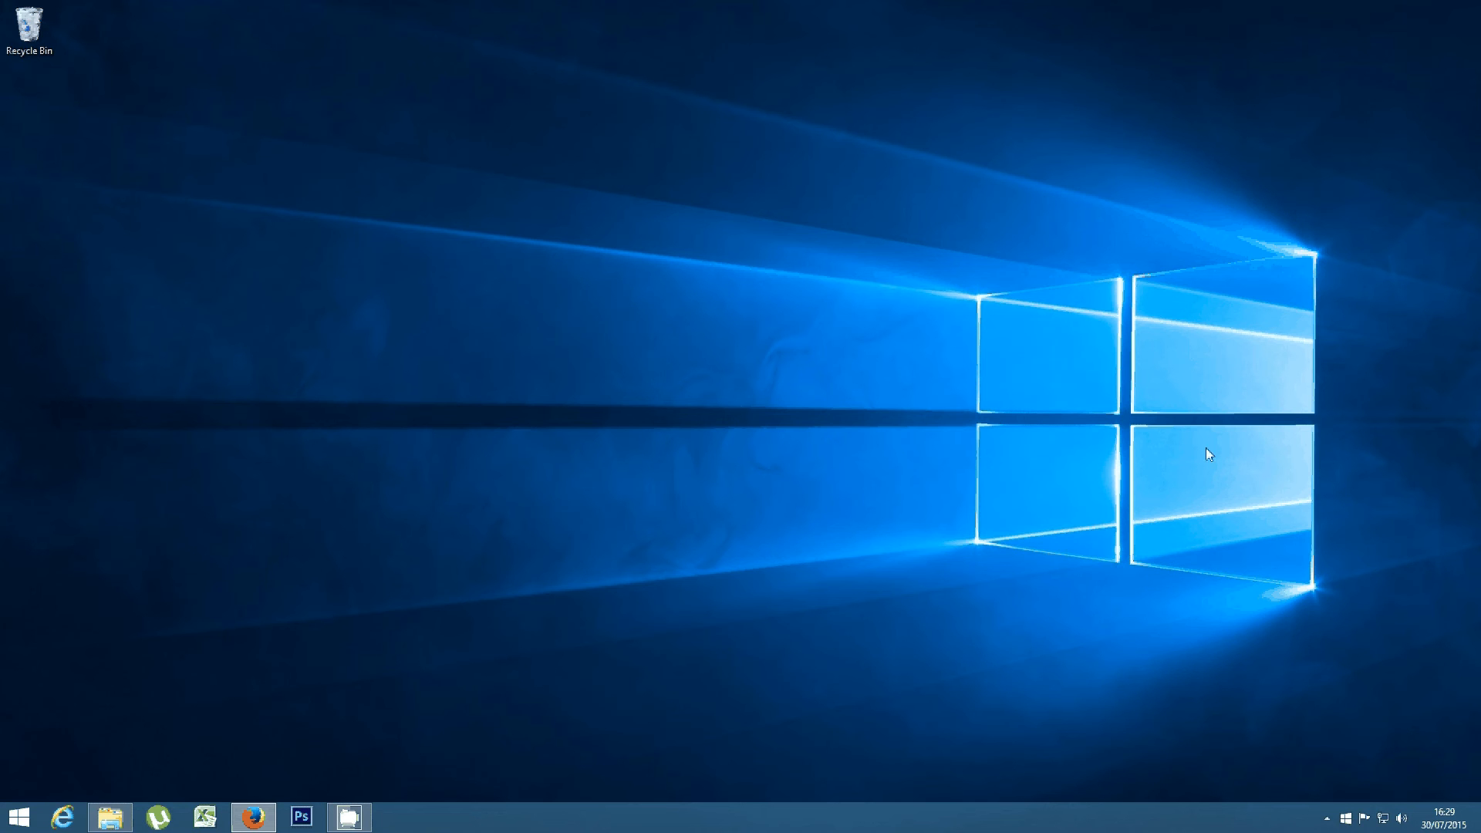
mouse_move(1345, 417)
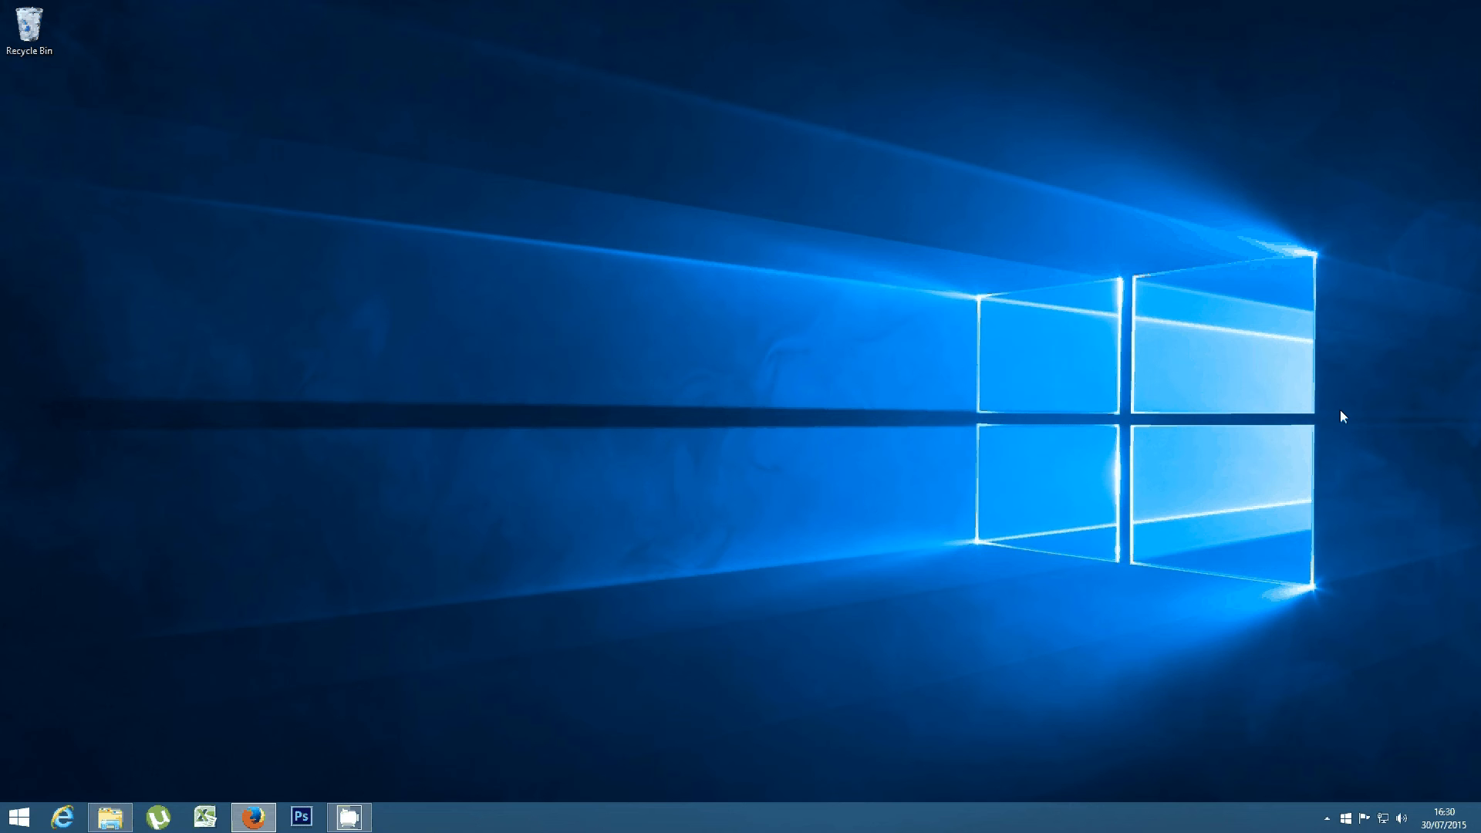
mouse_move(1326, 307)
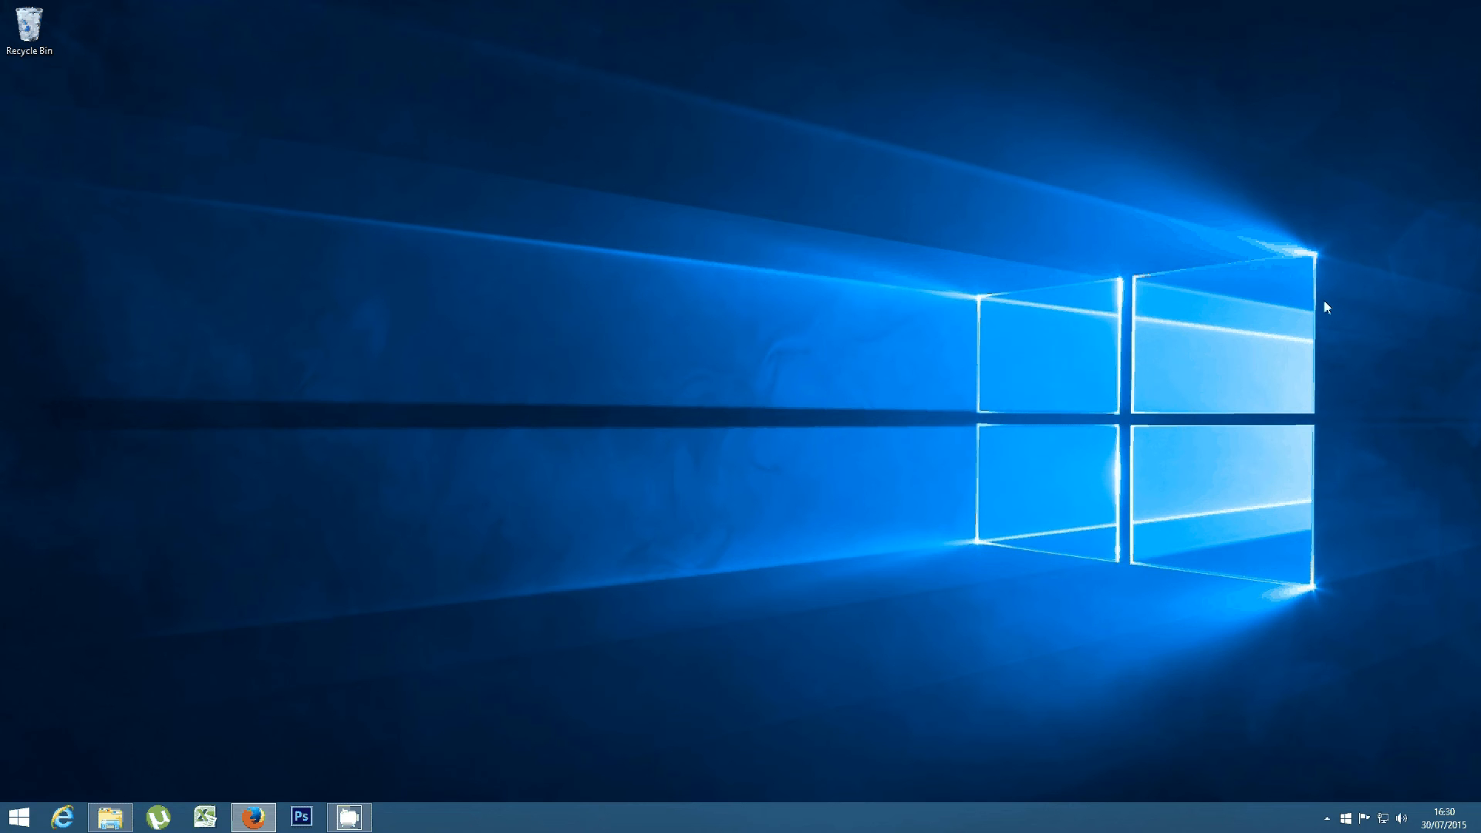
mouse_move(1290, 677)
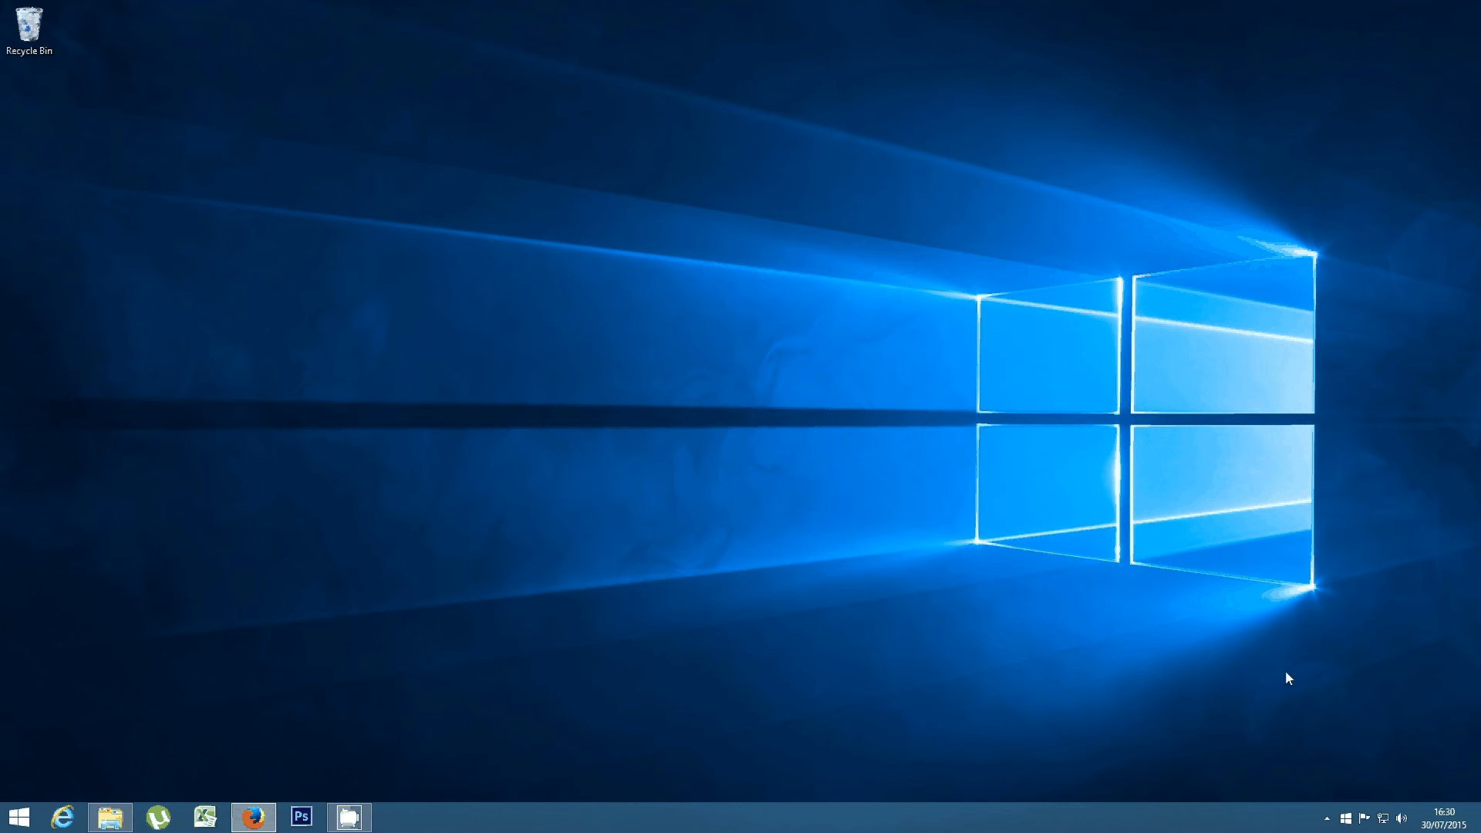
mouse_move(1114, 211)
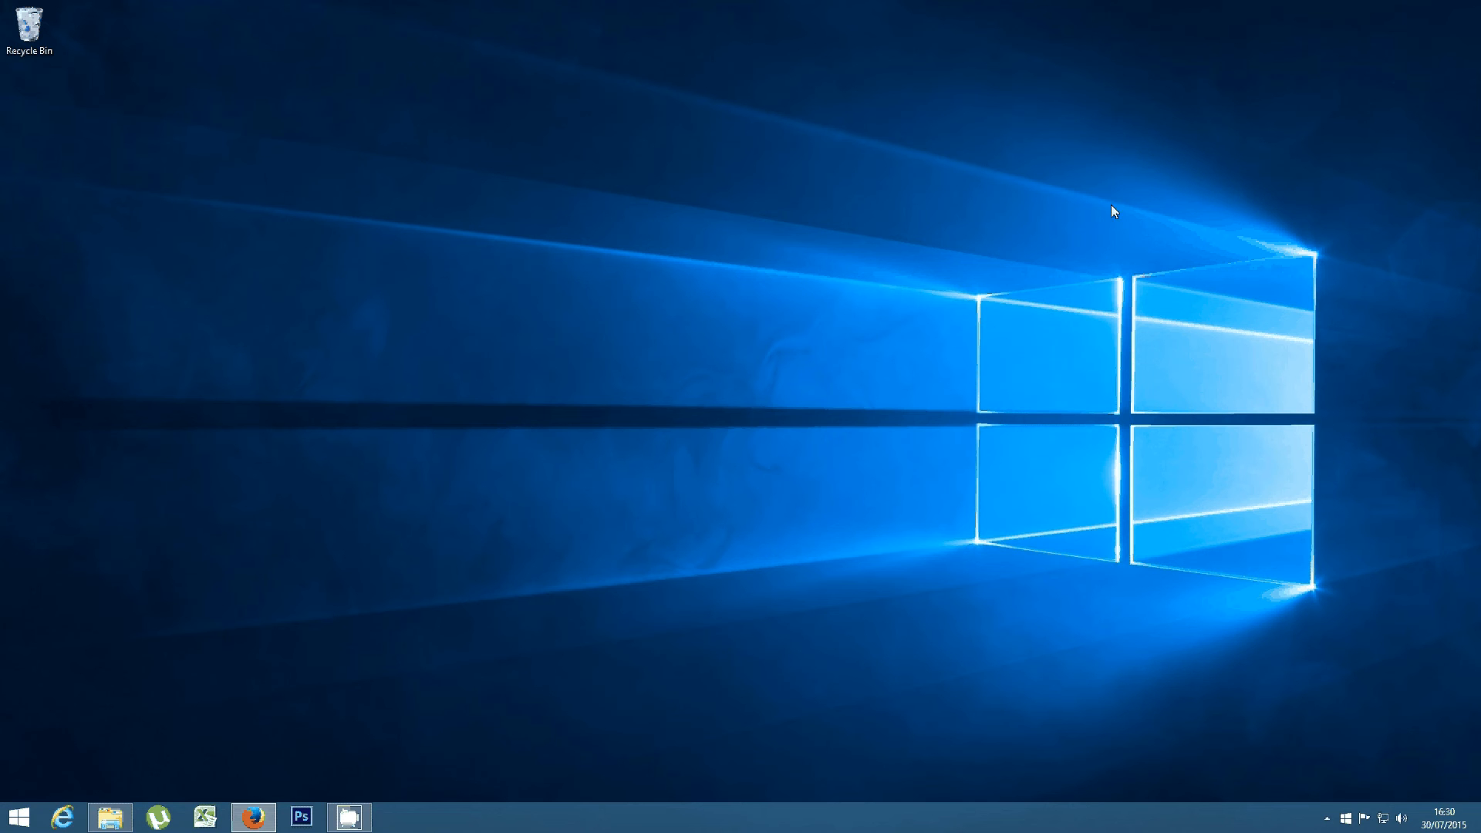
mouse_move(910, 241)
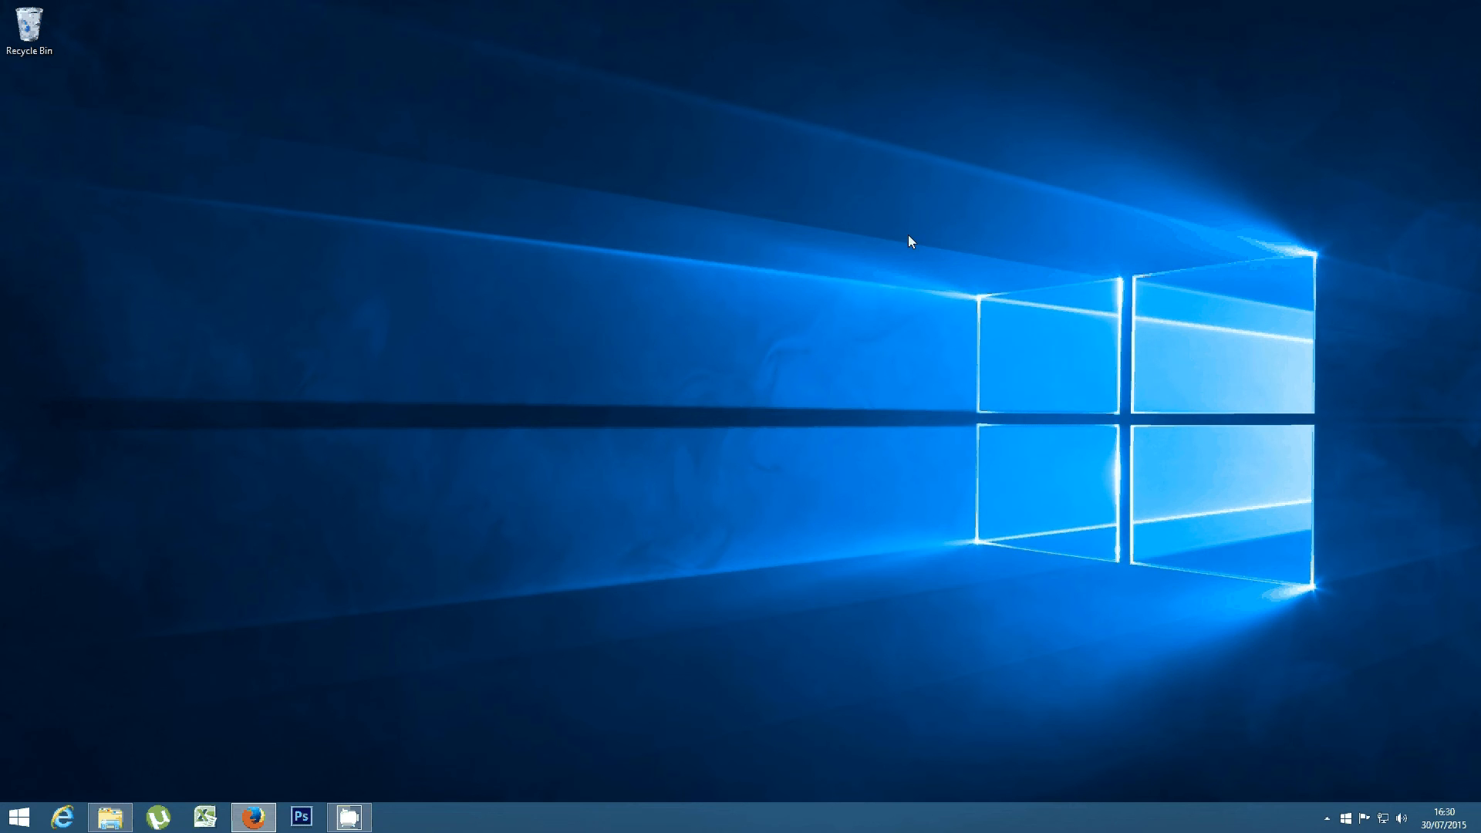
mouse_move(1096, 211)
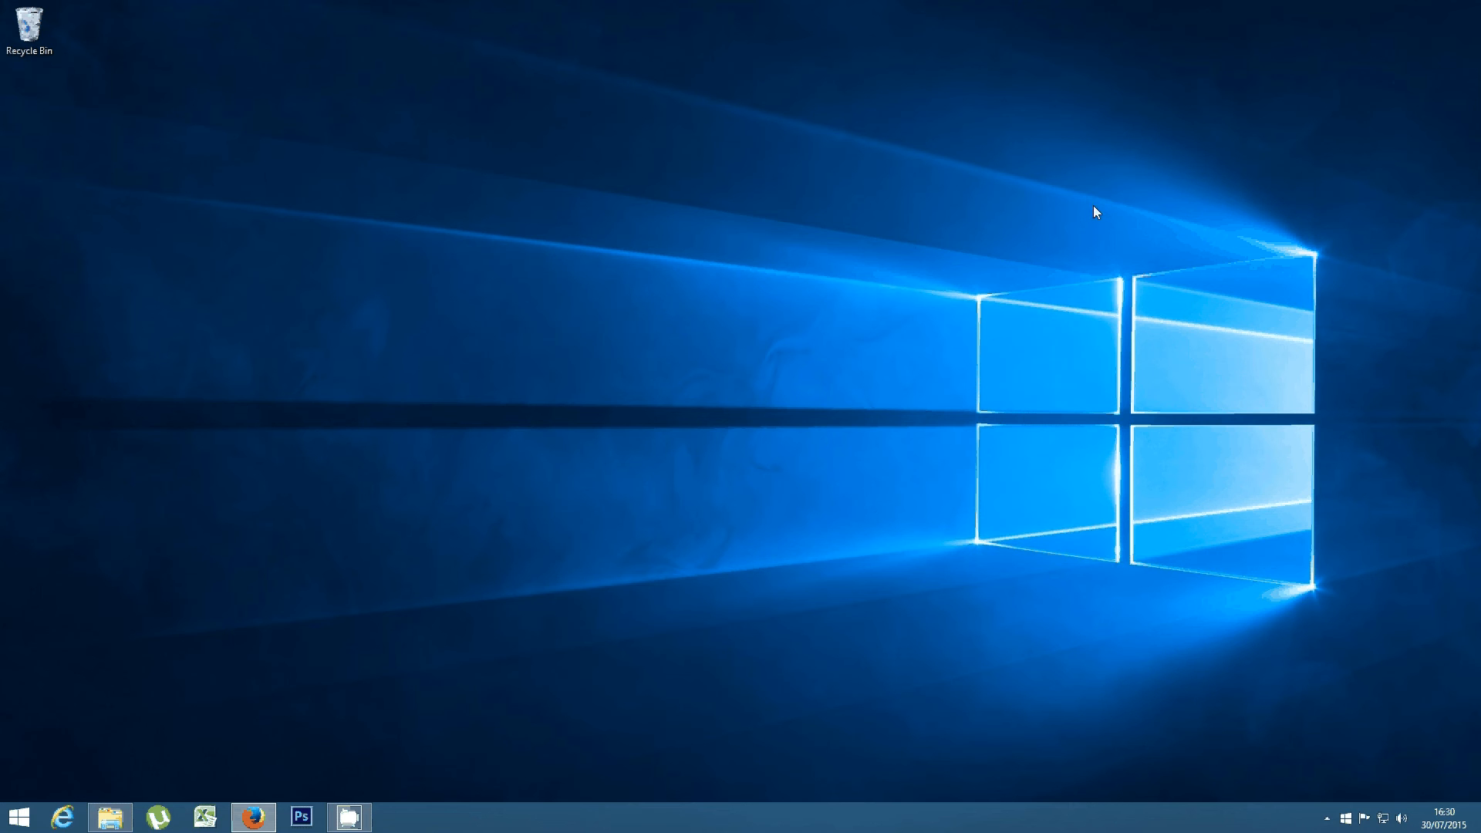
mouse_move(588, 201)
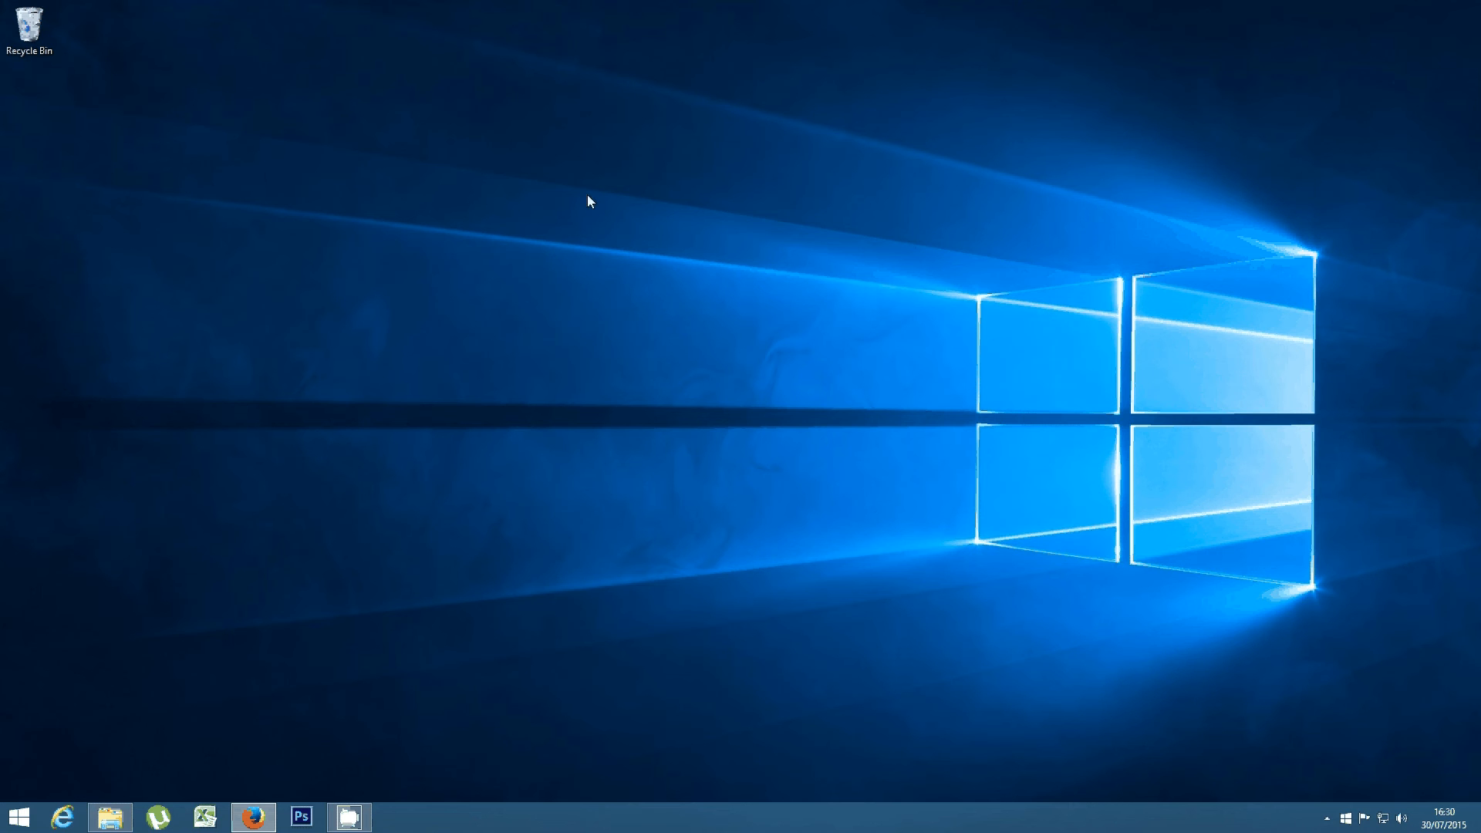
mouse_move(1080, 165)
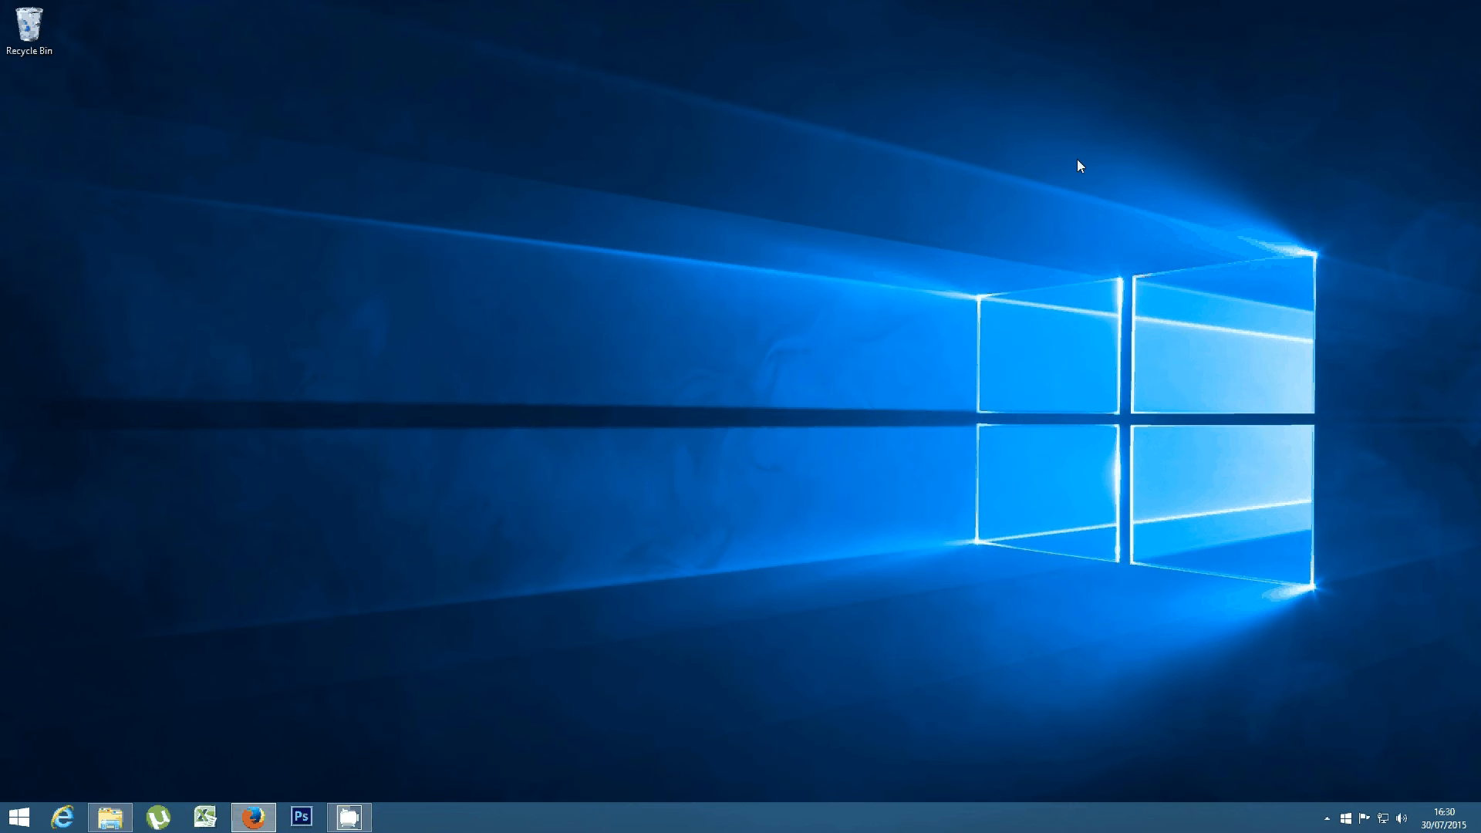
mouse_move(463, 625)
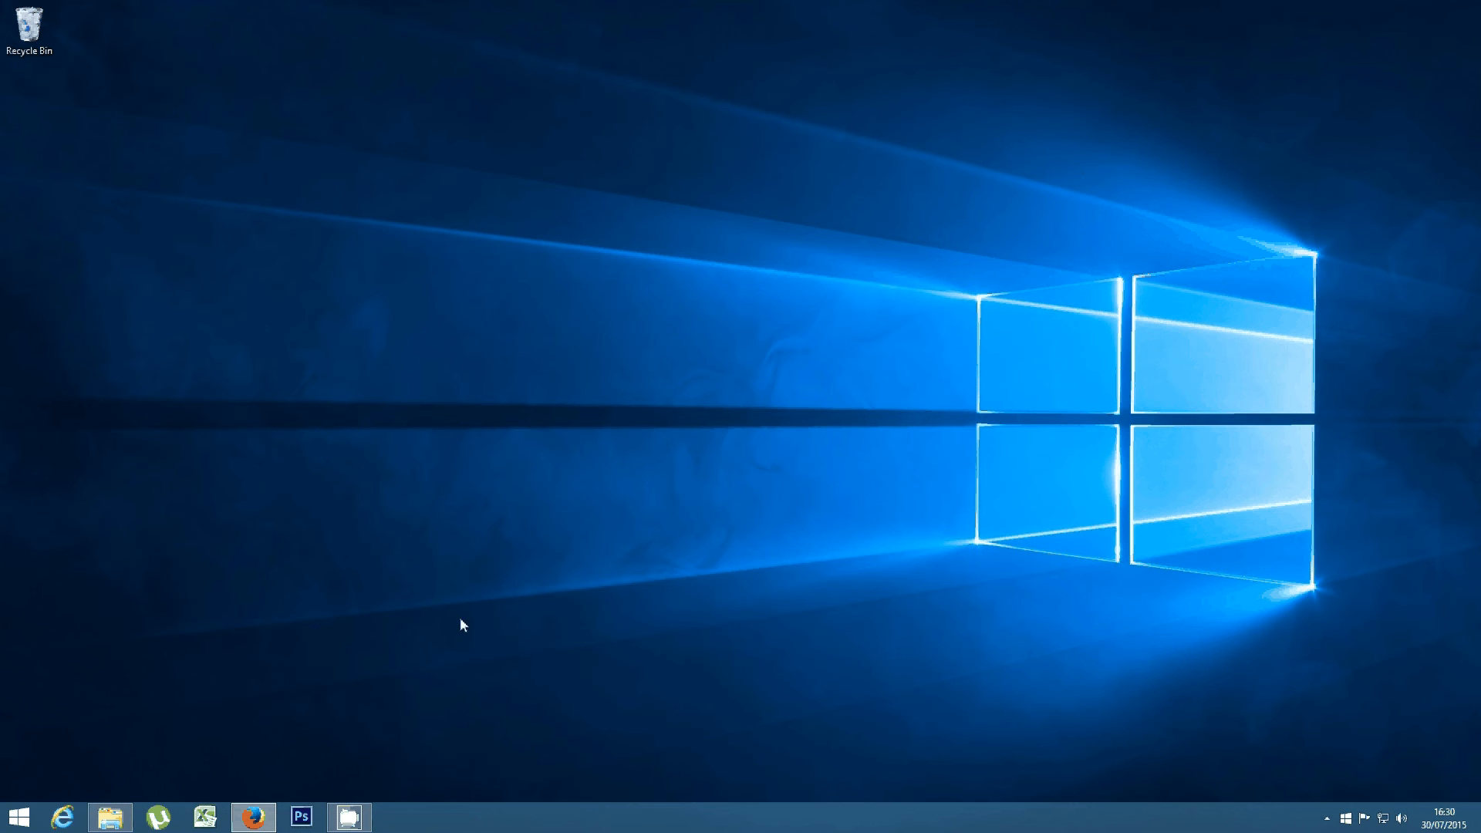
mouse_move(410, 503)
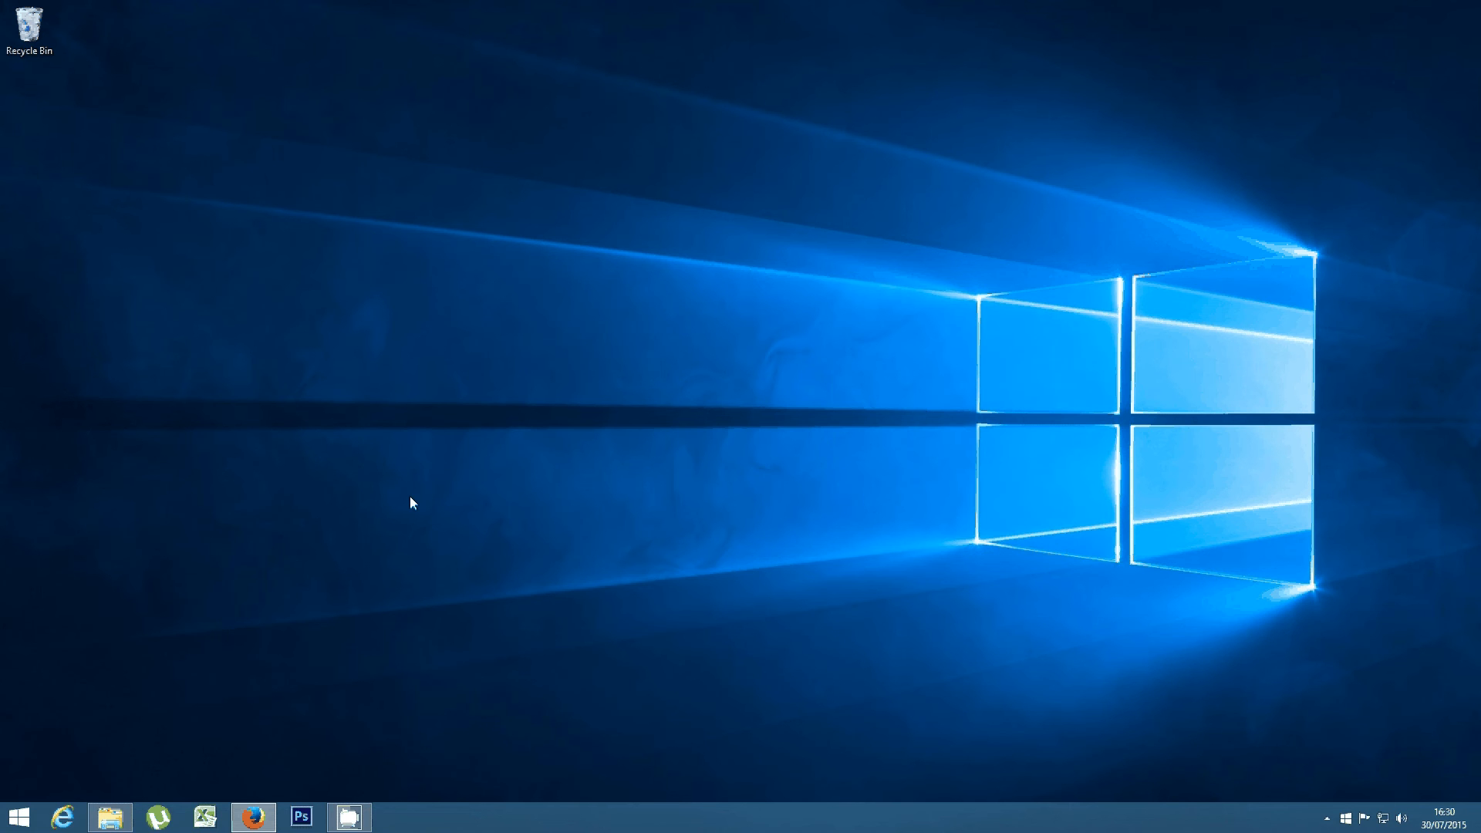
right_click(19, 816)
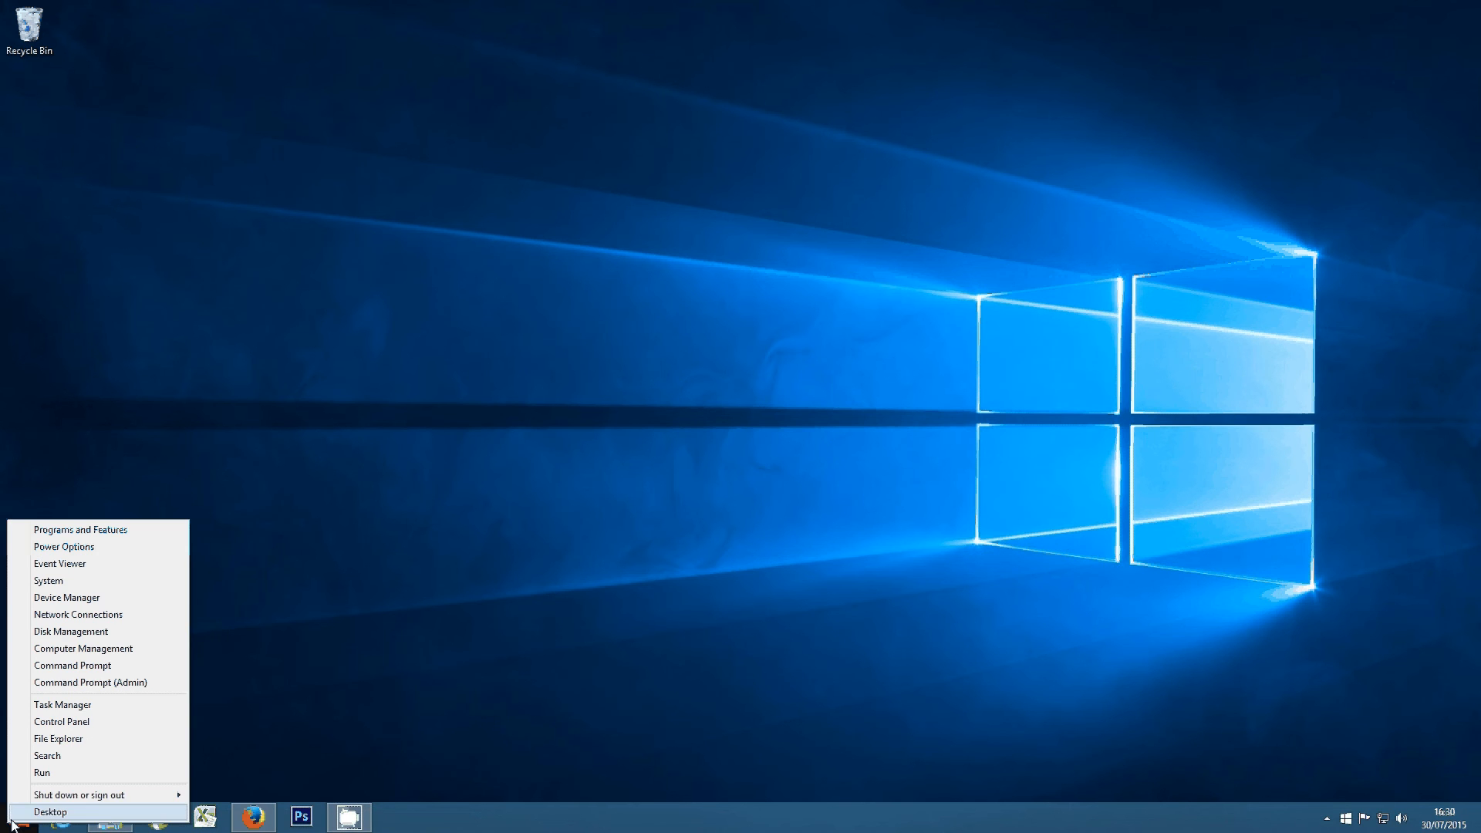
left_click(48, 580)
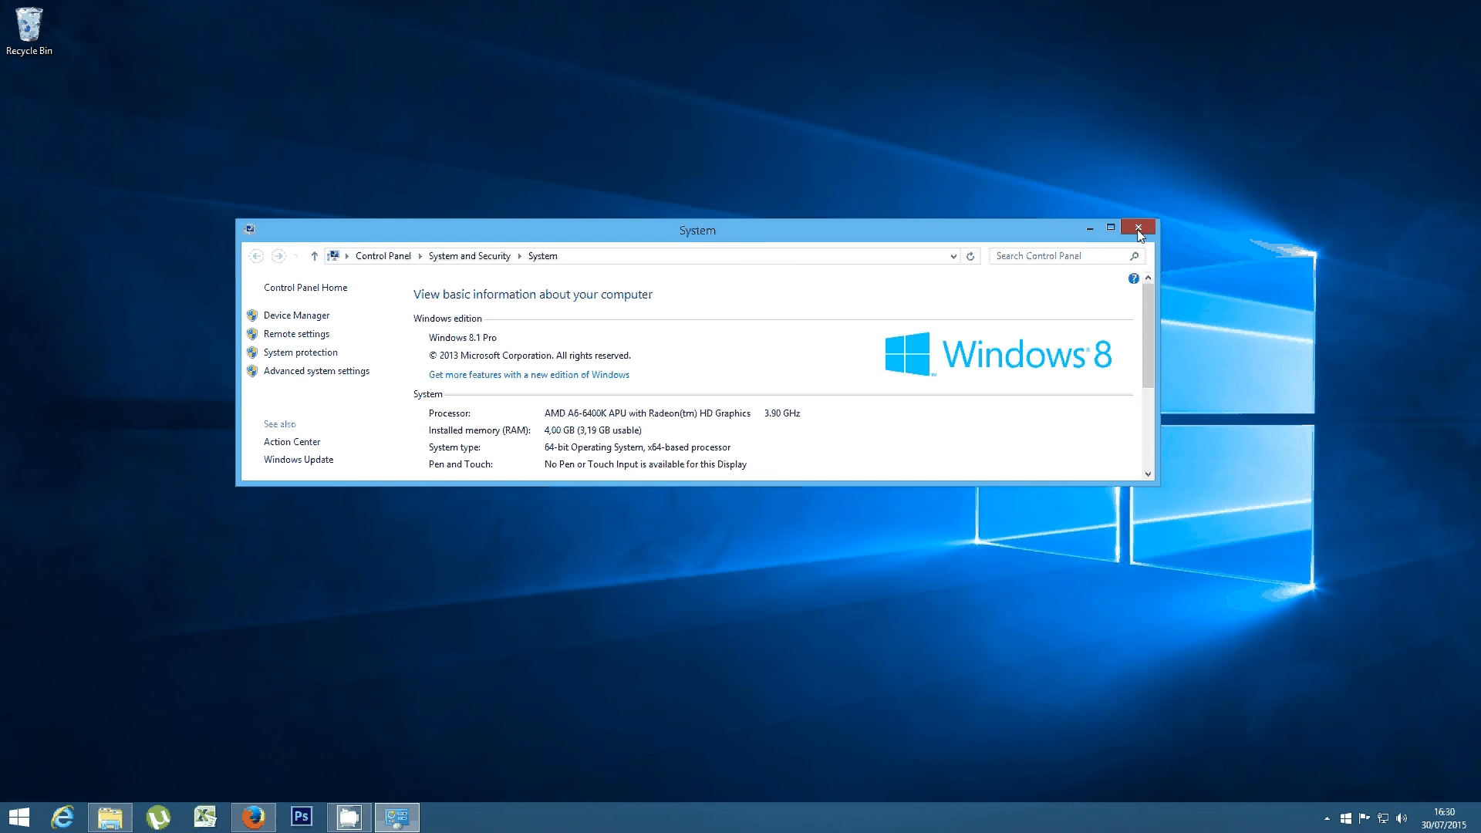
left_click(1139, 228)
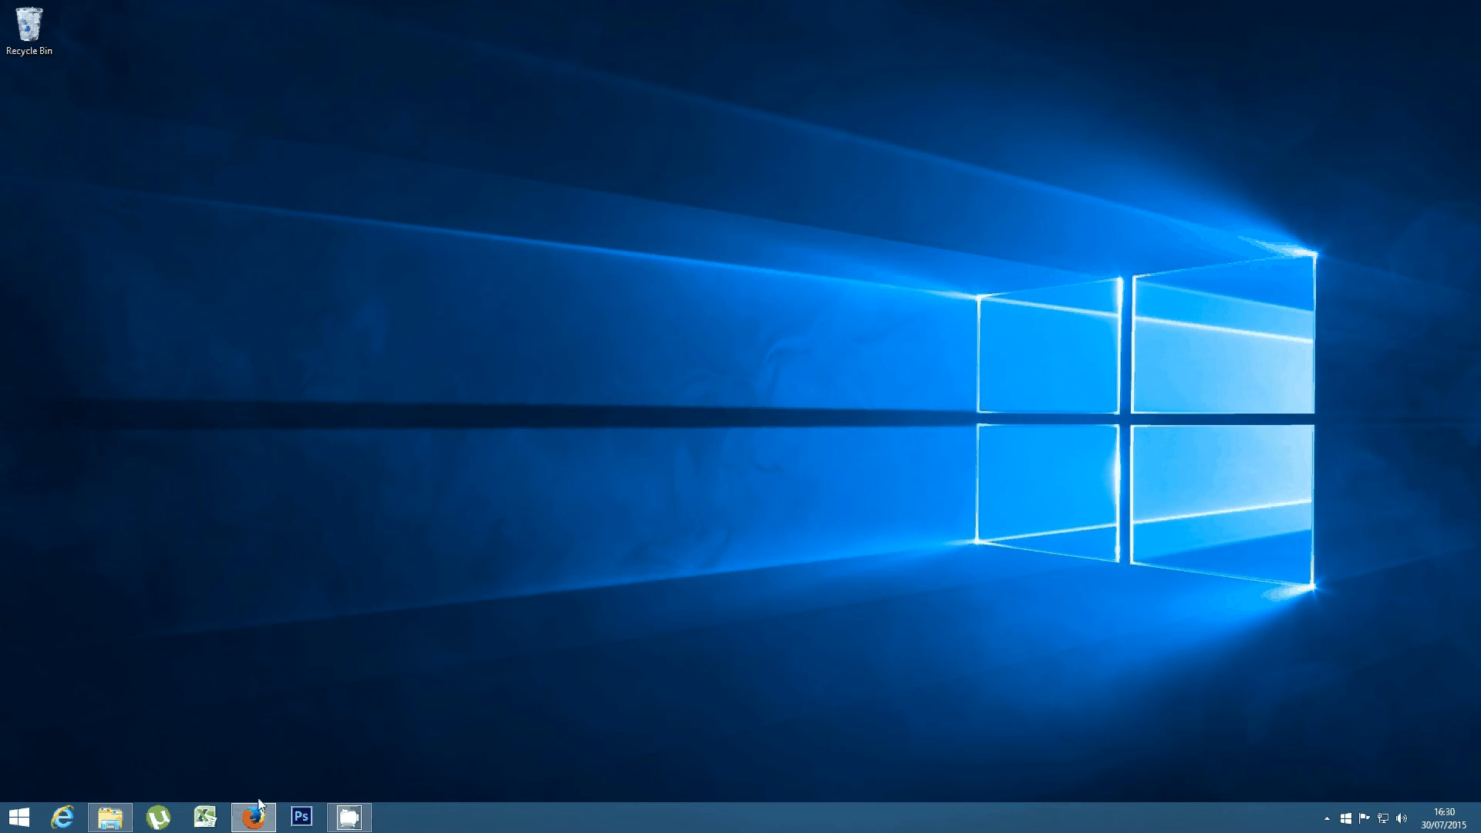
Download the 64-bit media creation tool and save MediaCreationToolx64.exe
left_click(251, 816)
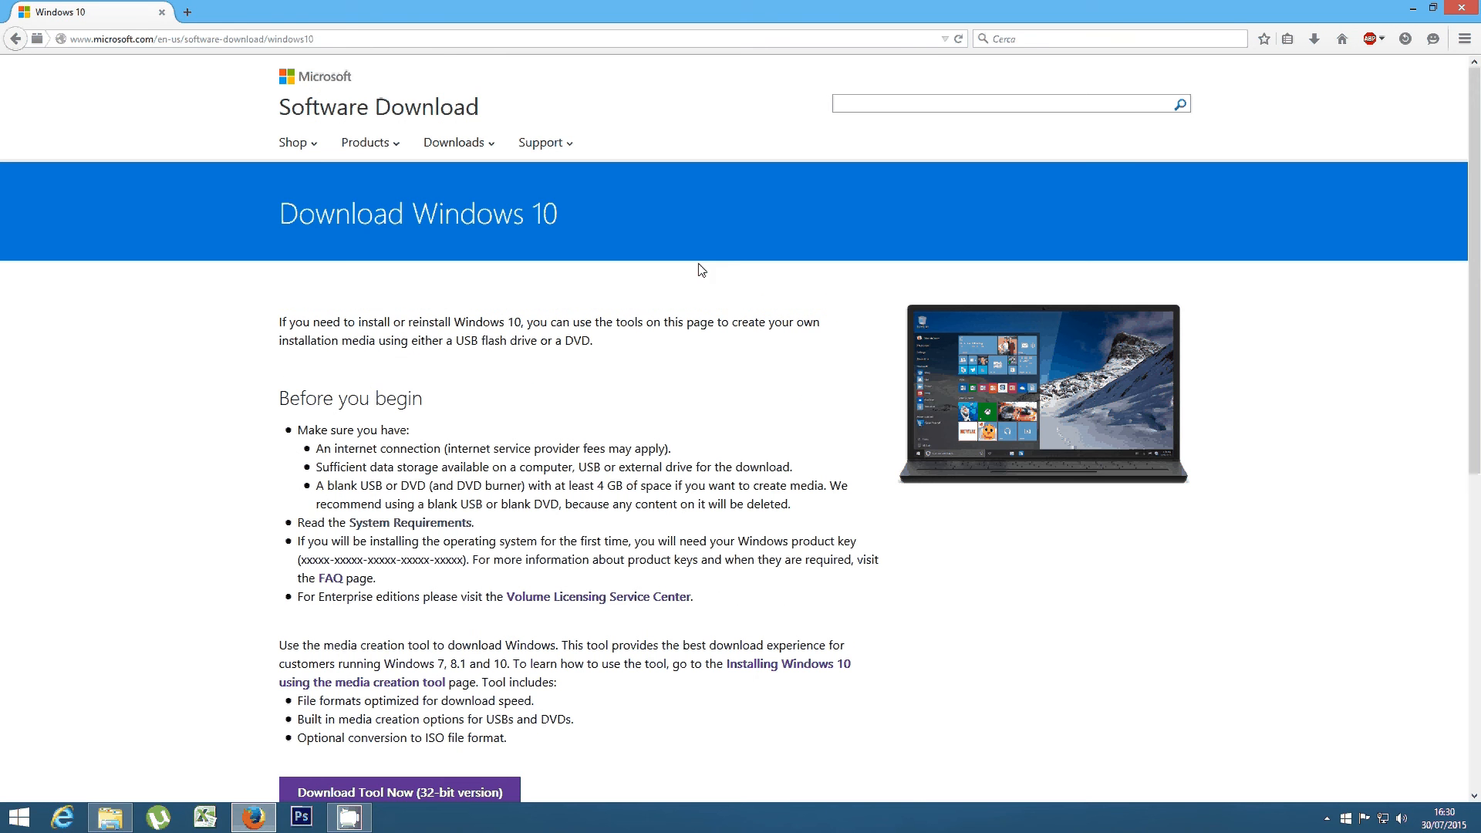
mouse_move(515, 253)
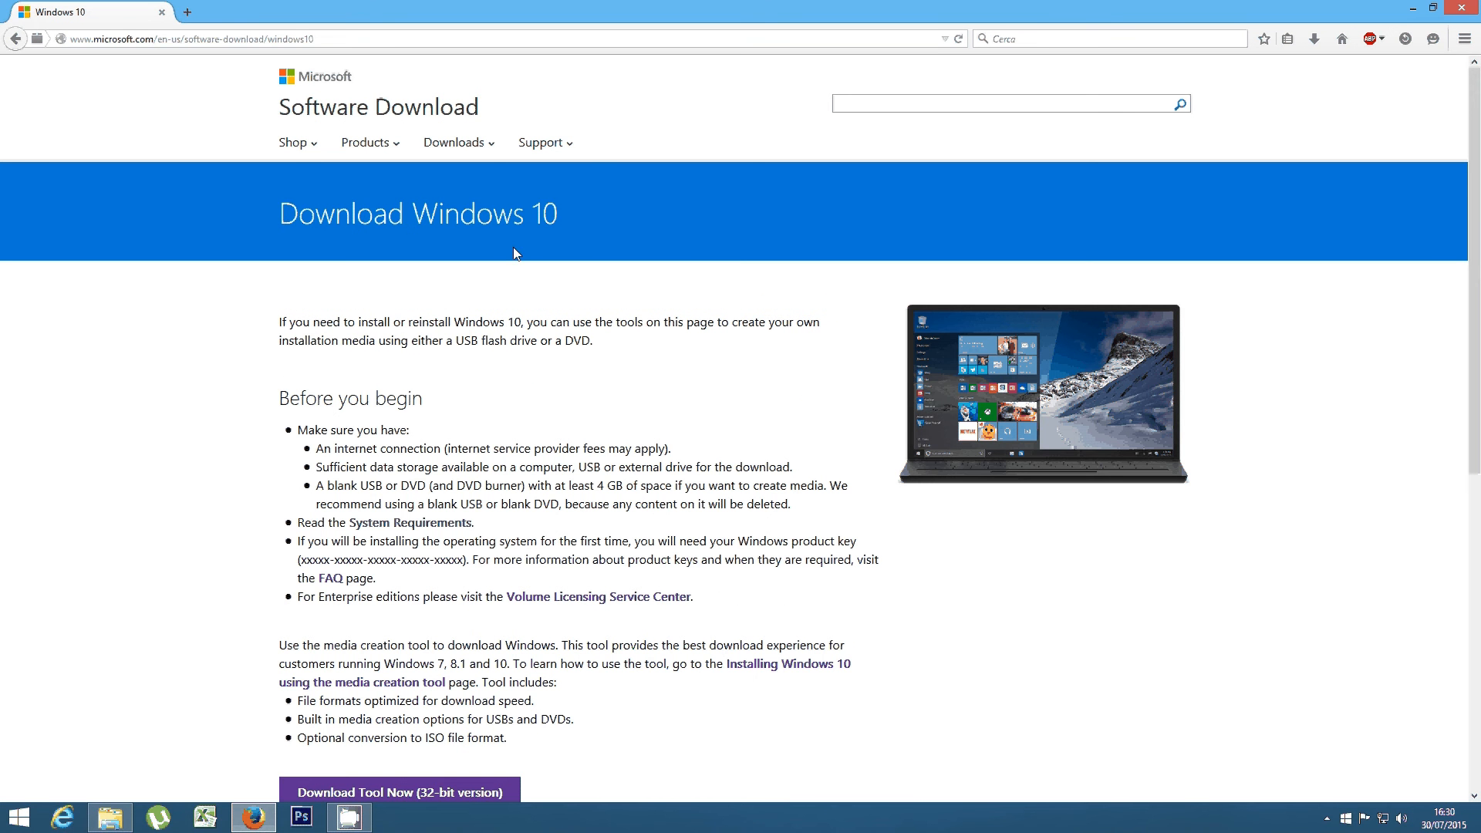
mouse_move(316, 86)
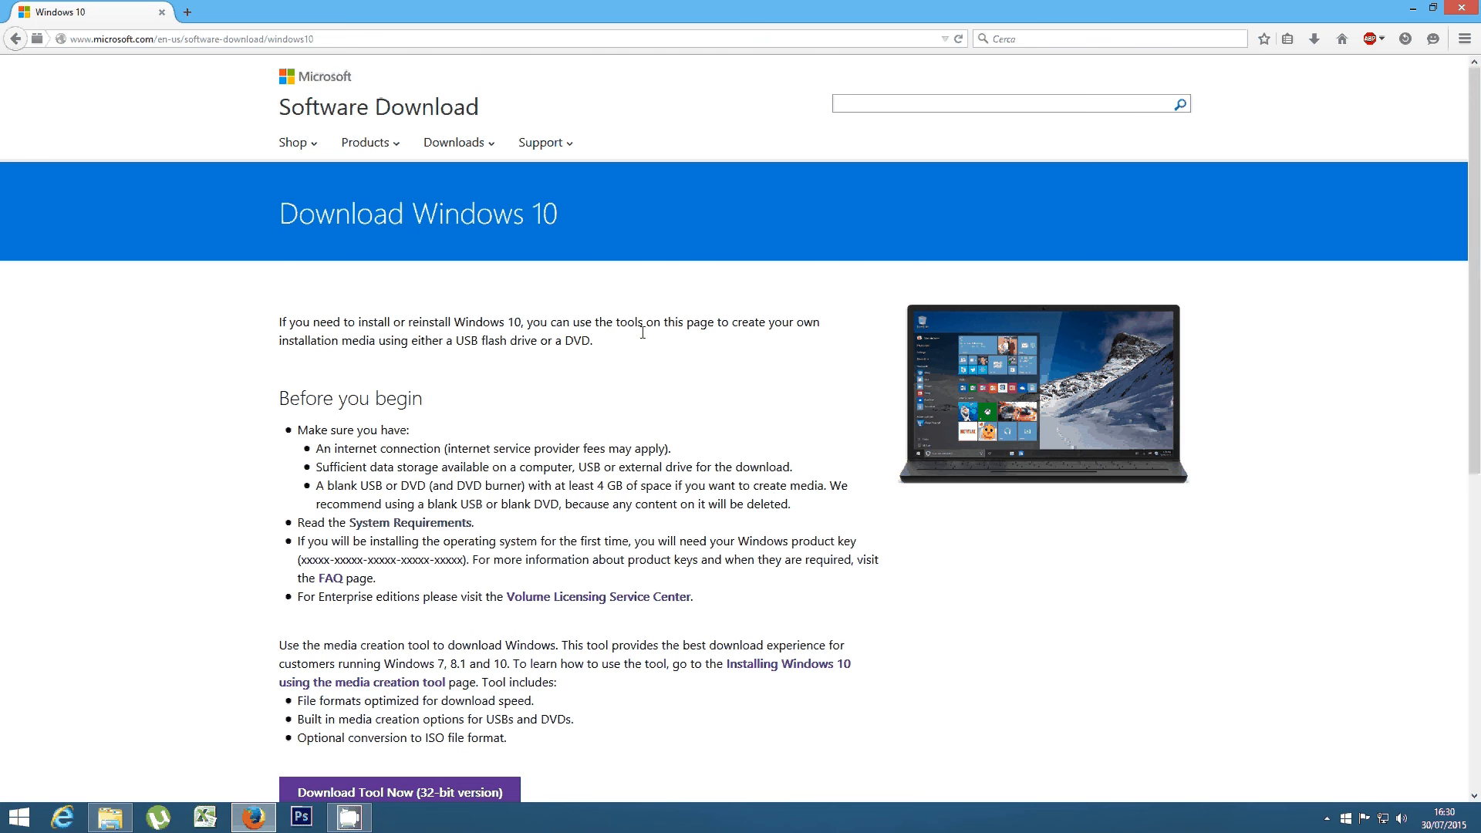
scroll("down", 3)
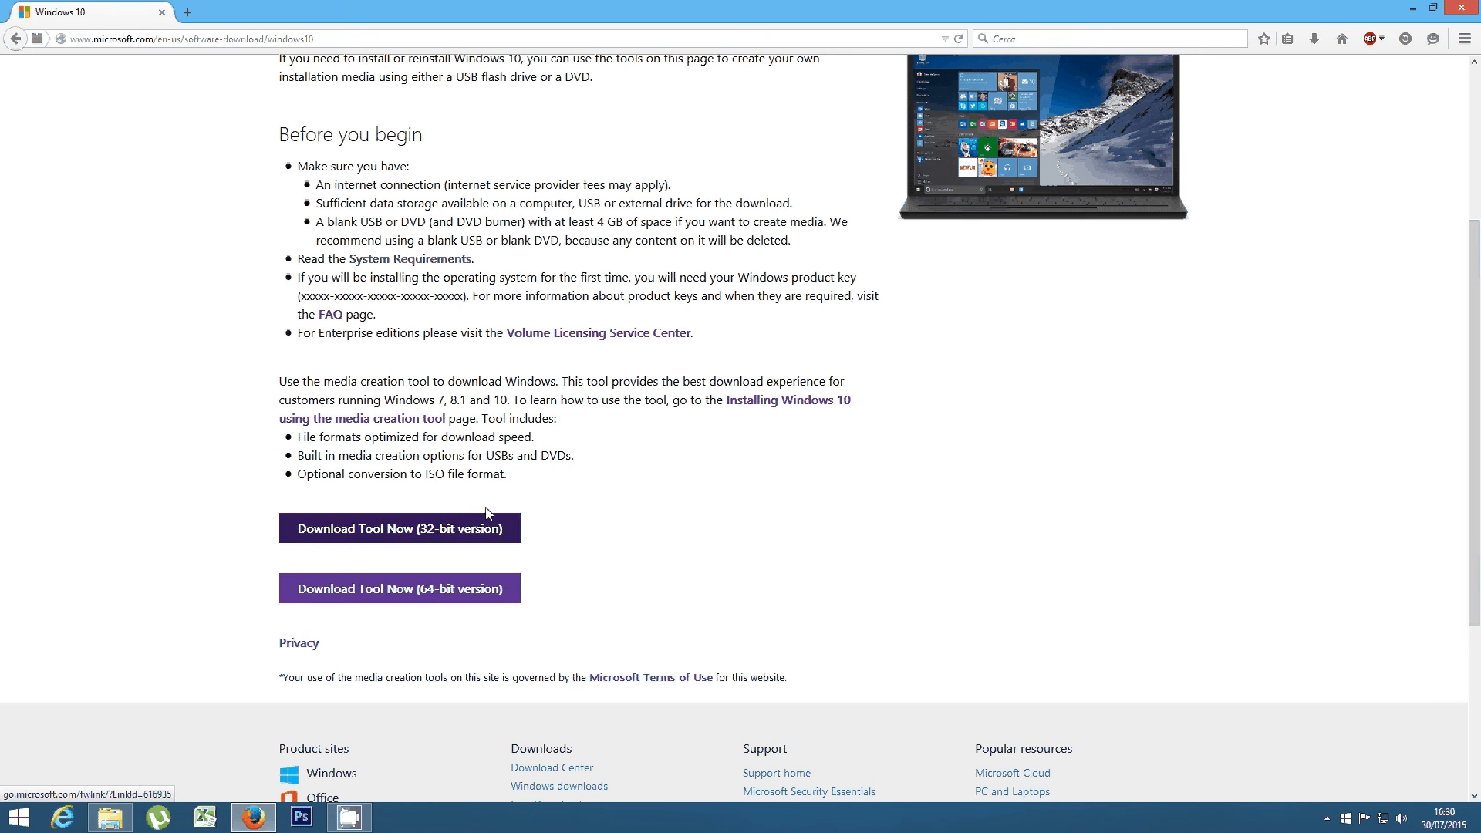
mouse_move(548, 532)
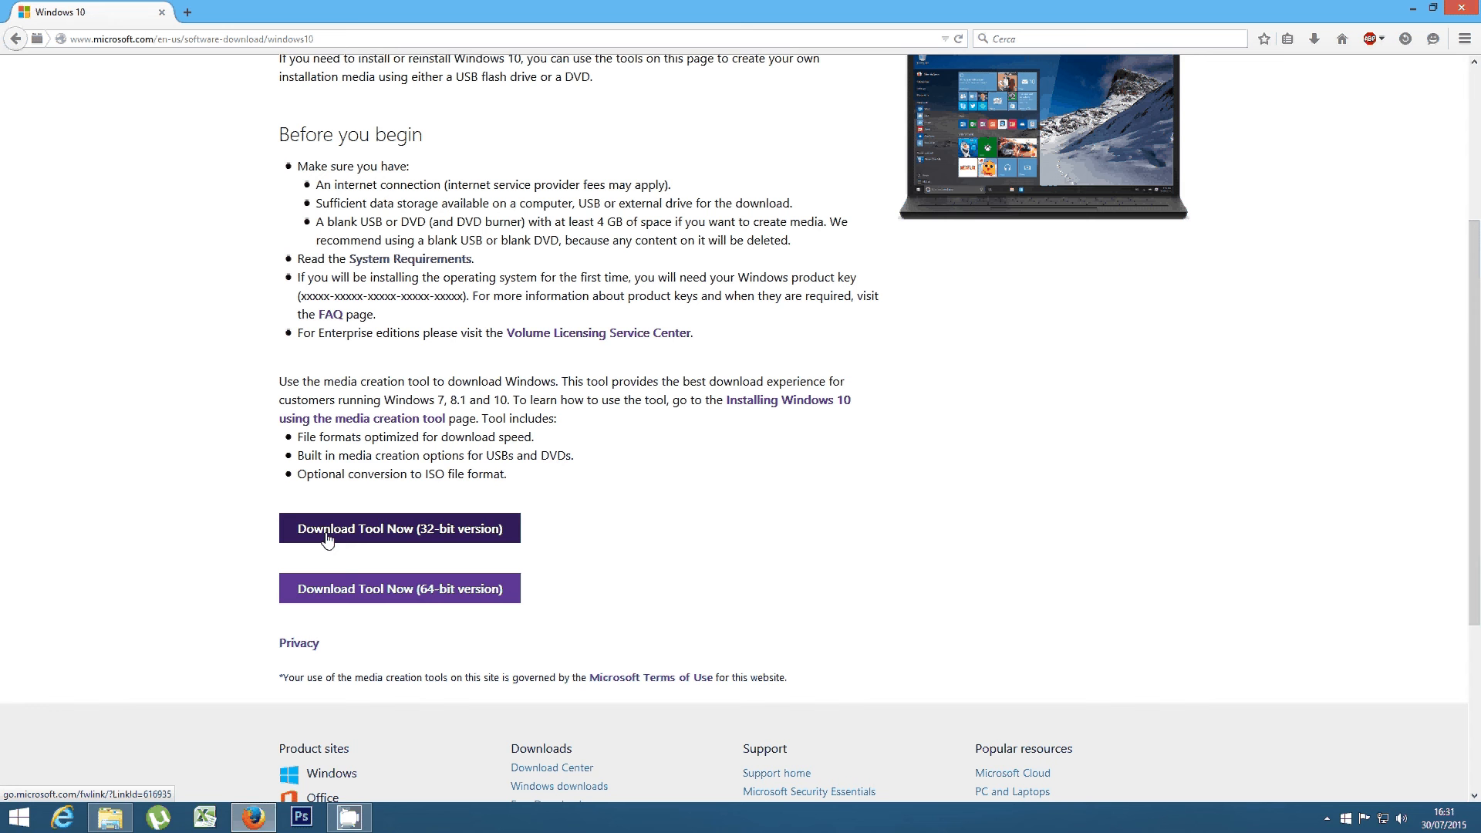
mouse_move(398, 588)
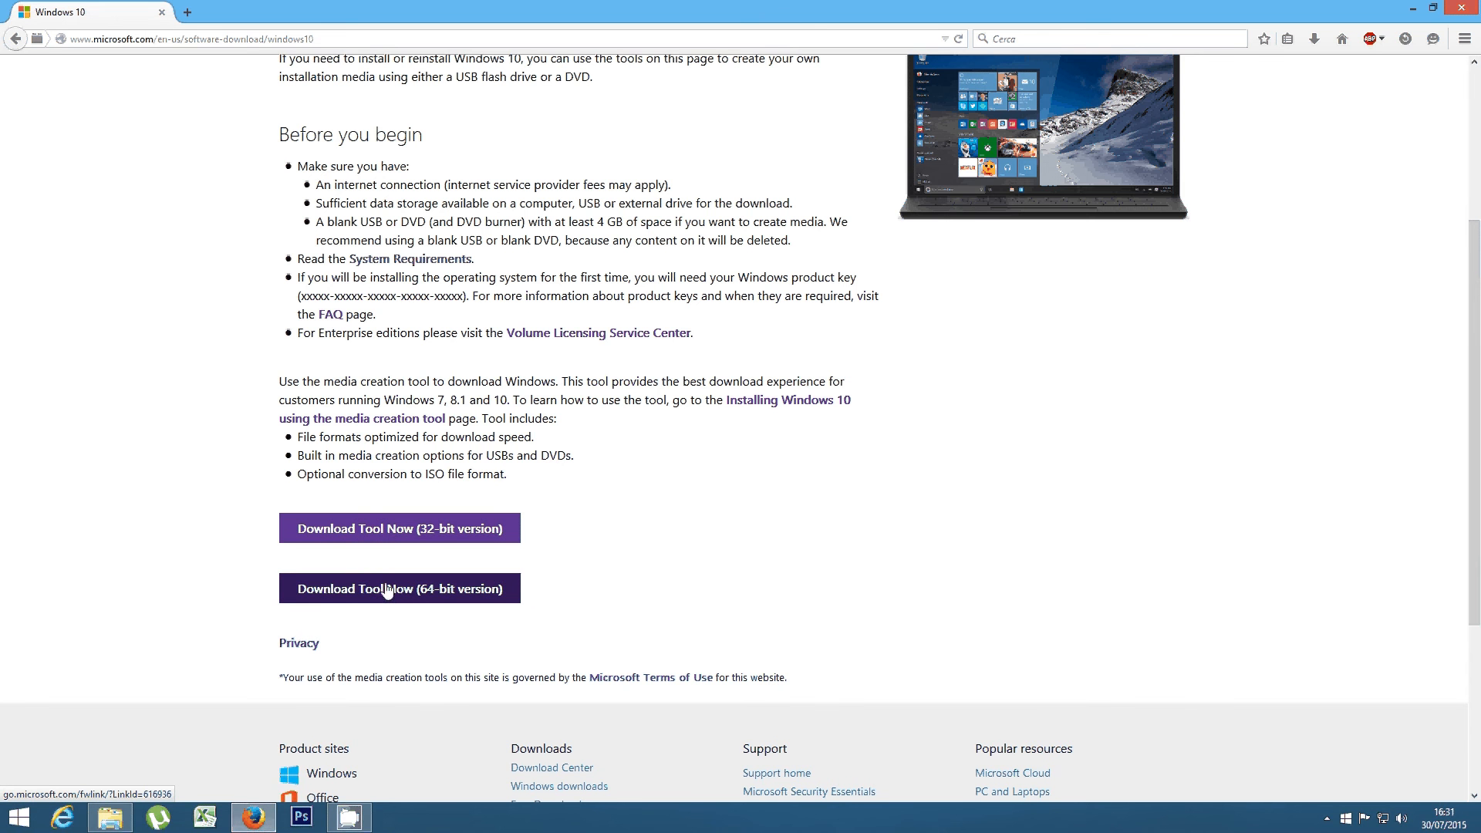
left_click(398, 588)
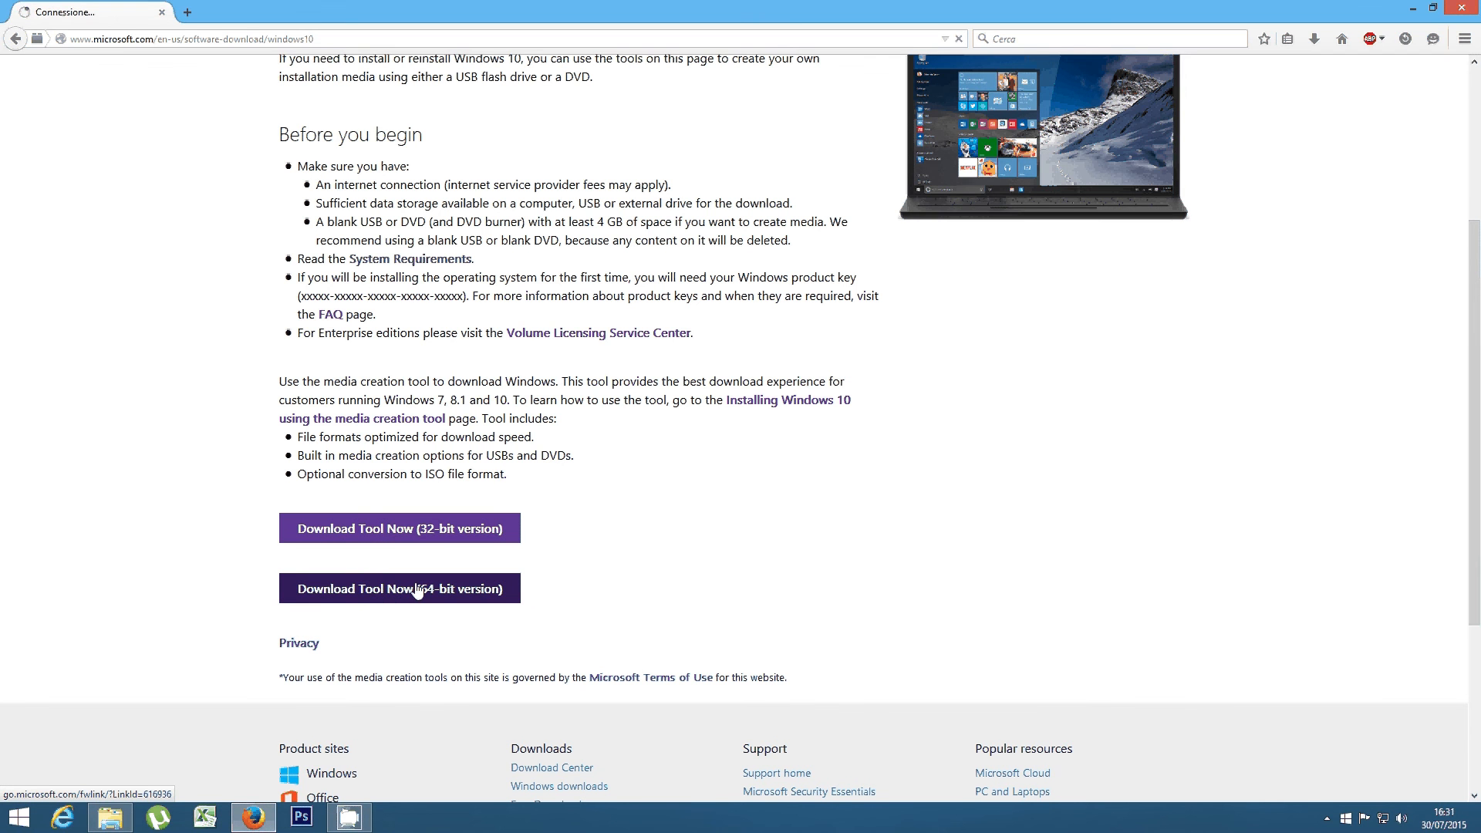
left_click(398, 588)
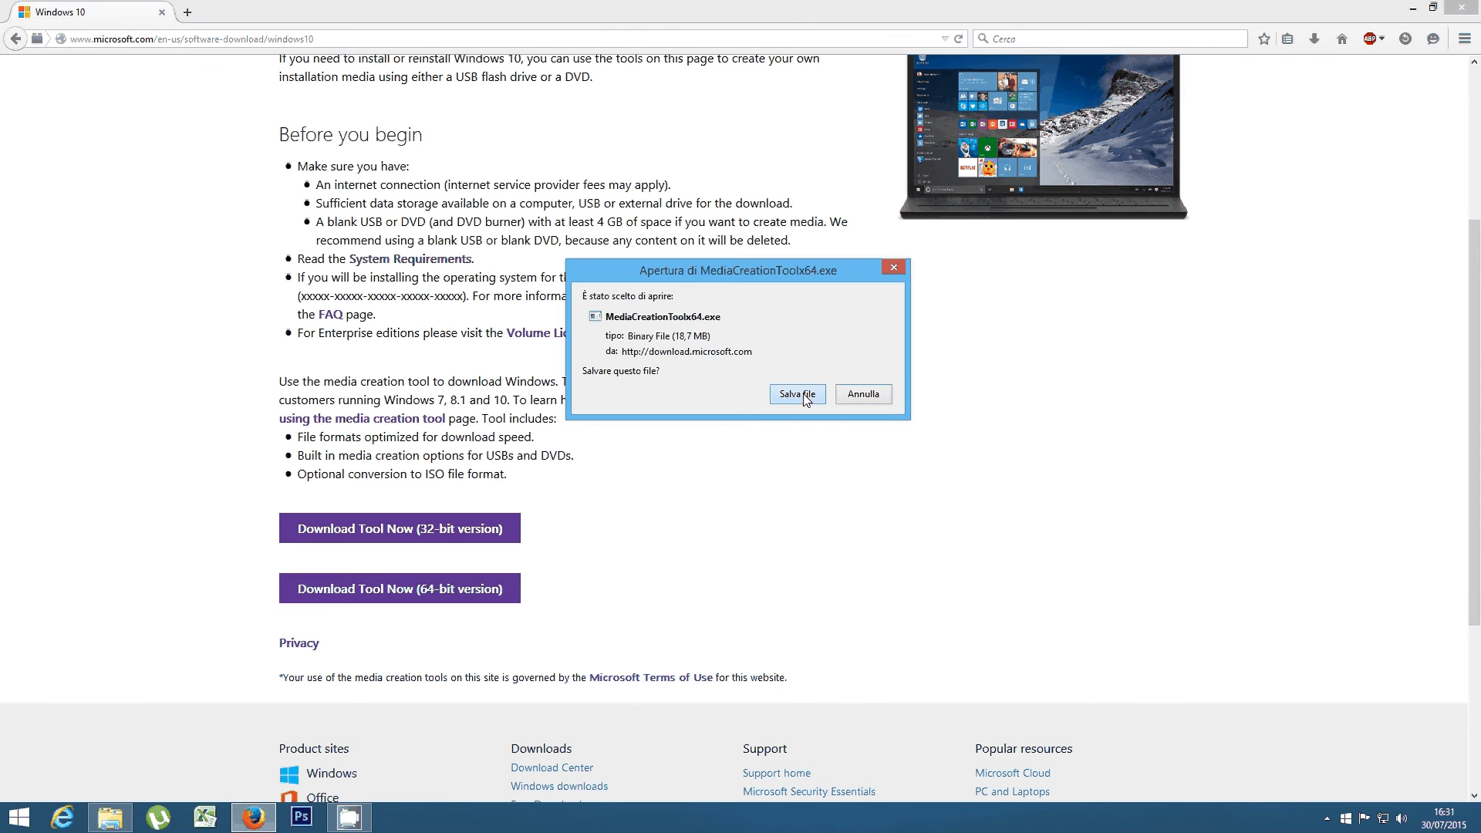
left_click(796, 393)
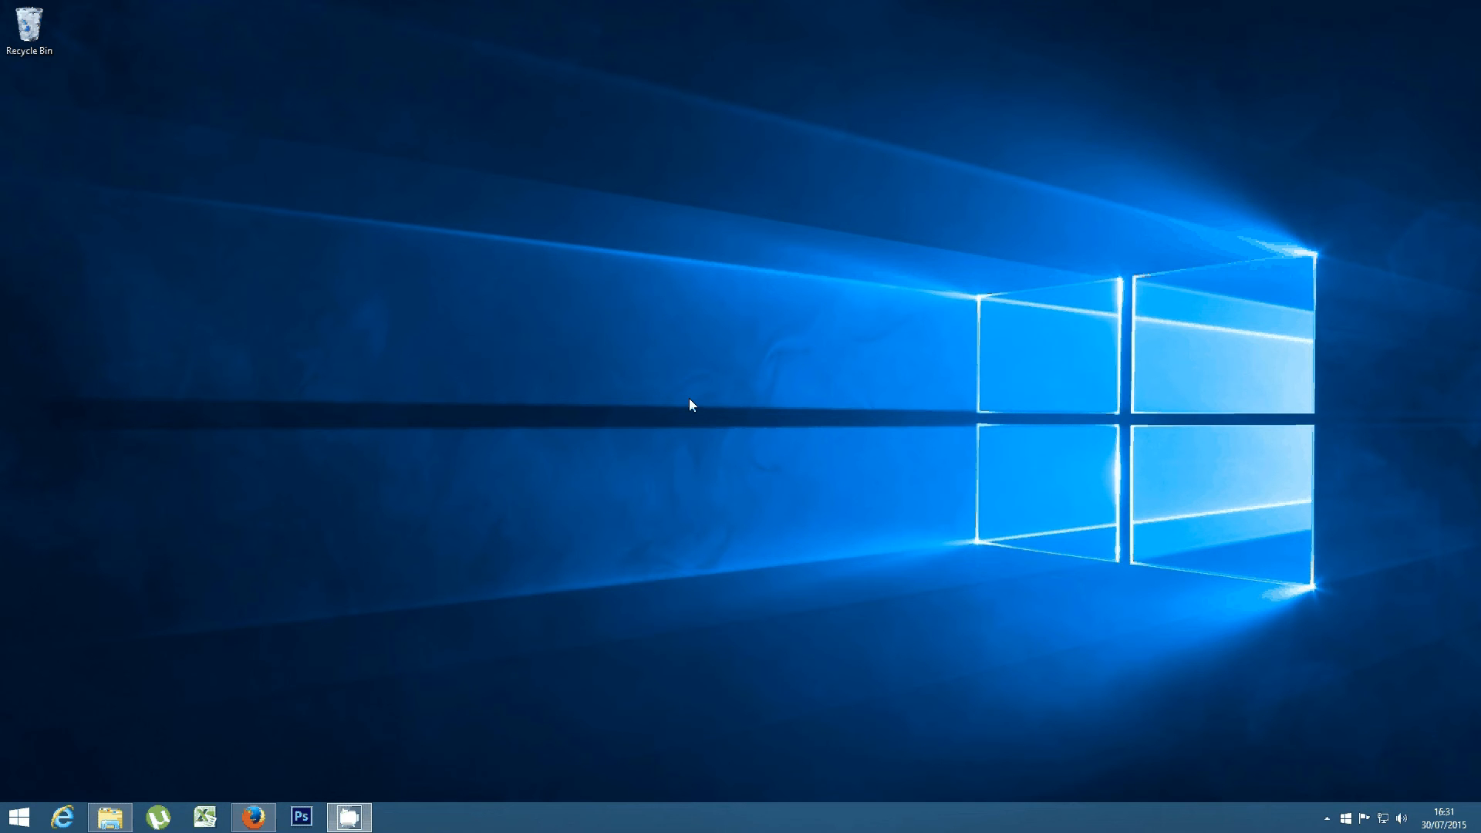
mouse_move(787, 348)
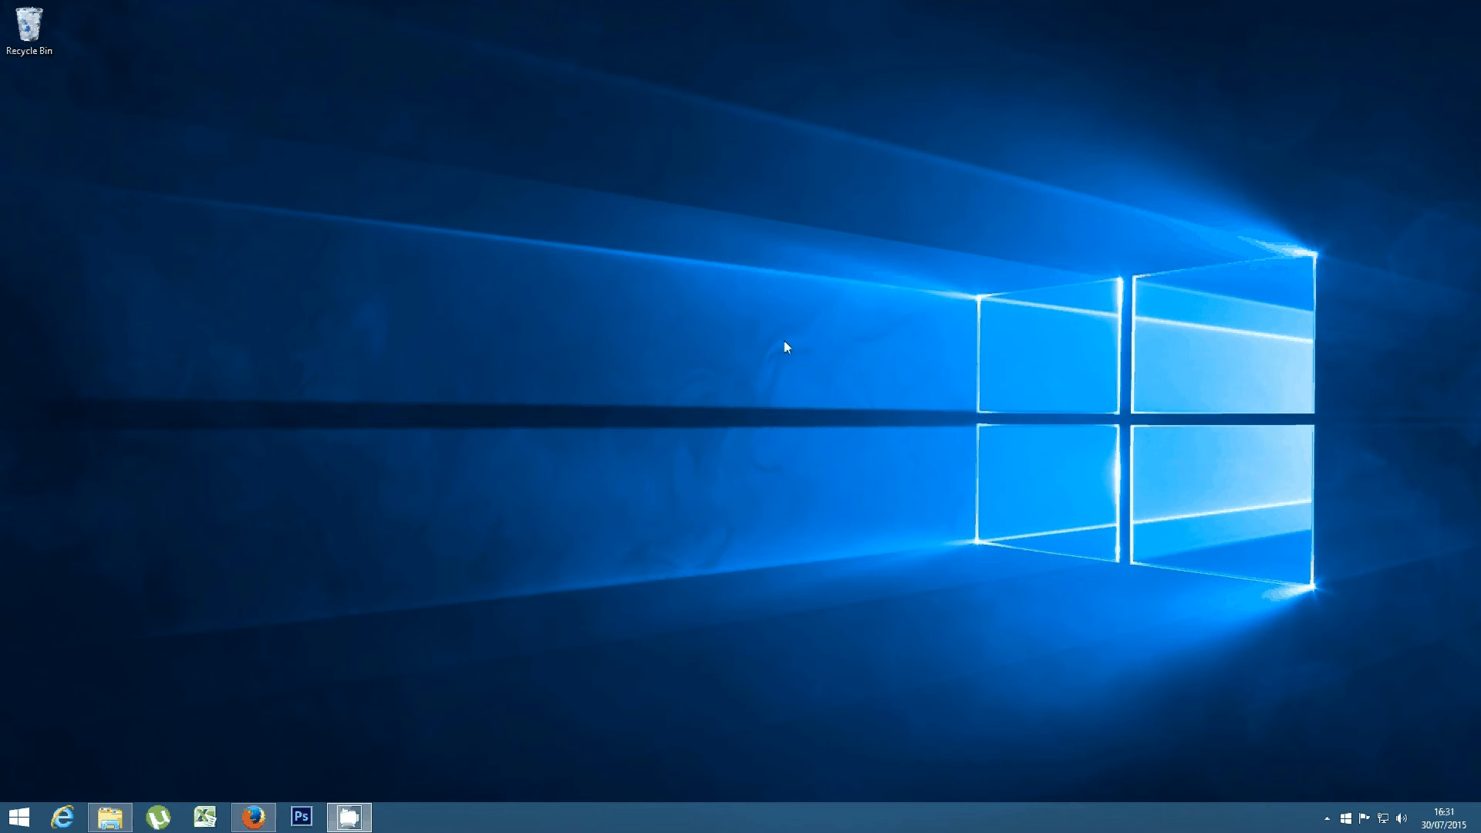
mouse_move(756, 307)
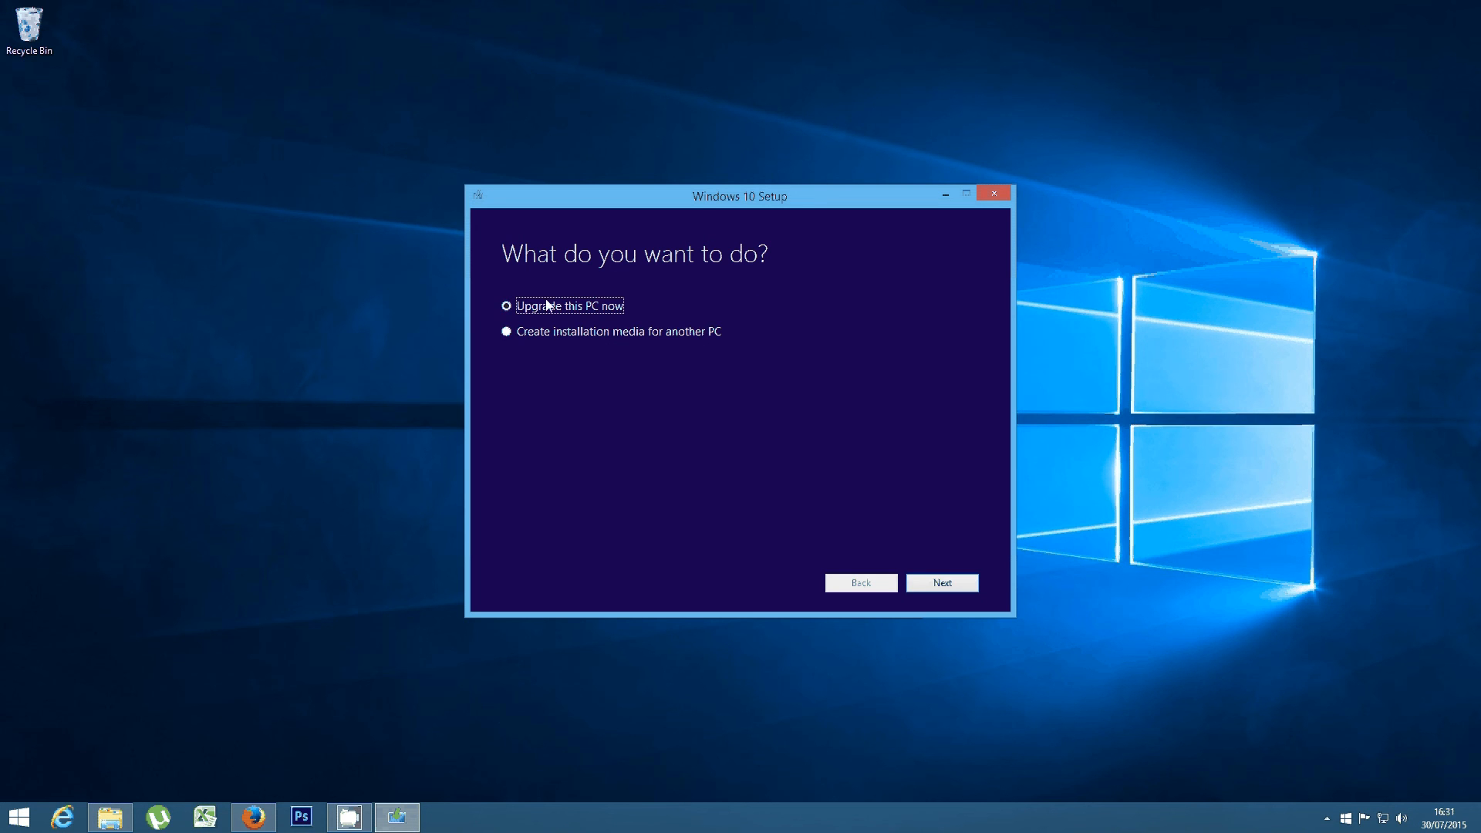
mouse_move(520, 290)
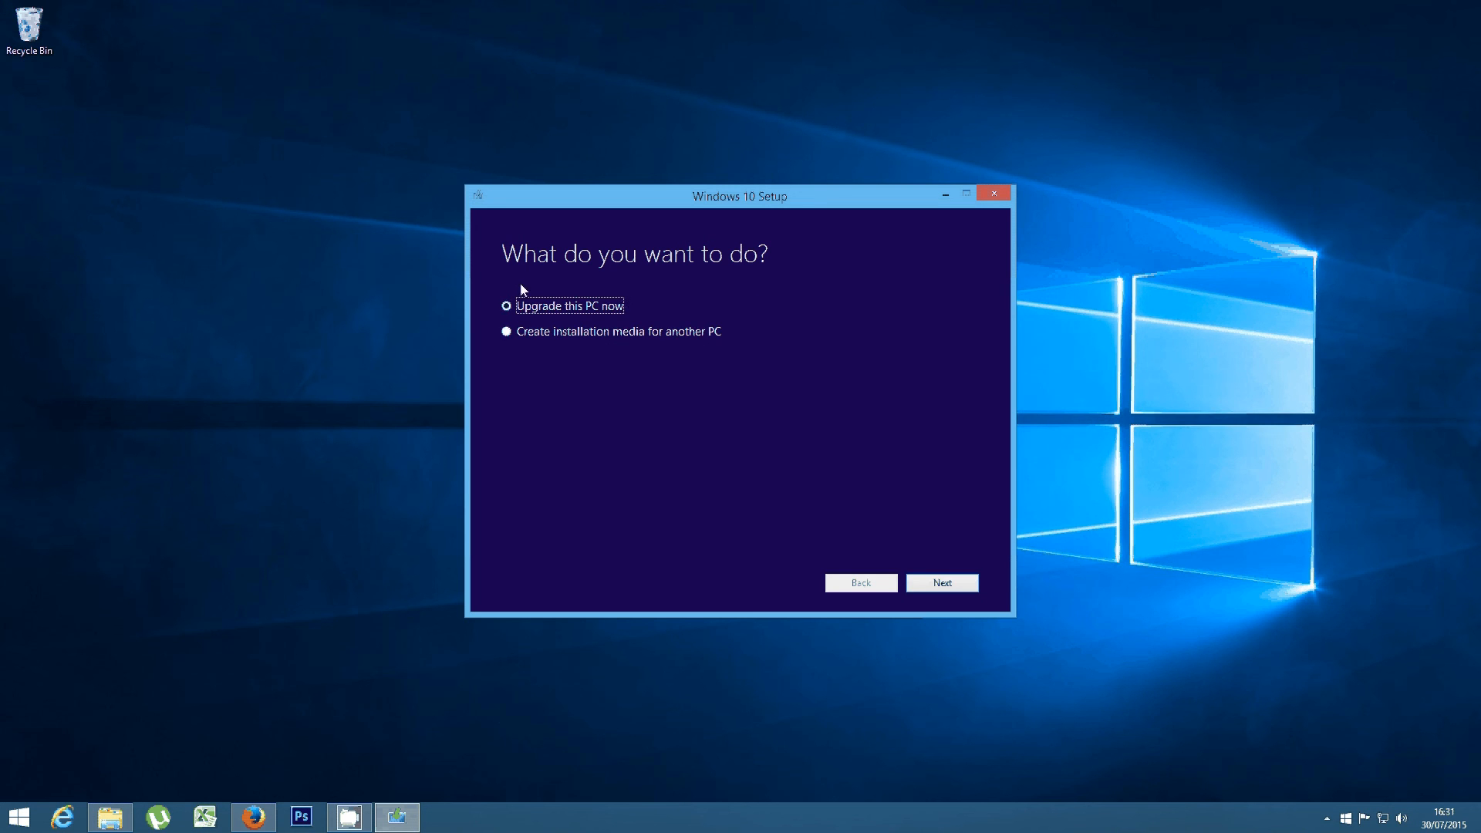
mouse_move(671, 347)
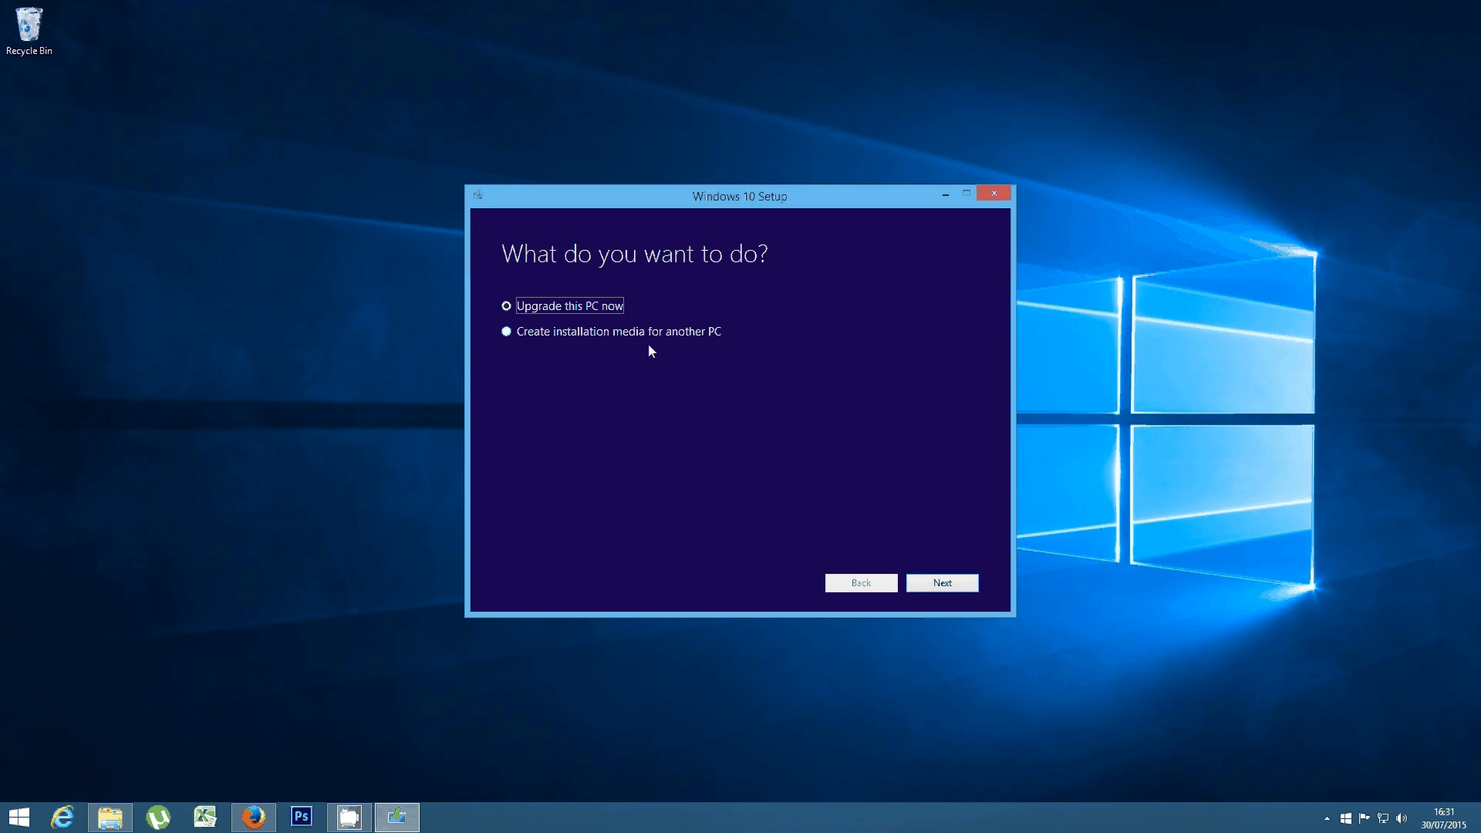
mouse_move(599, 348)
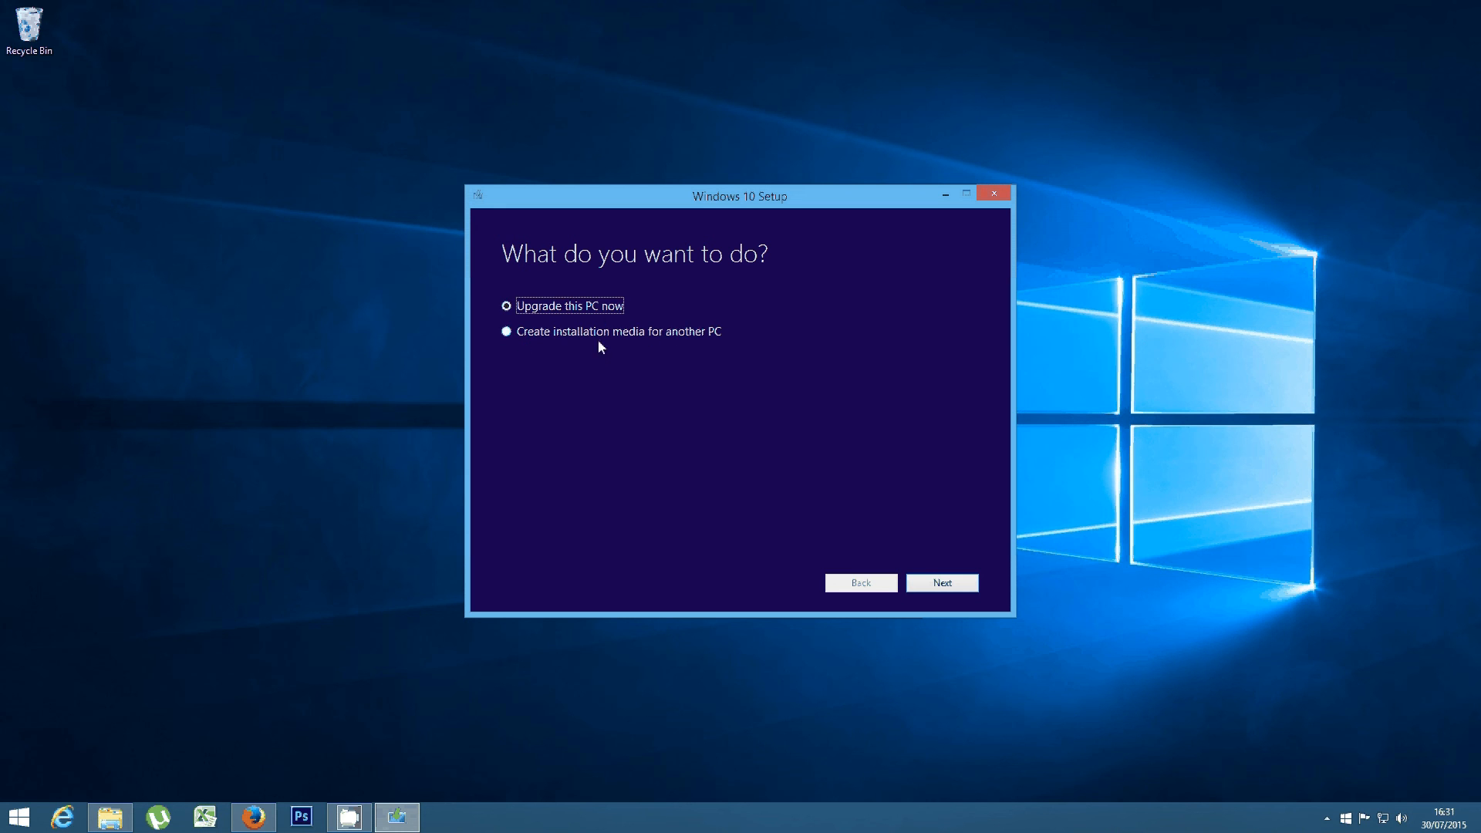
mouse_move(566, 428)
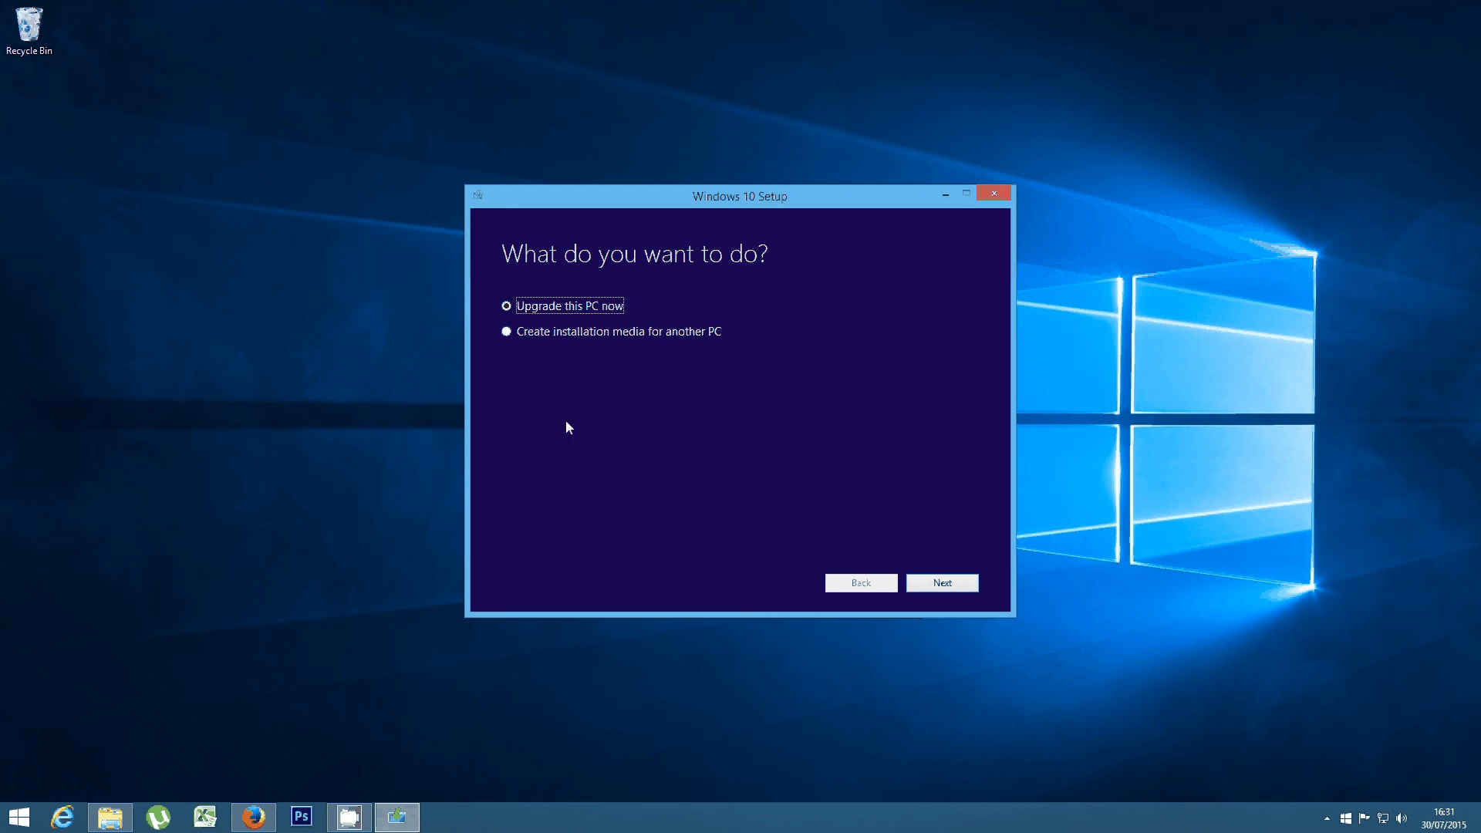
mouse_move(687, 425)
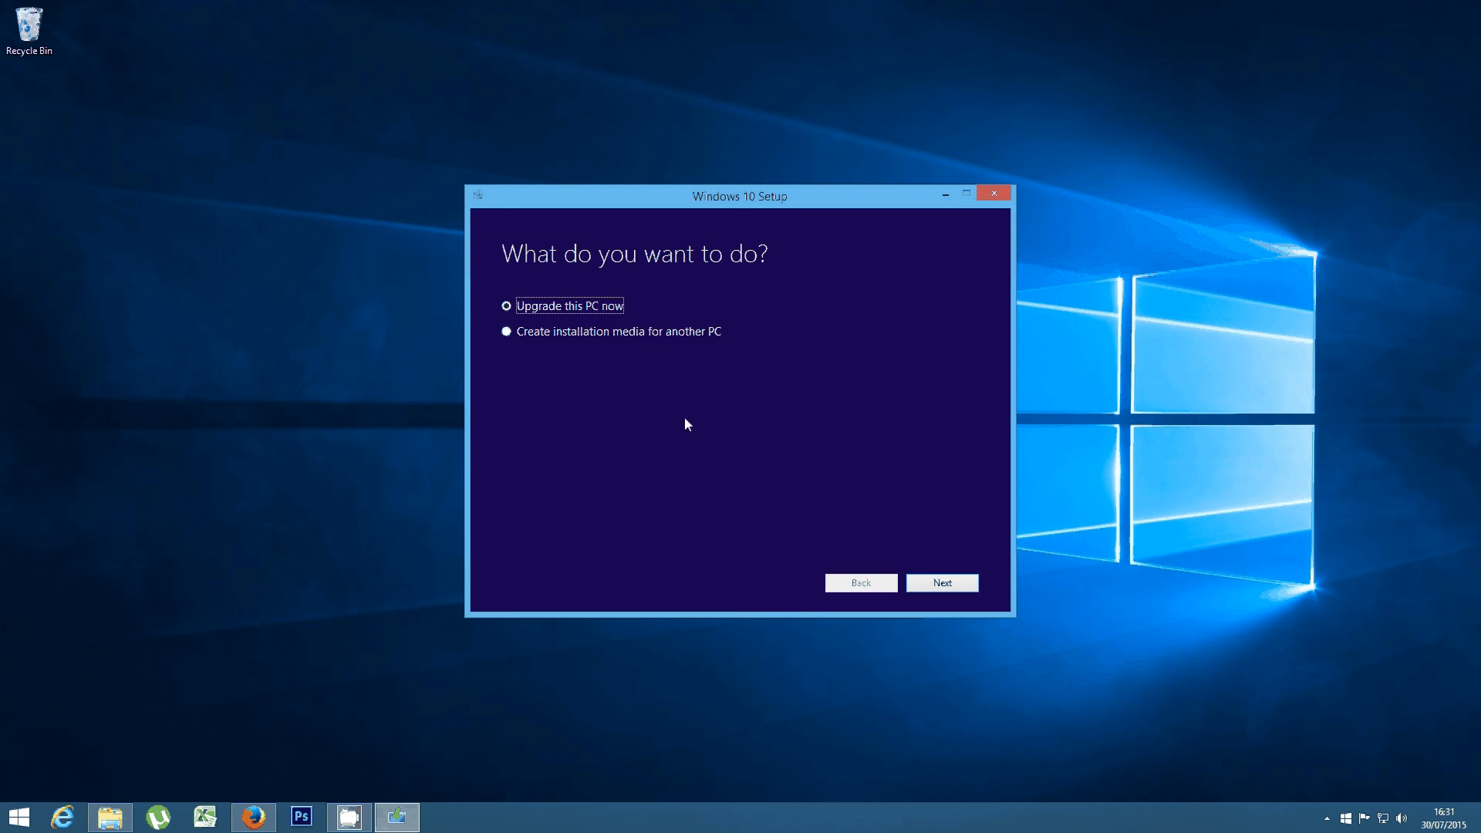
mouse_move(682, 410)
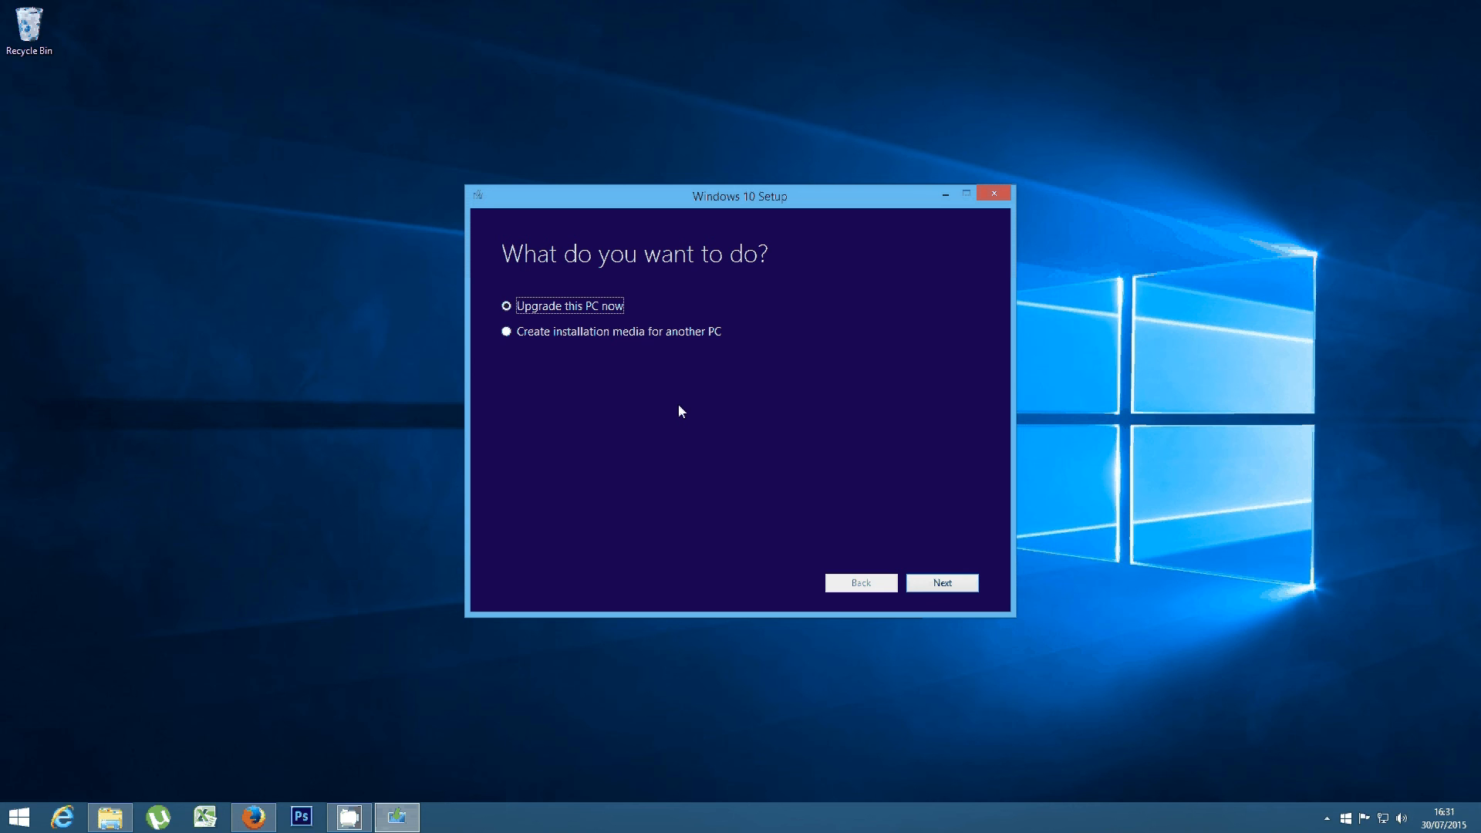
mouse_move(623, 199)
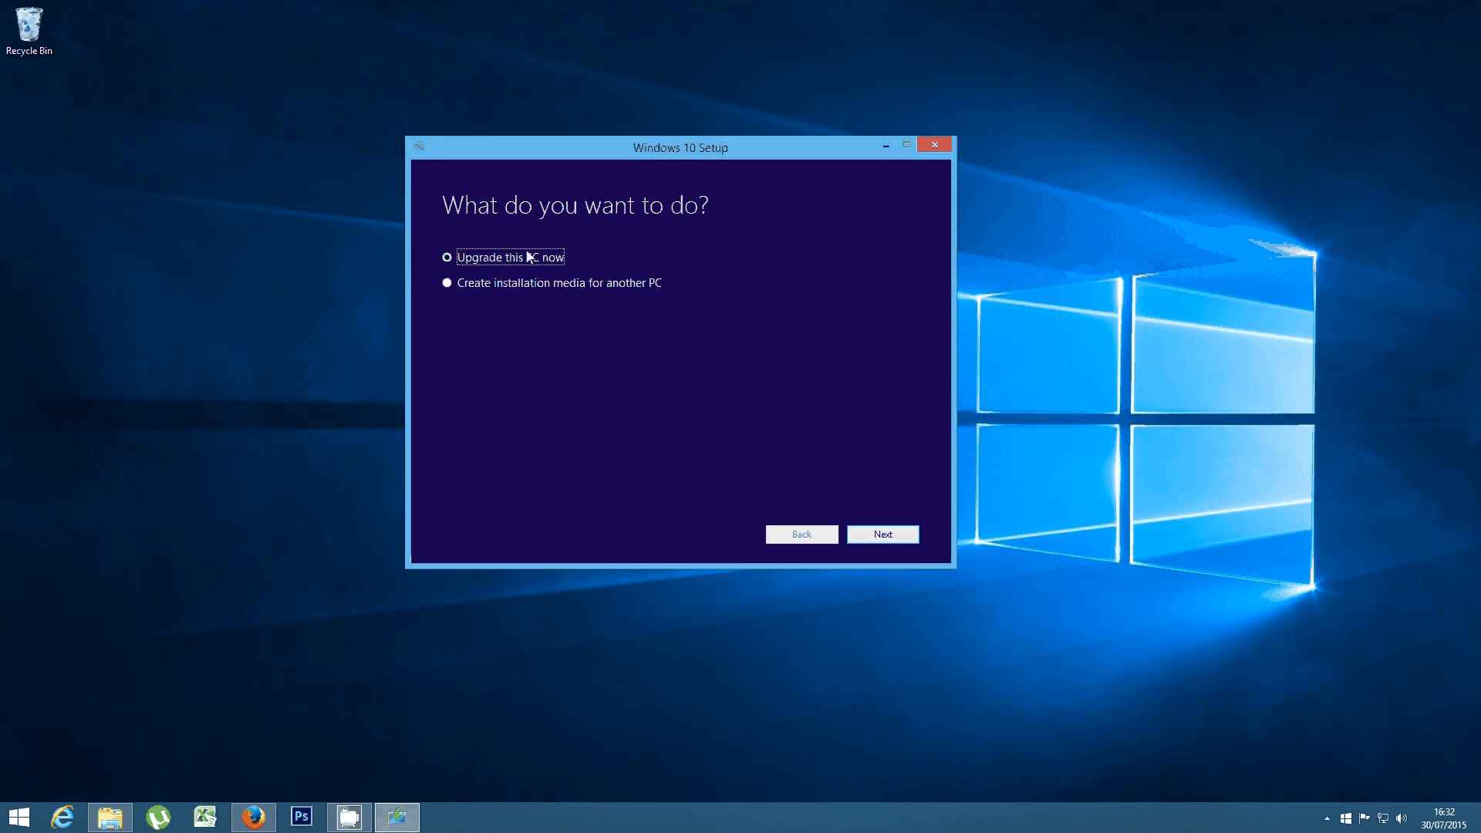
mouse_move(691, 398)
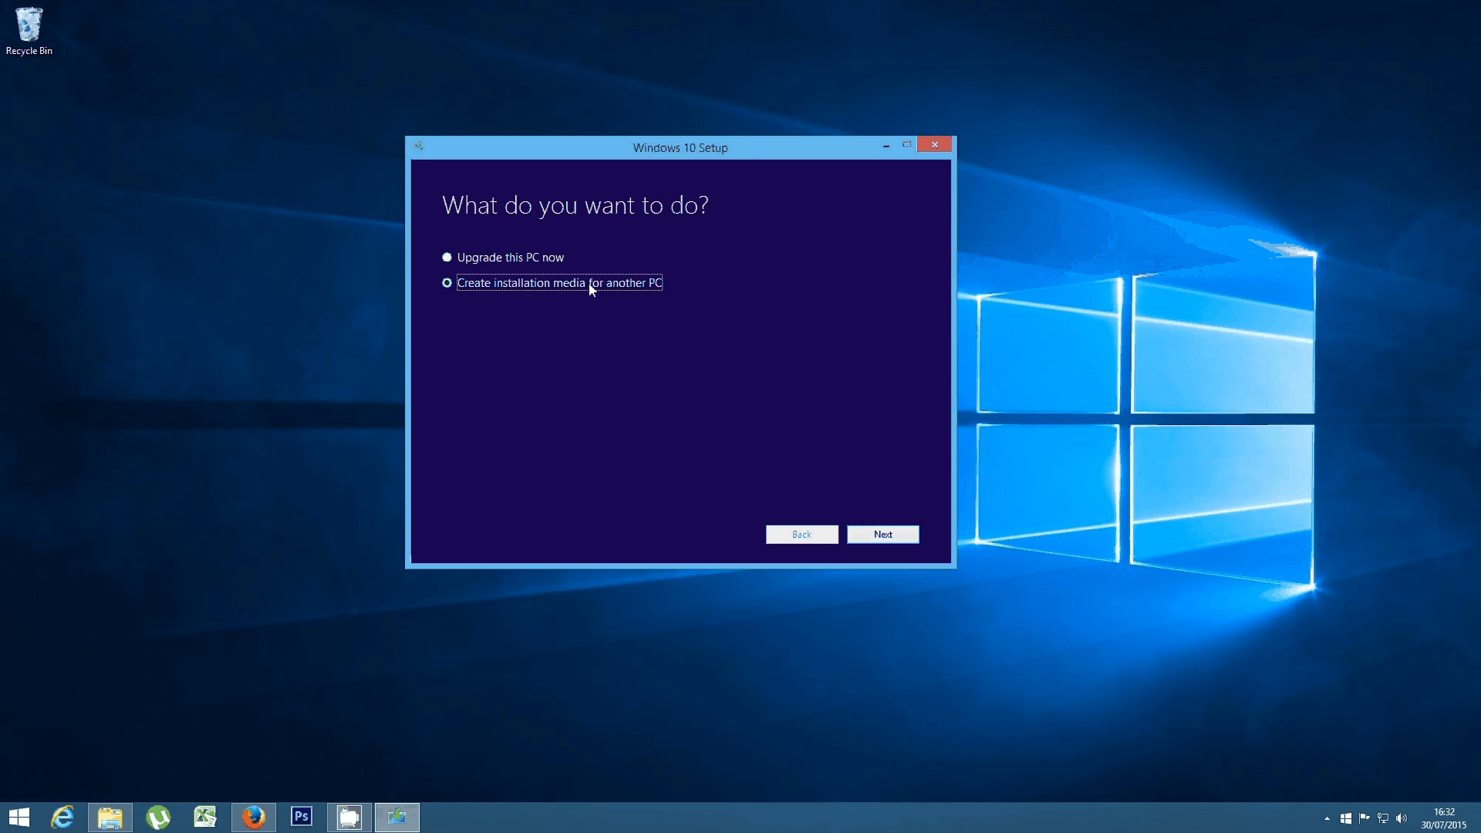
mouse_move(1029, 594)
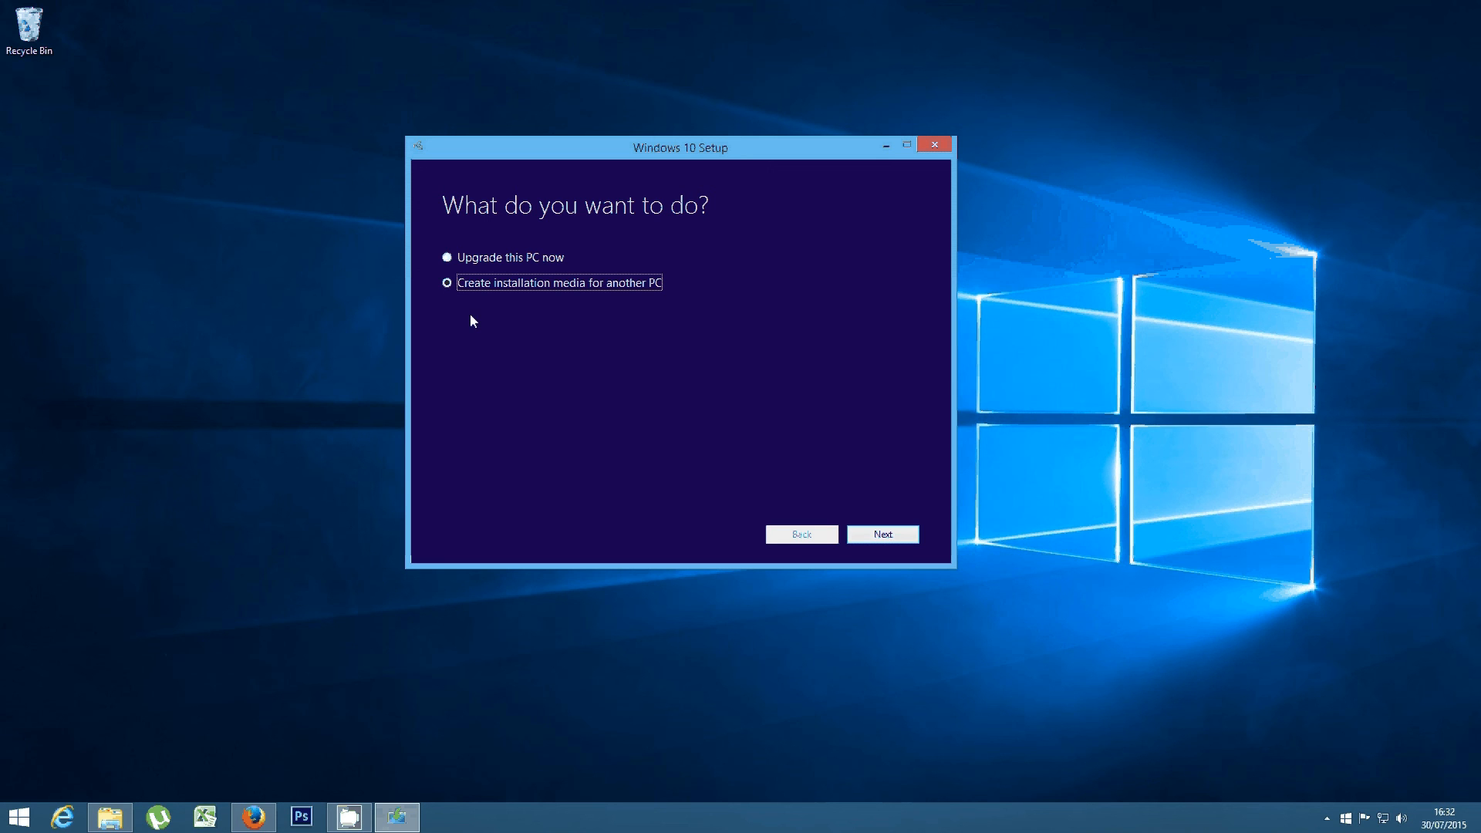
Choose 'Upgrade this PC now' and continue, starting the Windows 10 download
left_click(448, 257)
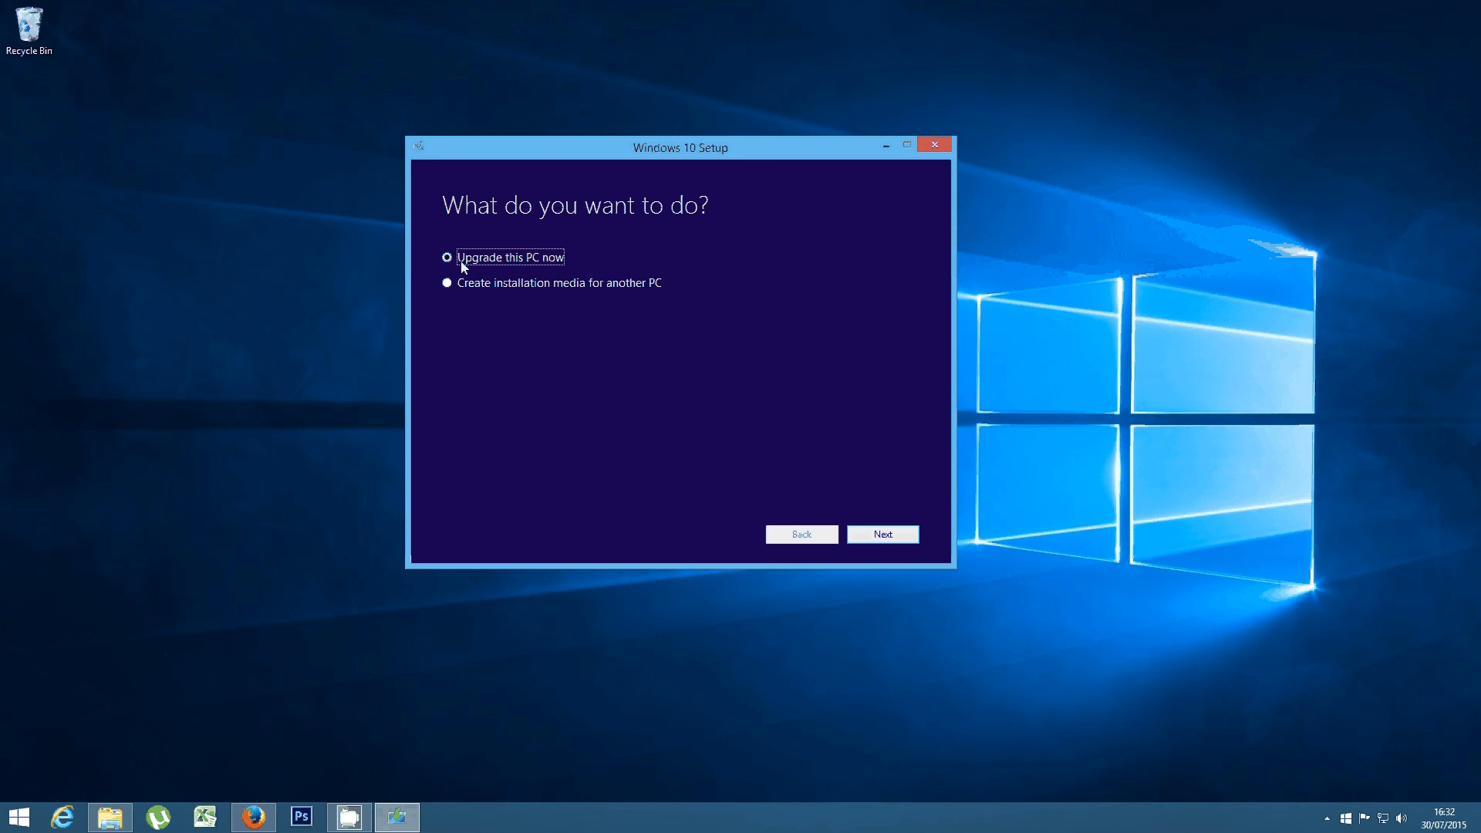
left_click_drag(679, 147, 718, 171)
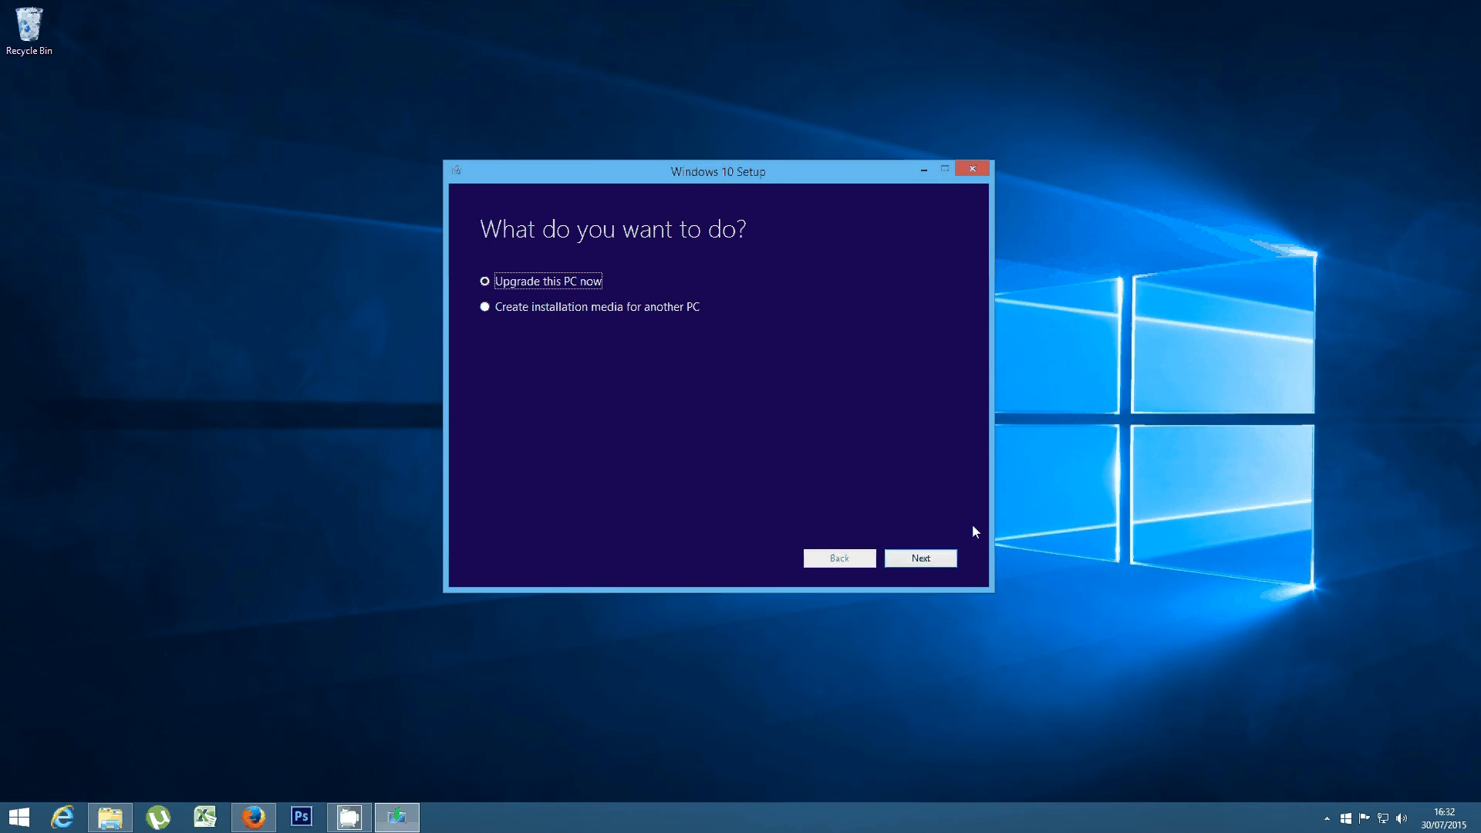
left_click(920, 557)
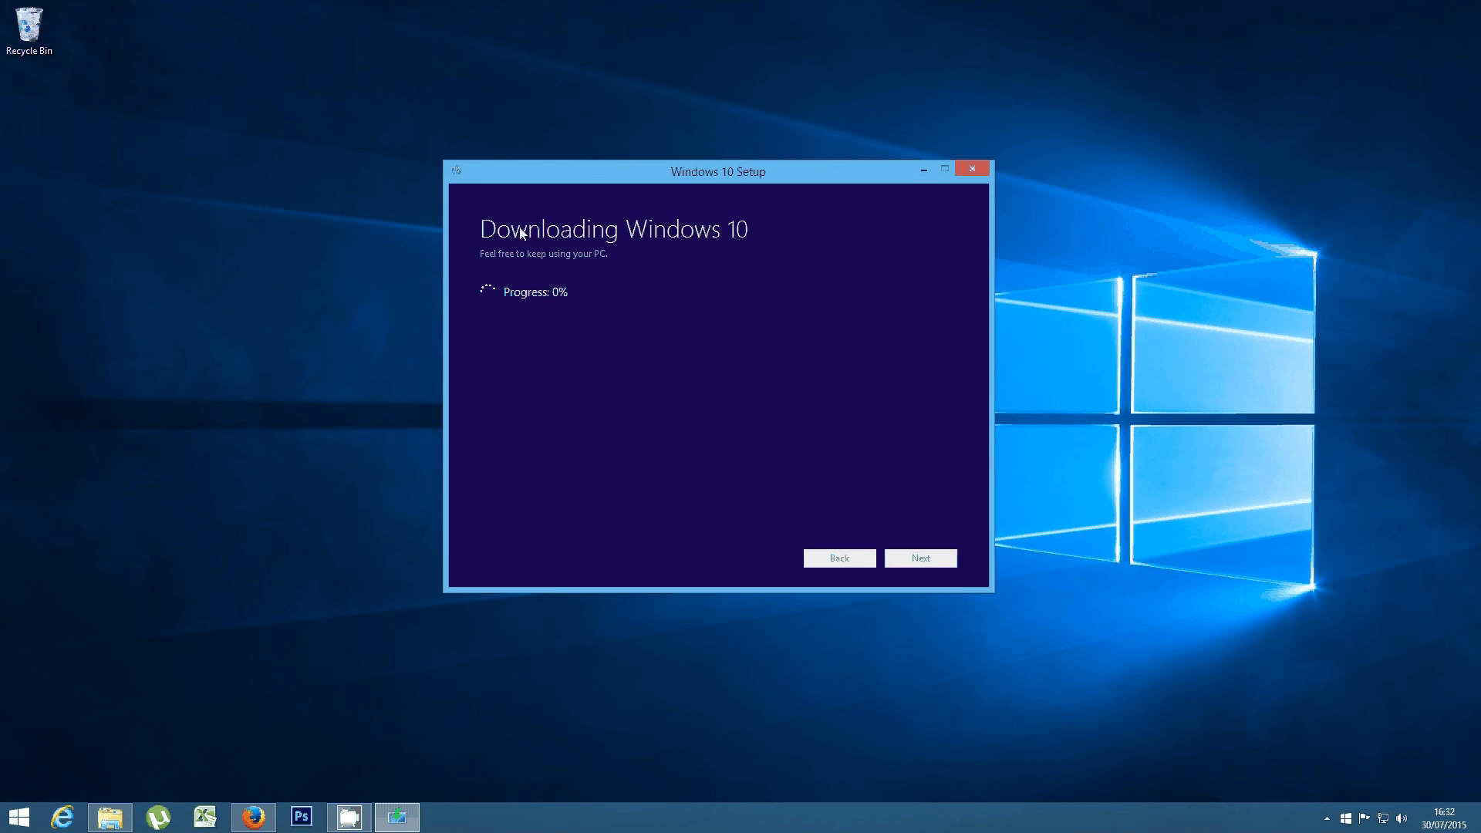
mouse_move(662, 208)
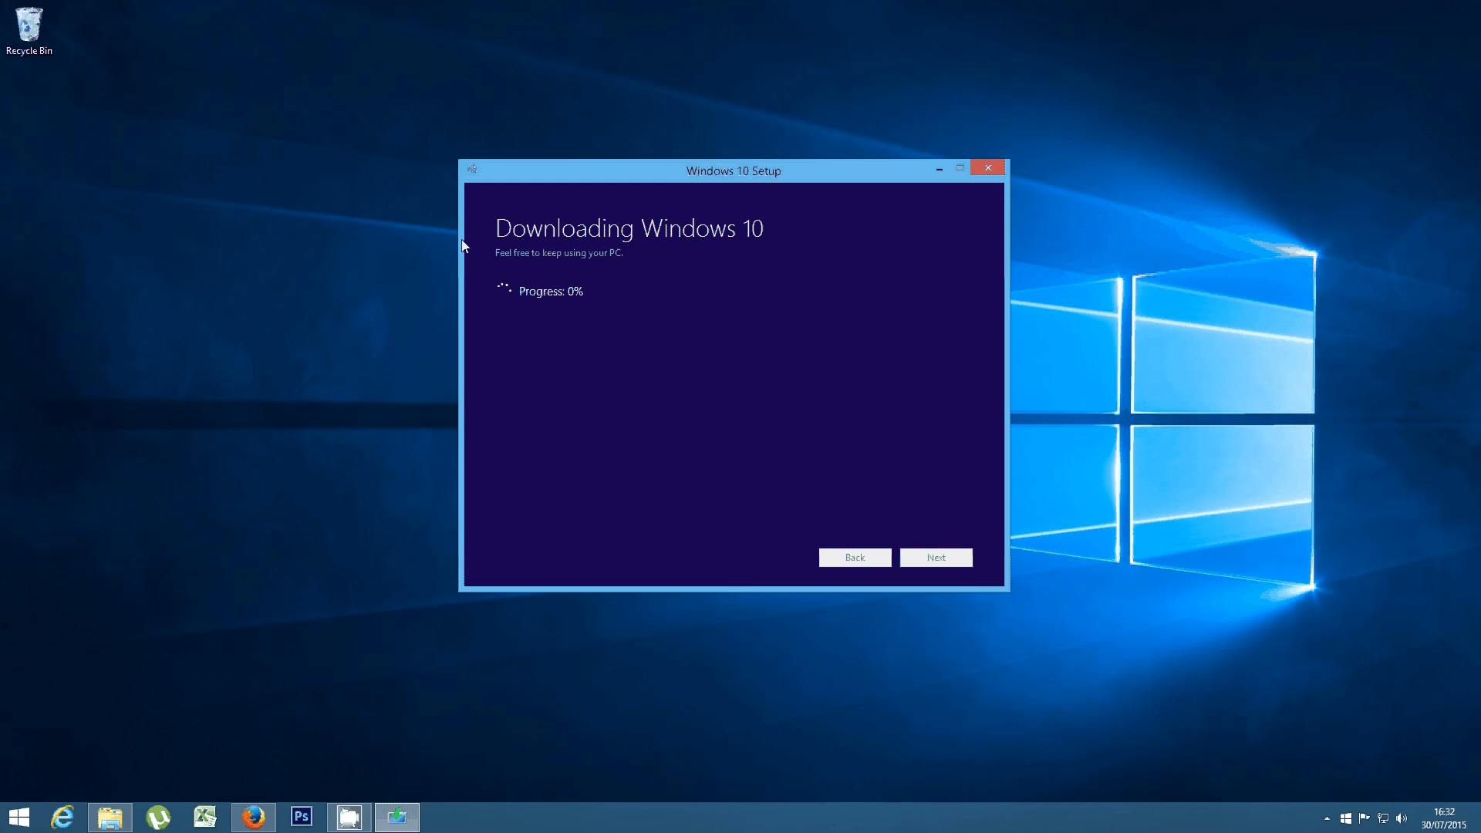
mouse_move(800, 235)
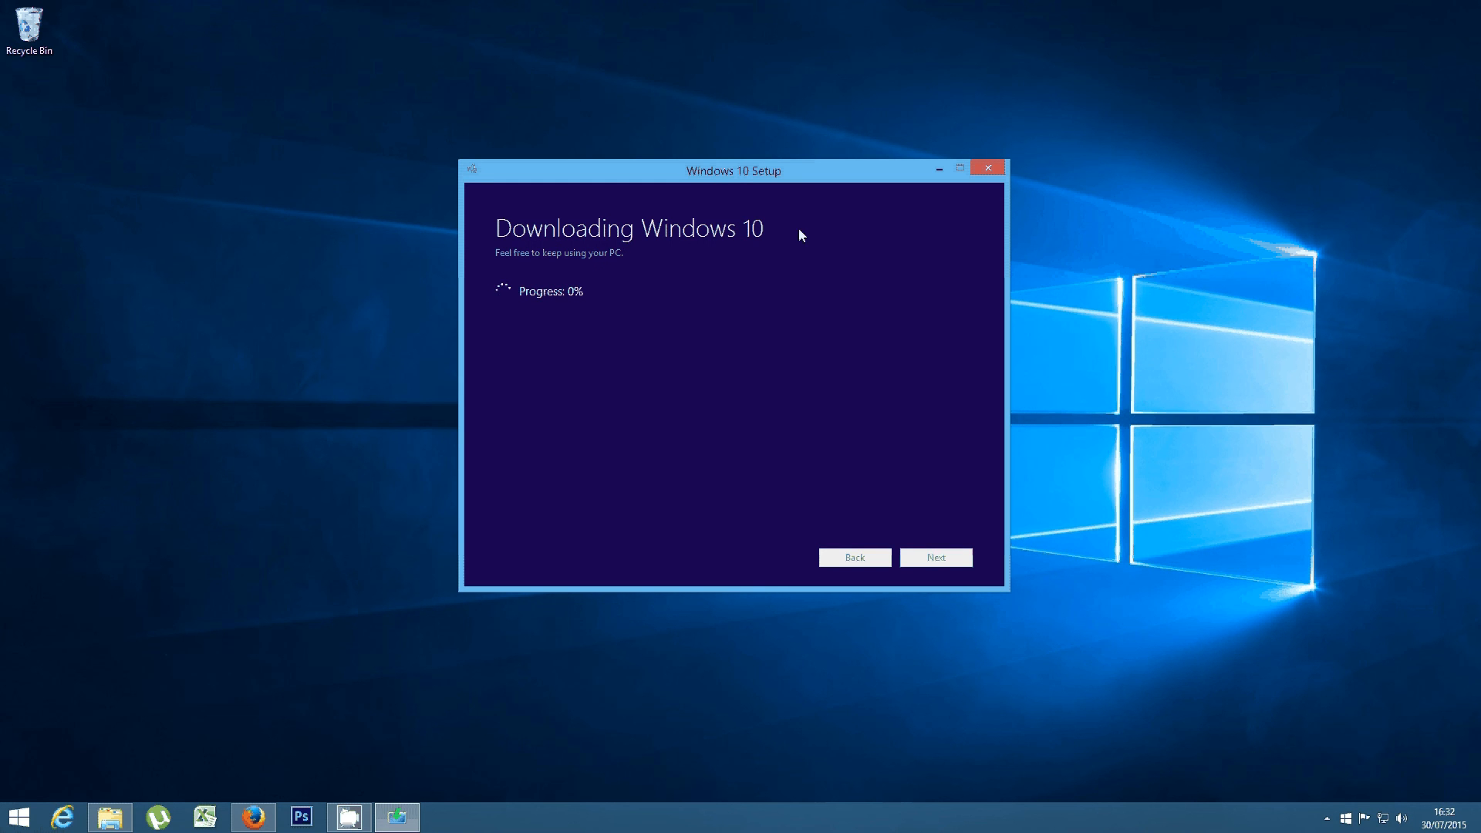
mouse_move(603, 306)
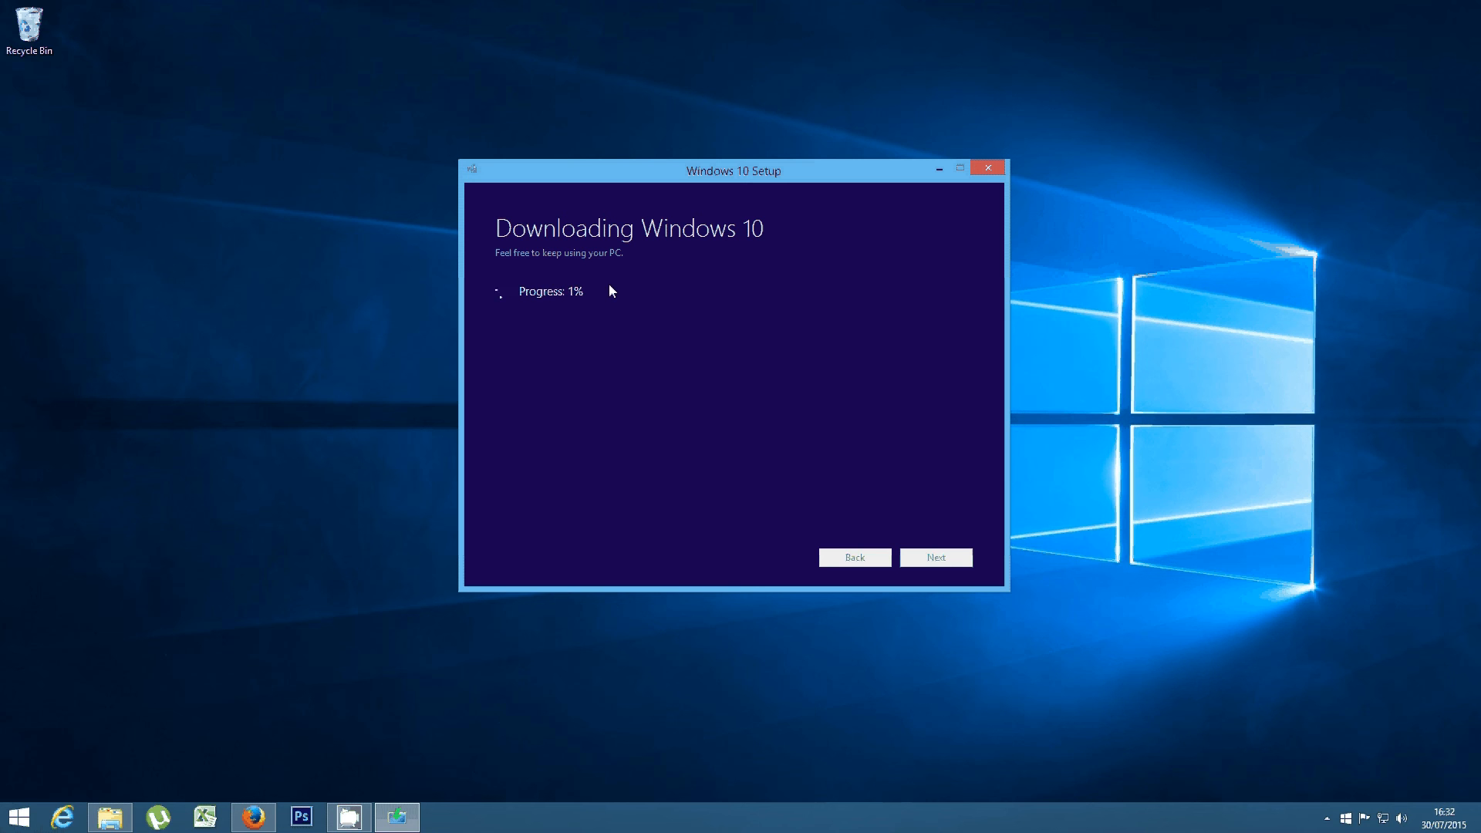
mouse_move(739, 182)
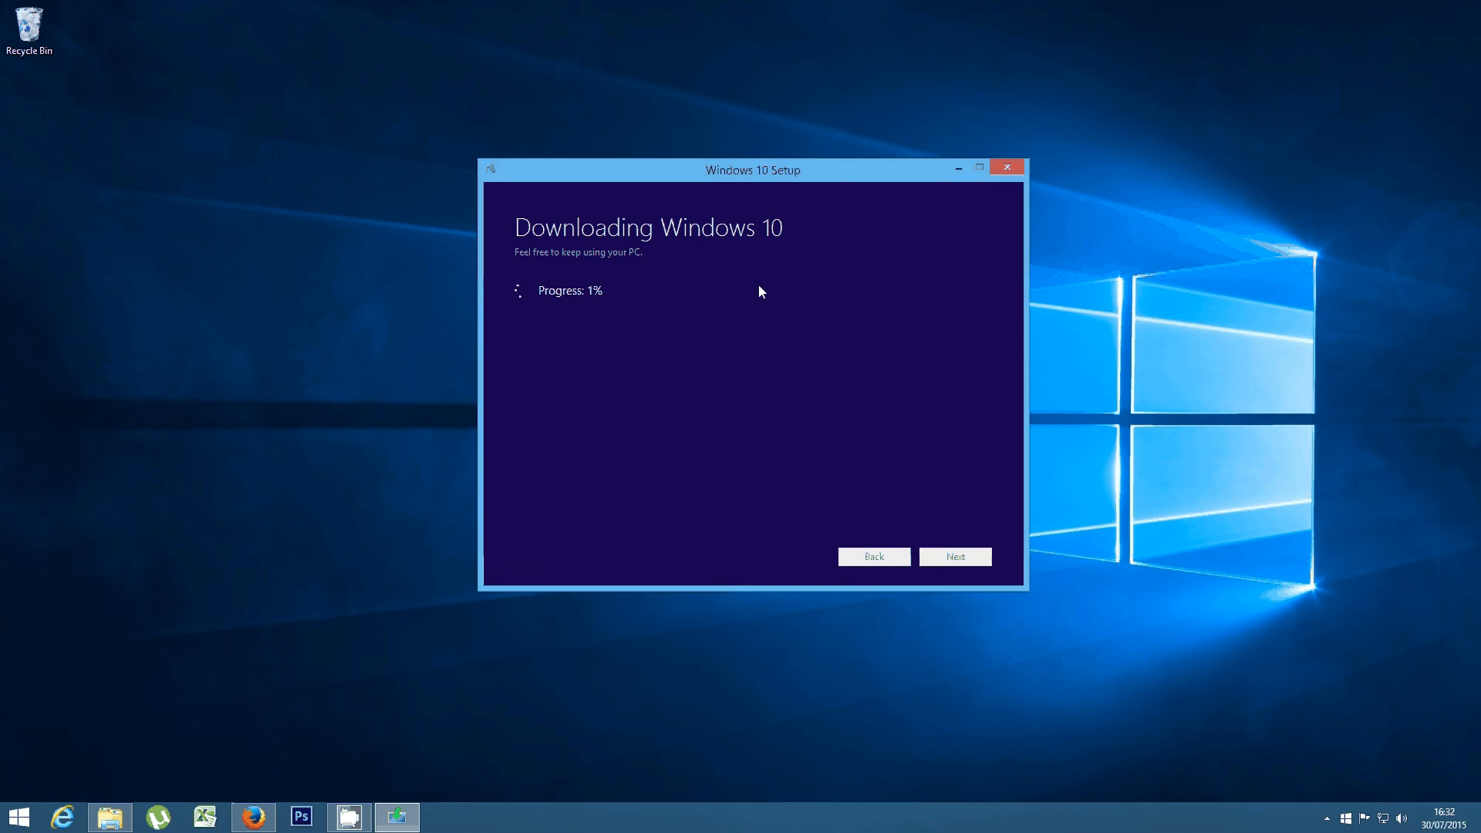
mouse_move(999, 325)
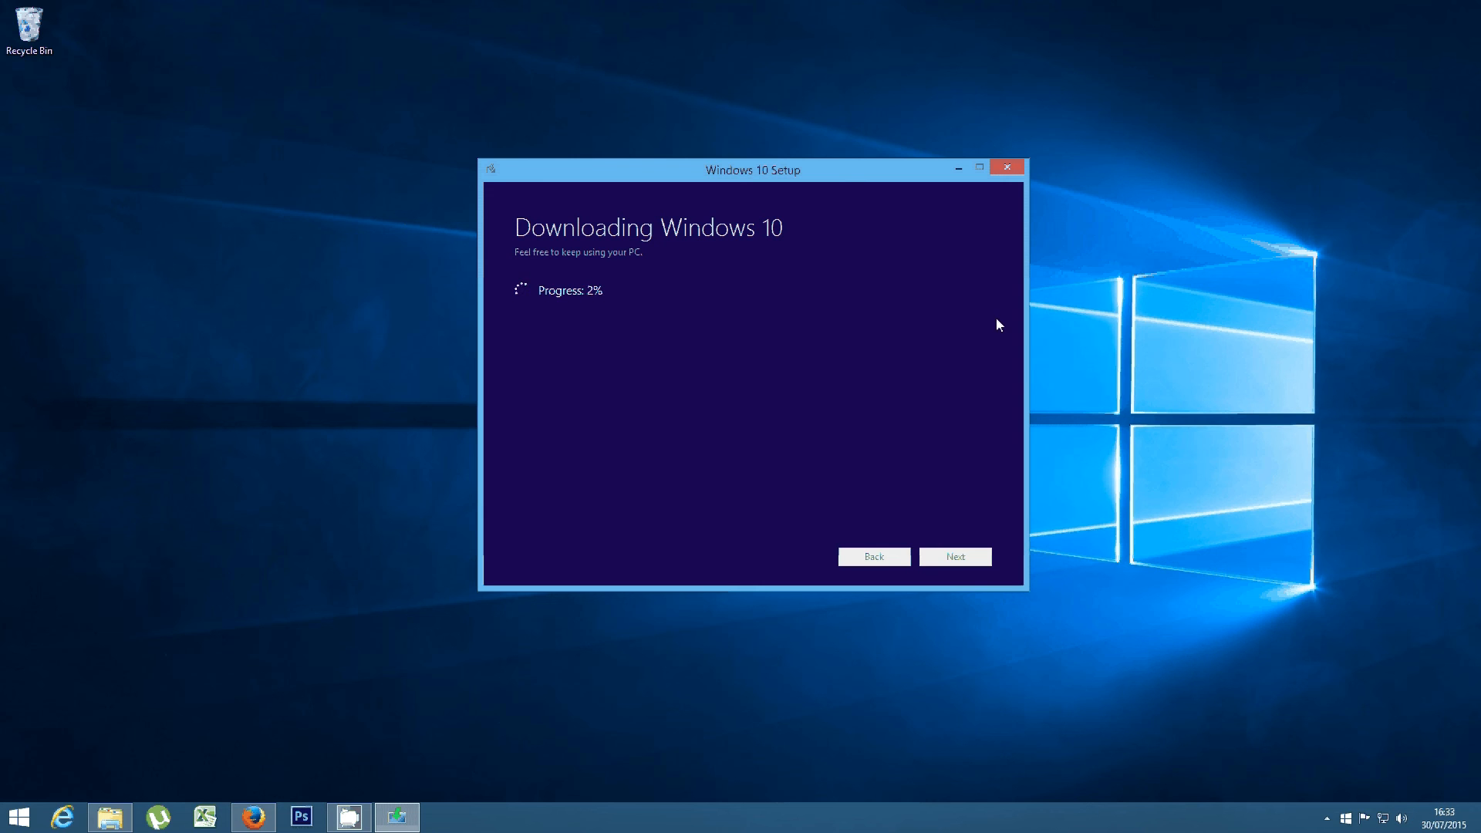
mouse_move(781, 276)
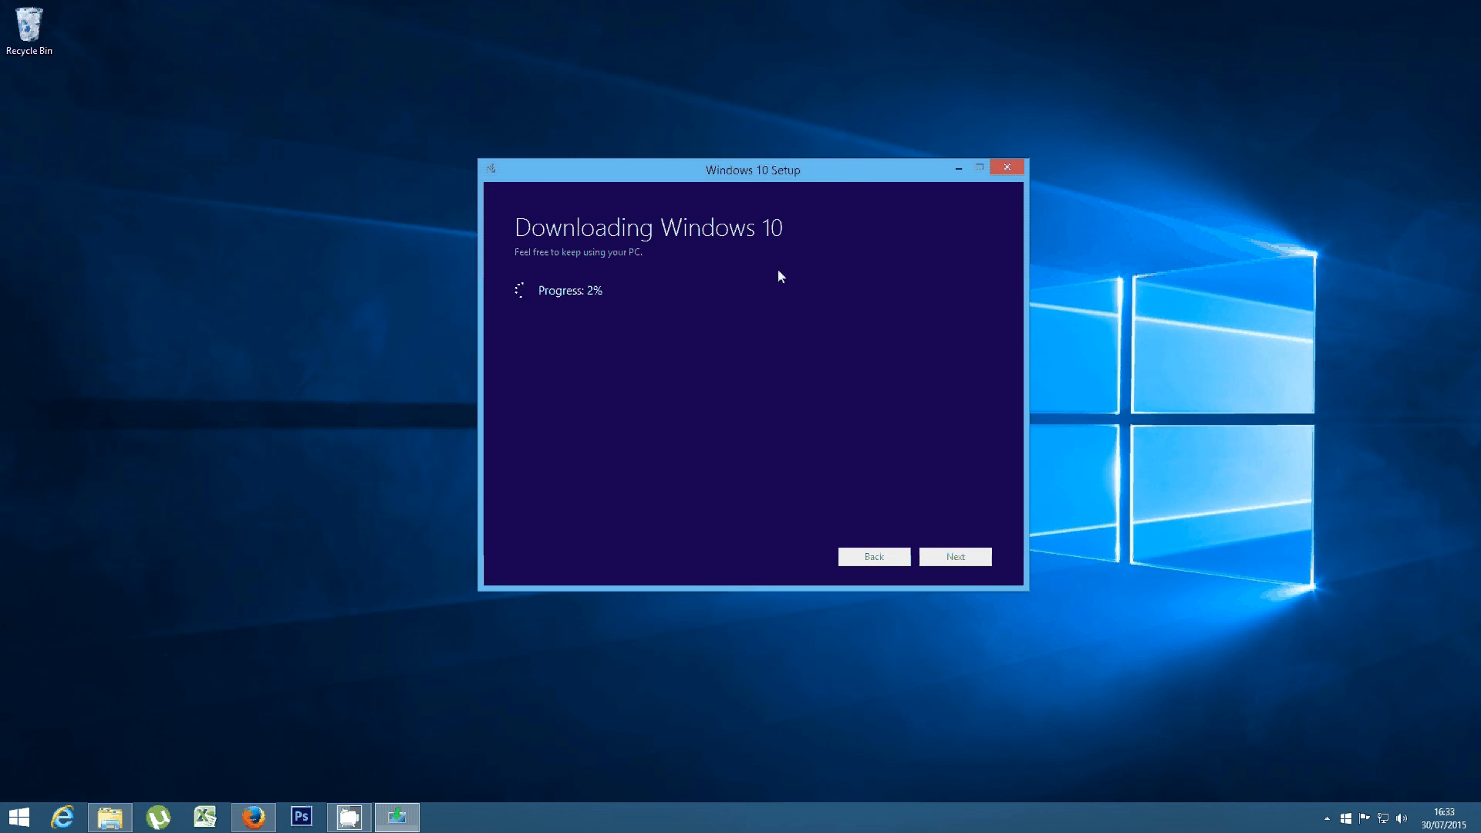
mouse_move(750, 179)
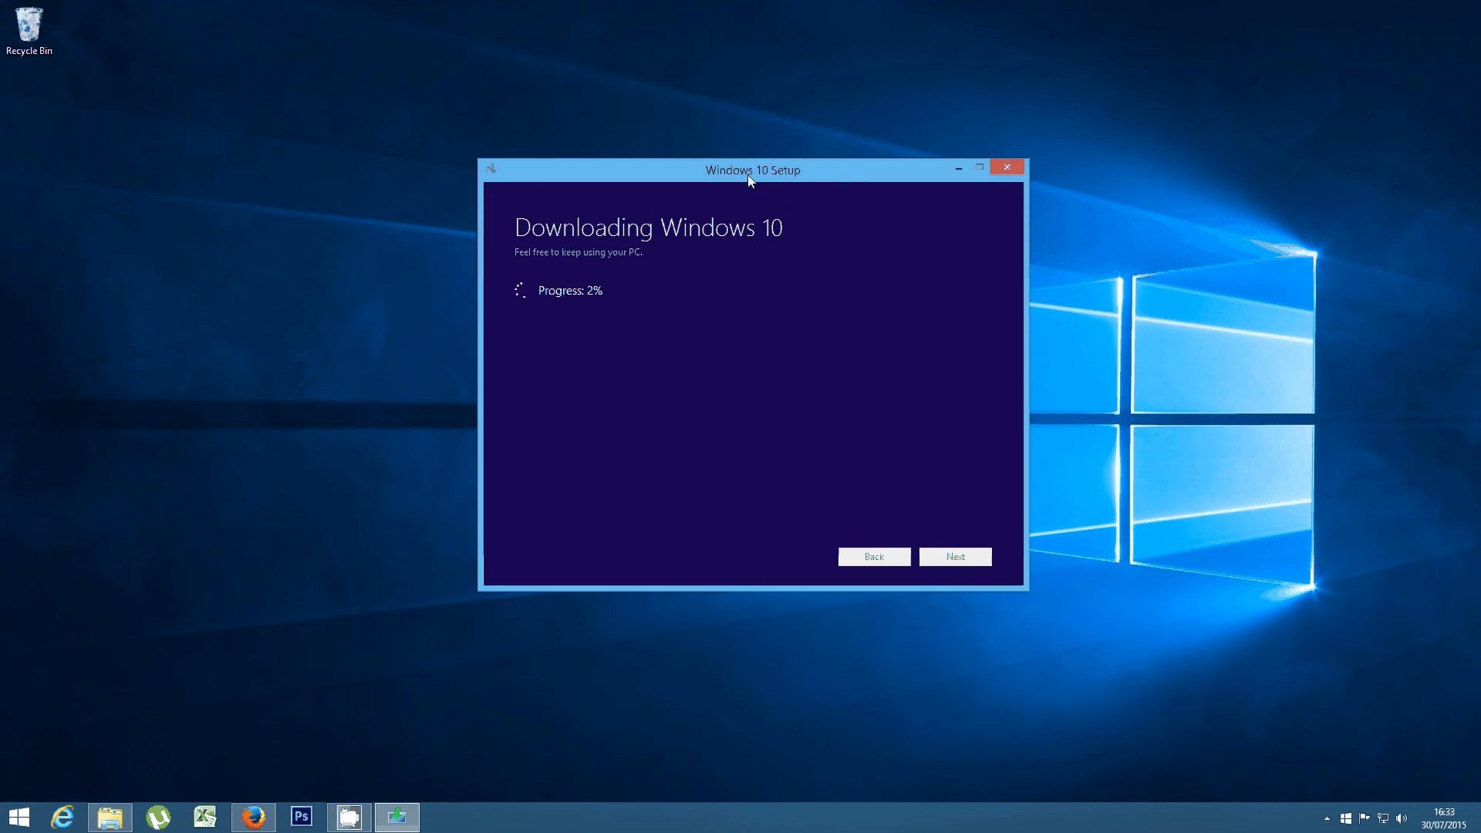
Reposition the Setup window while the Windows 10 download progresses toward 5%
left_click_drag(753, 170, 720, 182)
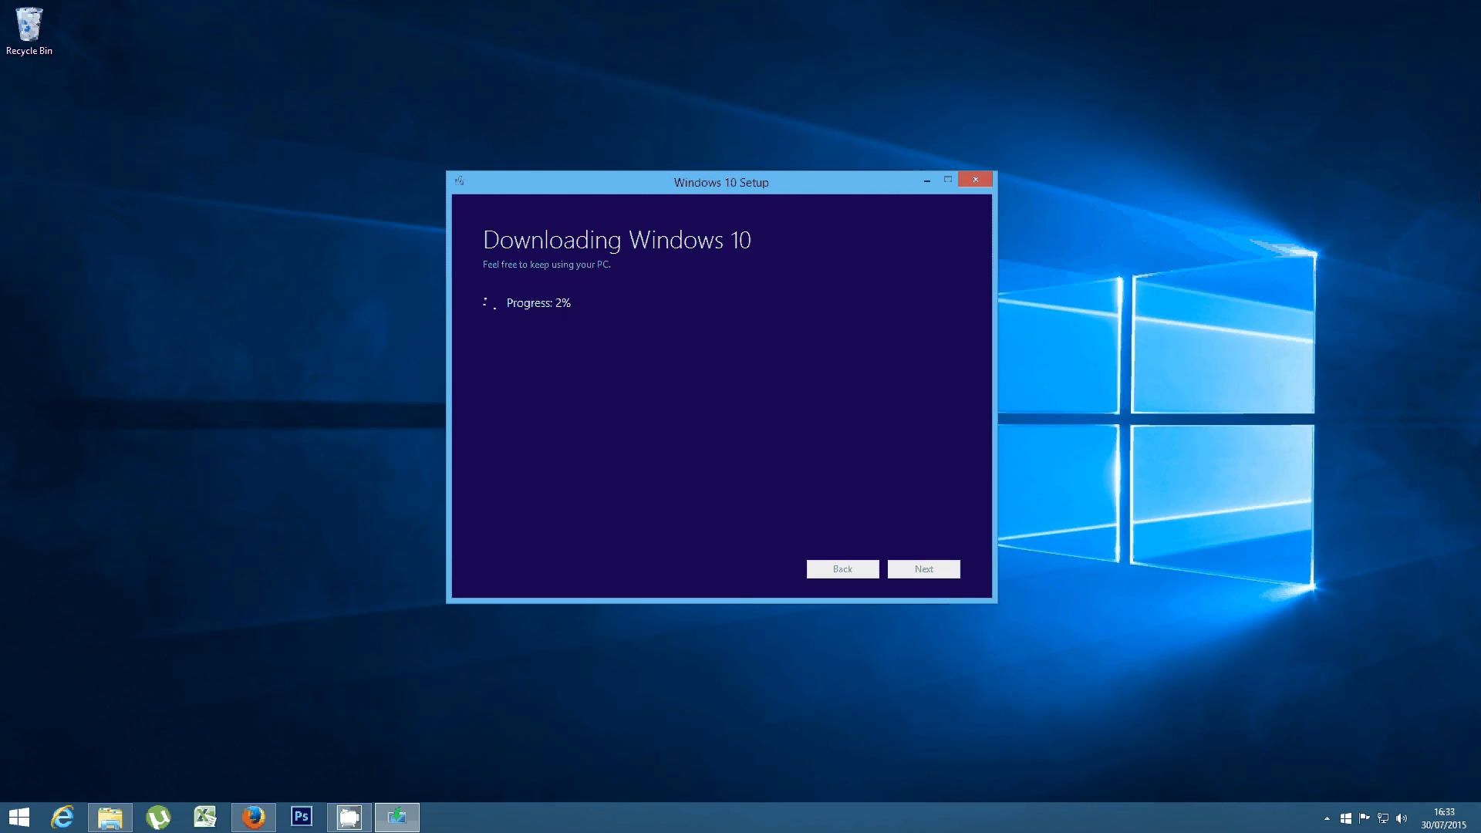
mouse_move(622, 310)
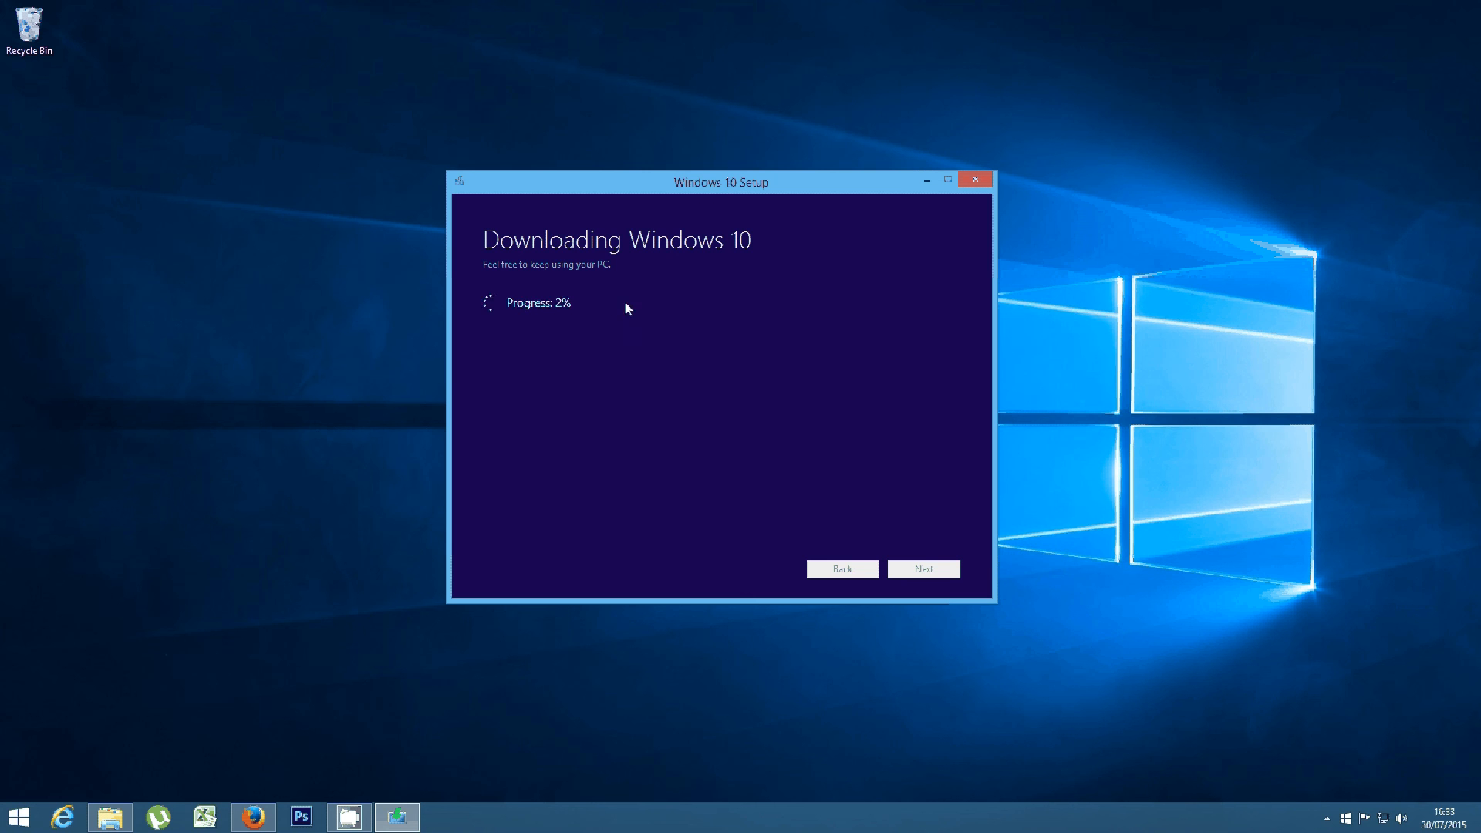
mouse_move(900, 199)
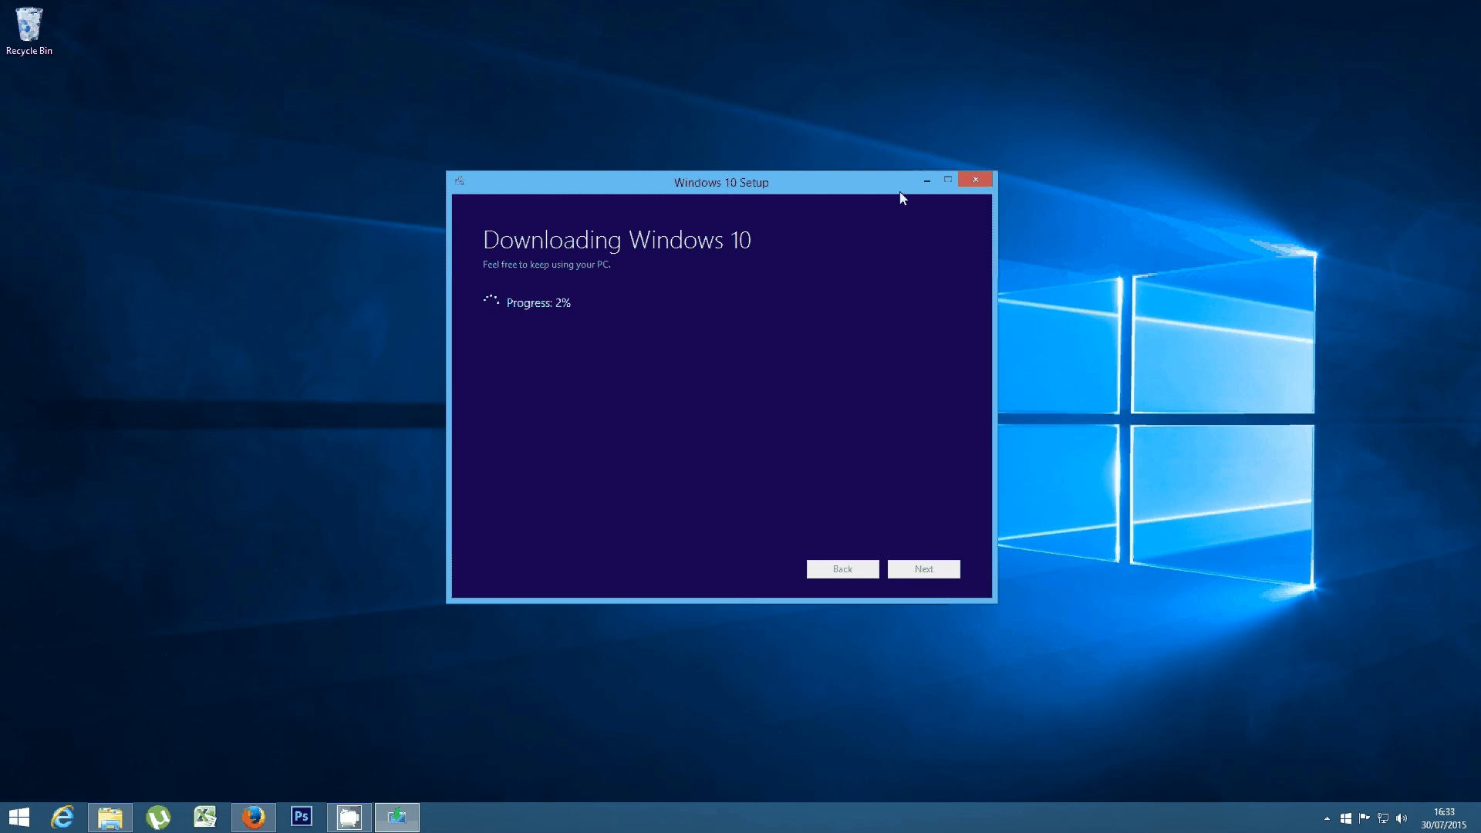
mouse_move(898, 201)
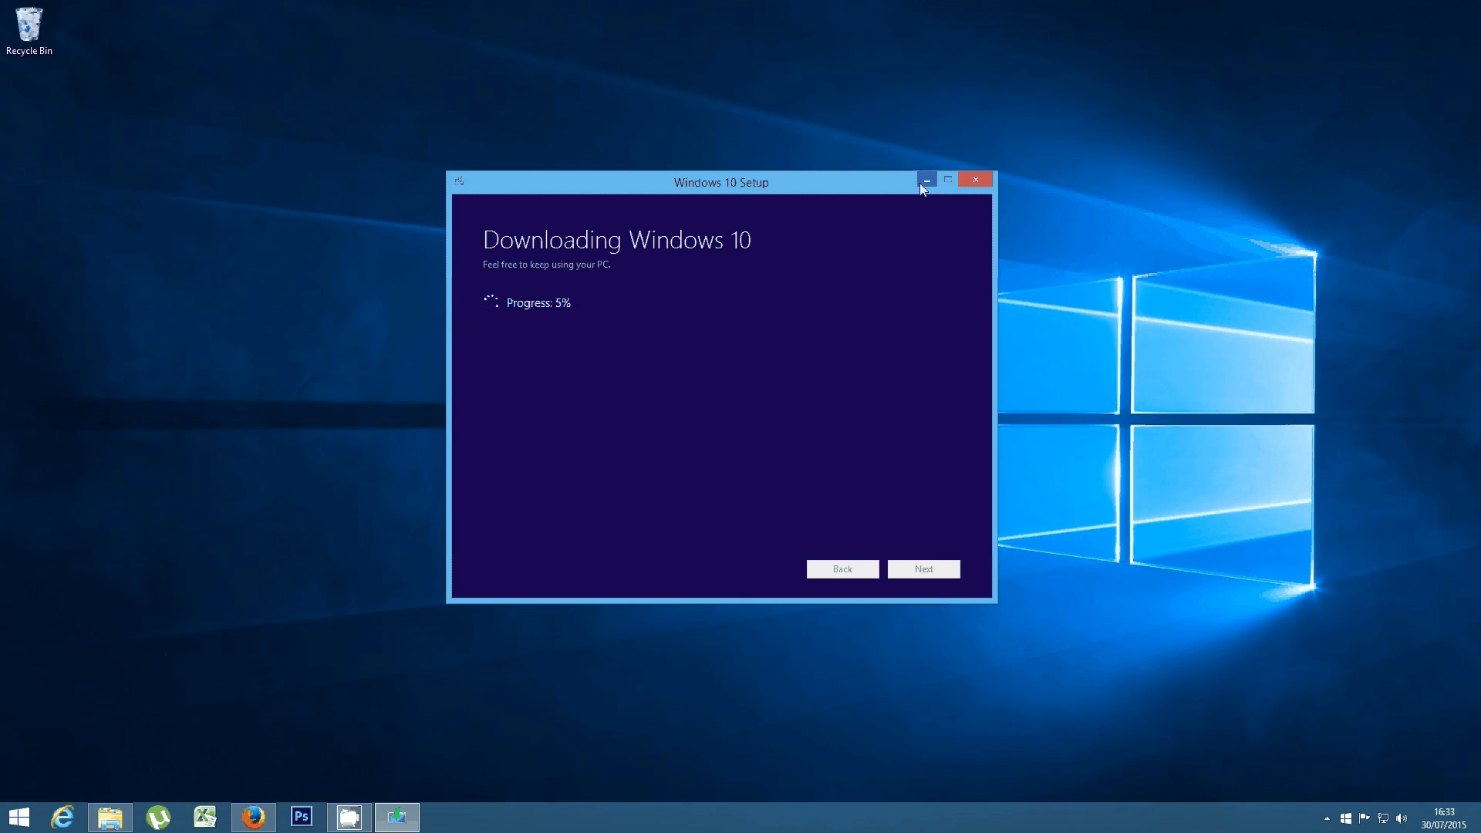
Minimize the downloading Windows 10 Setup window so only the desktop shows
left_click(927, 180)
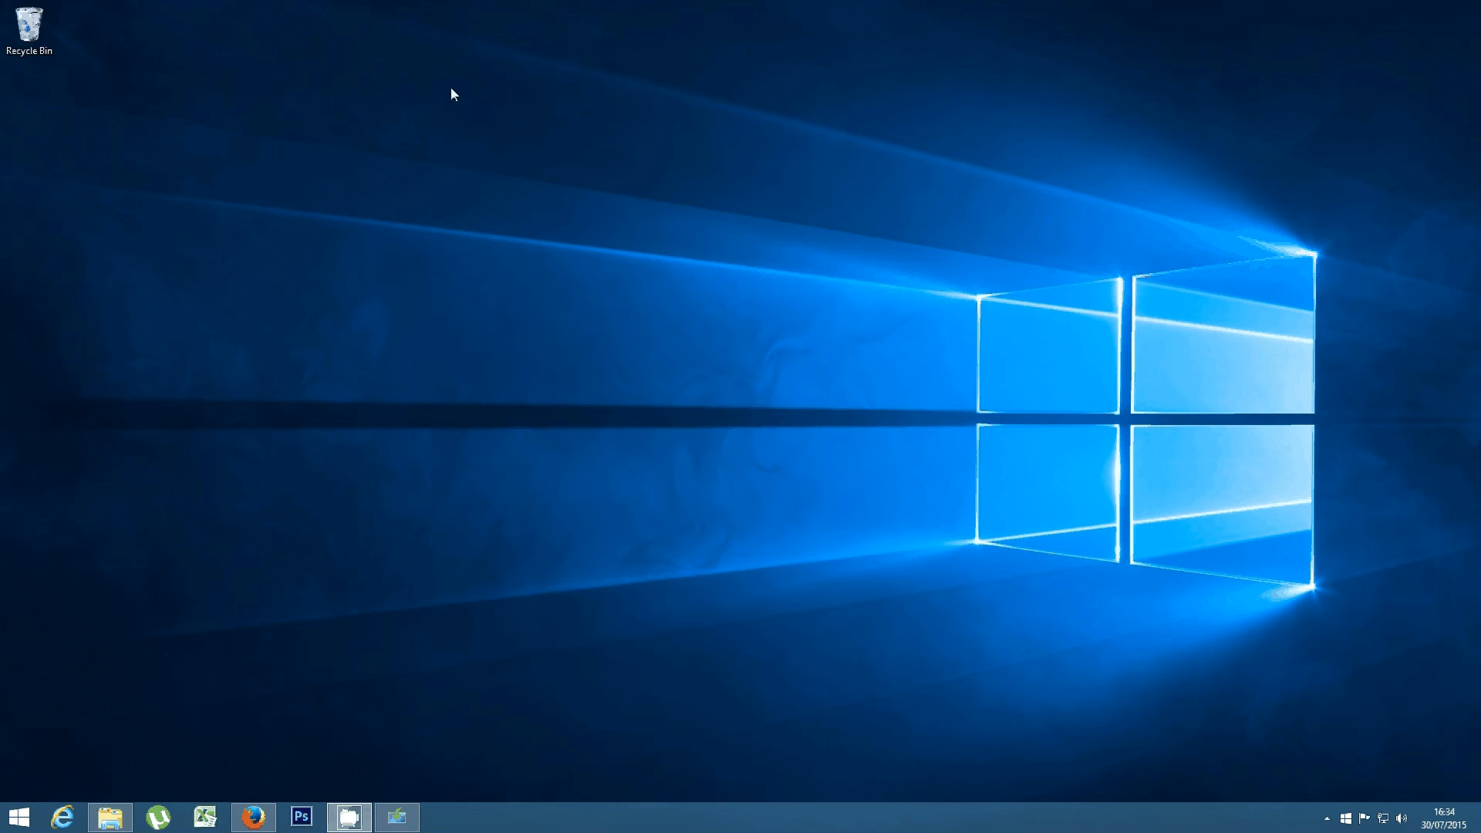
mouse_move(868, 158)
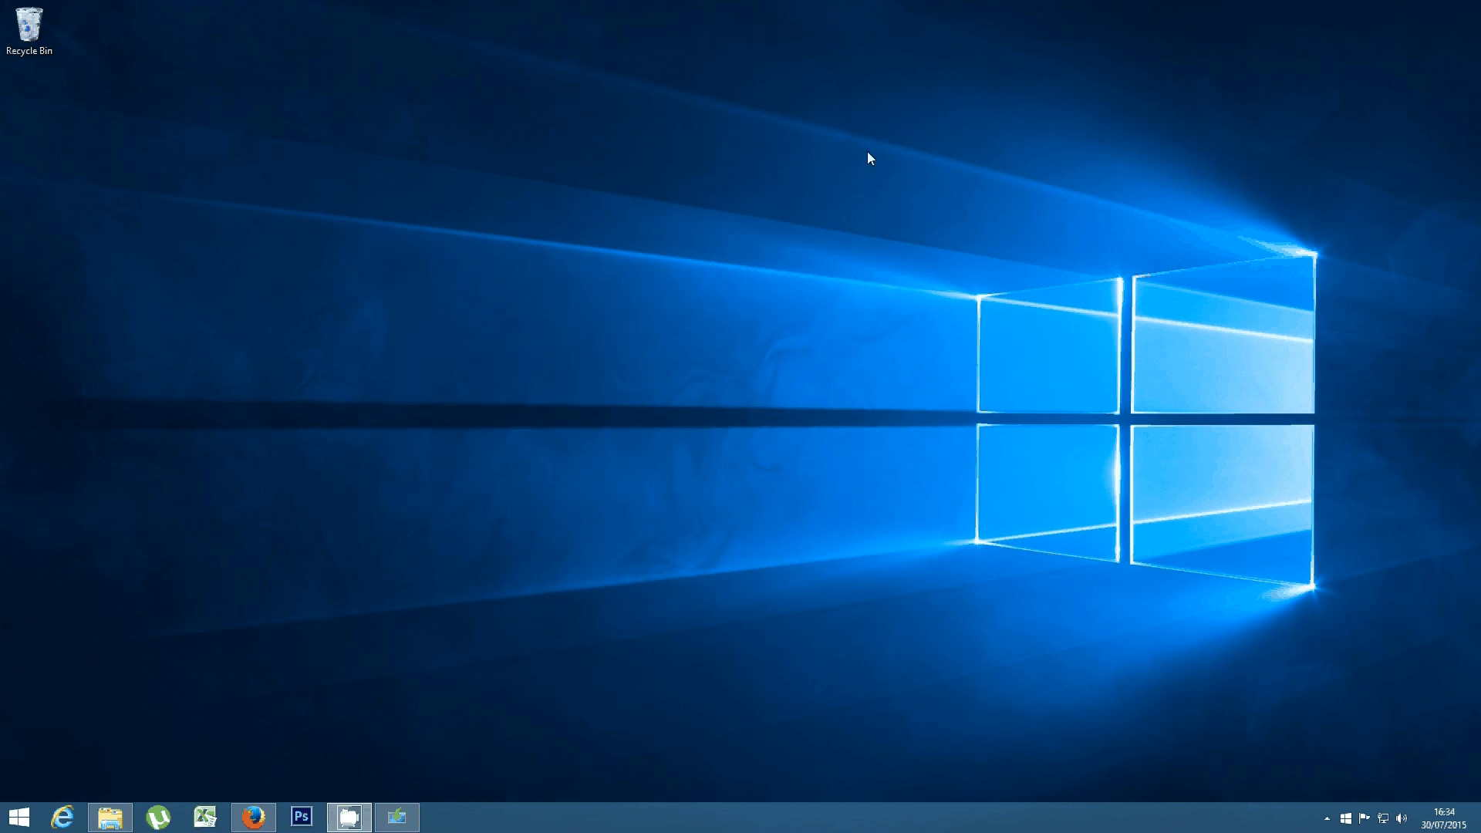
mouse_move(748, 333)
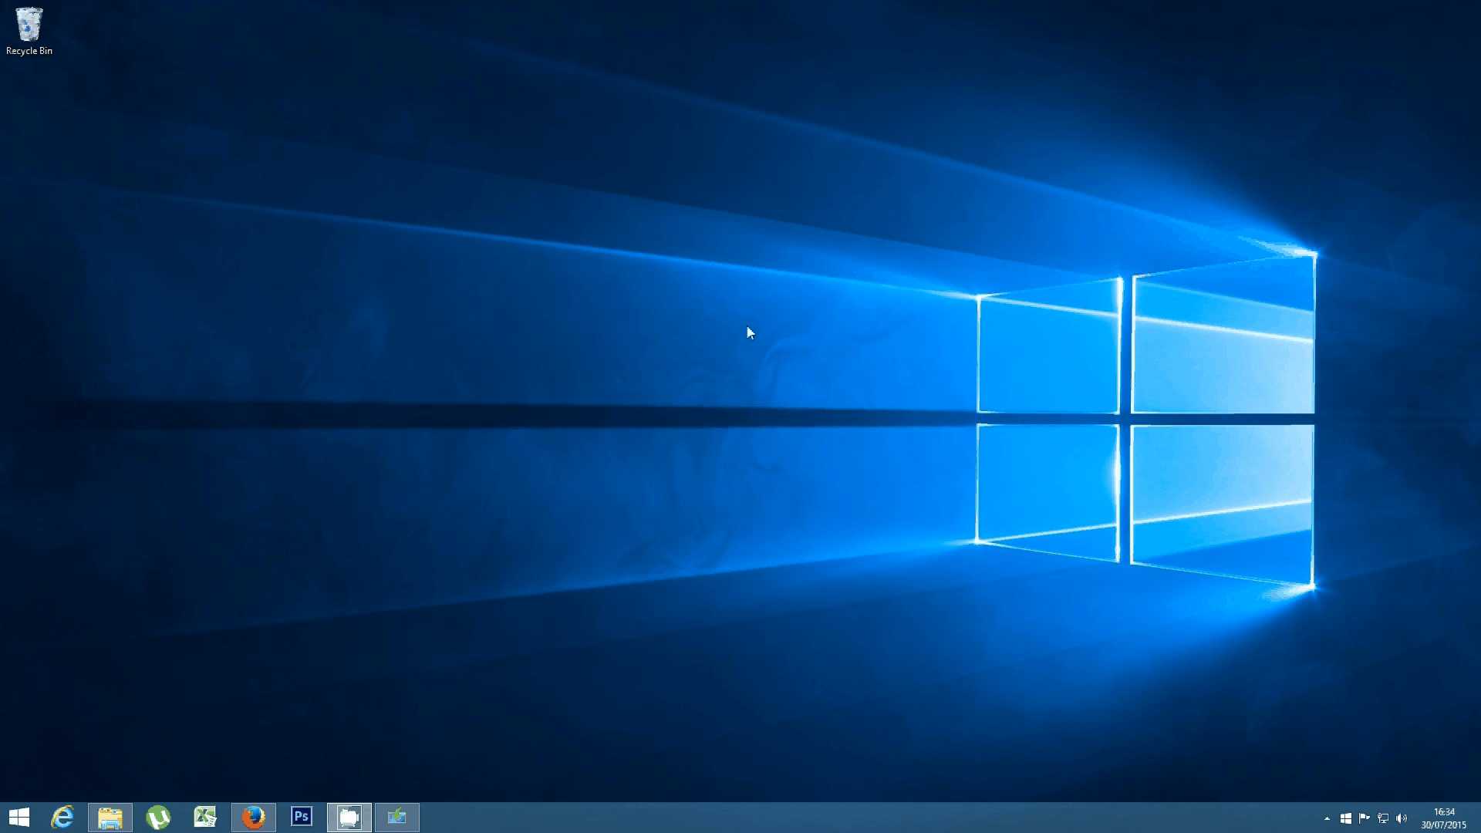
mouse_move(854, 318)
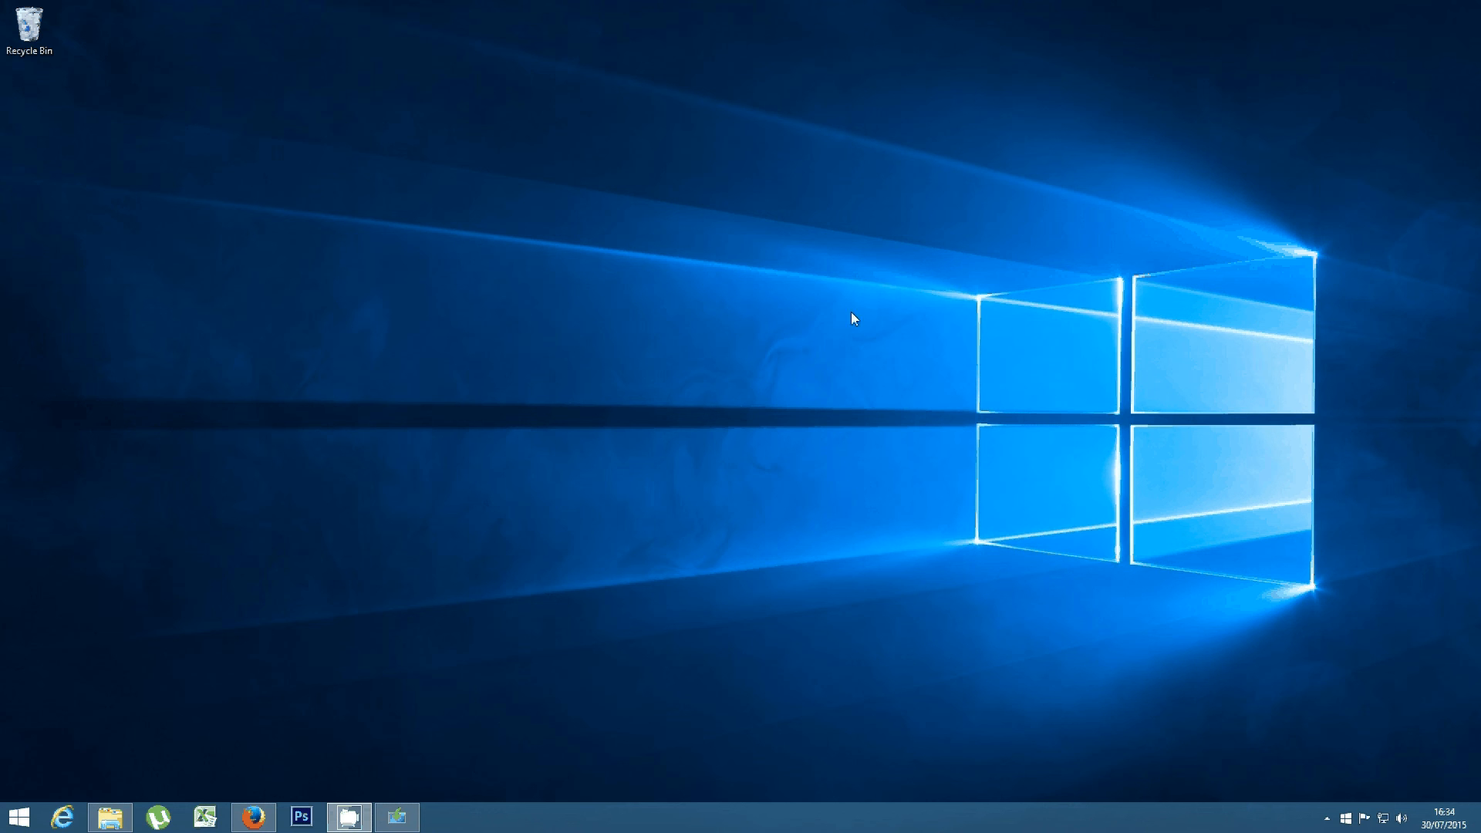
mouse_move(111, 815)
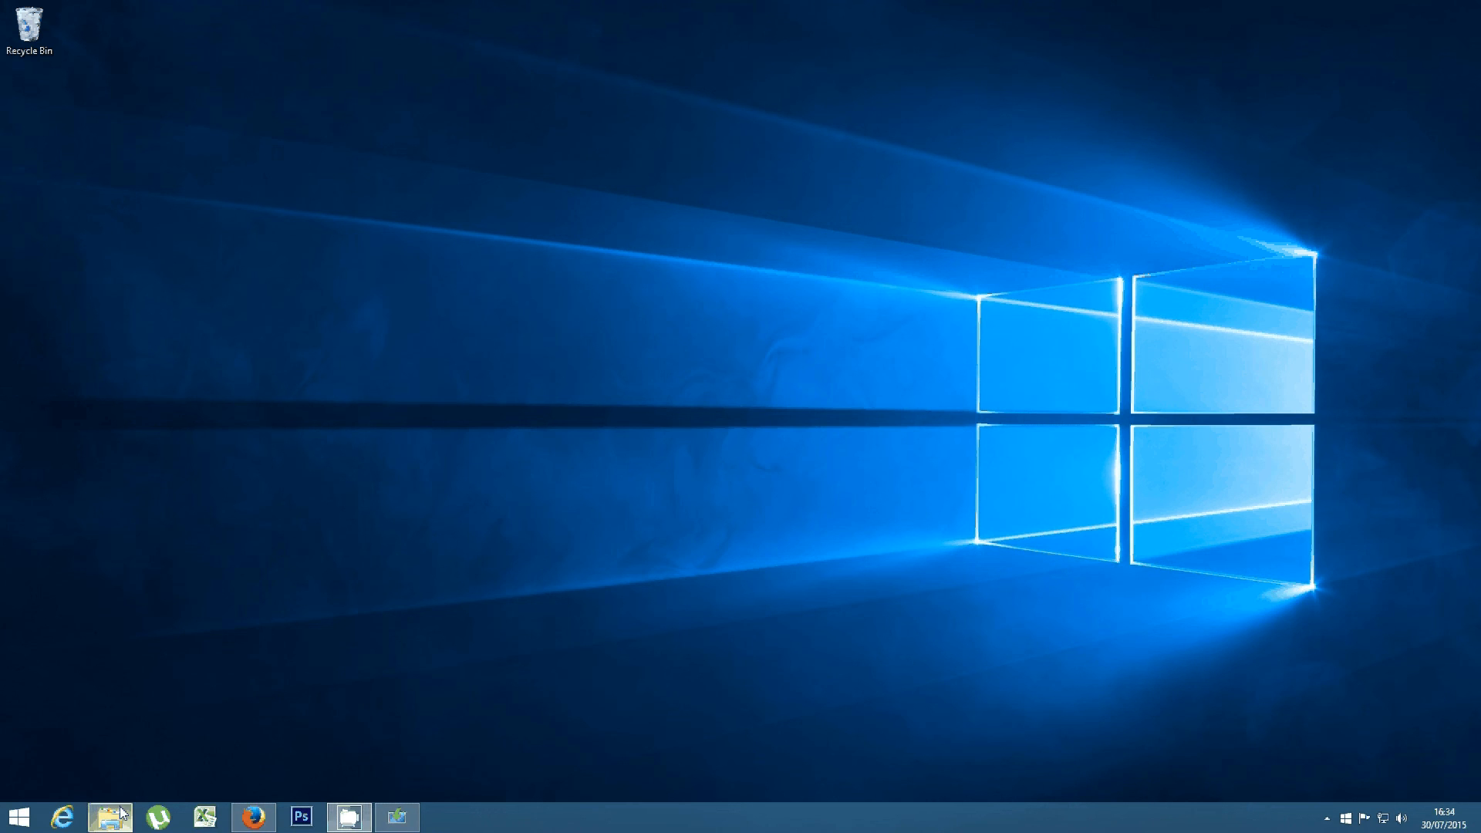
mouse_move(137, 799)
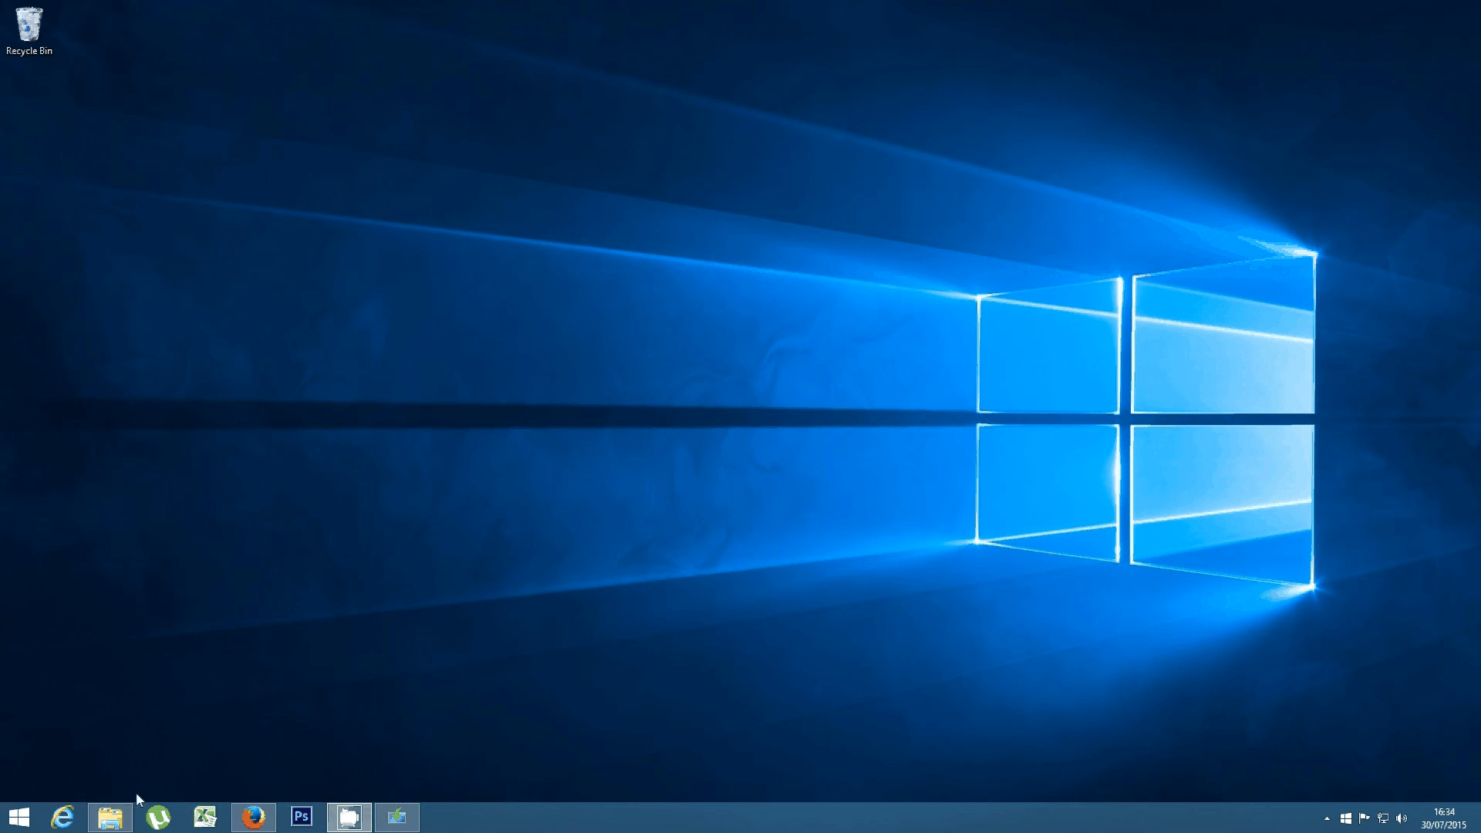
left_click(111, 817)
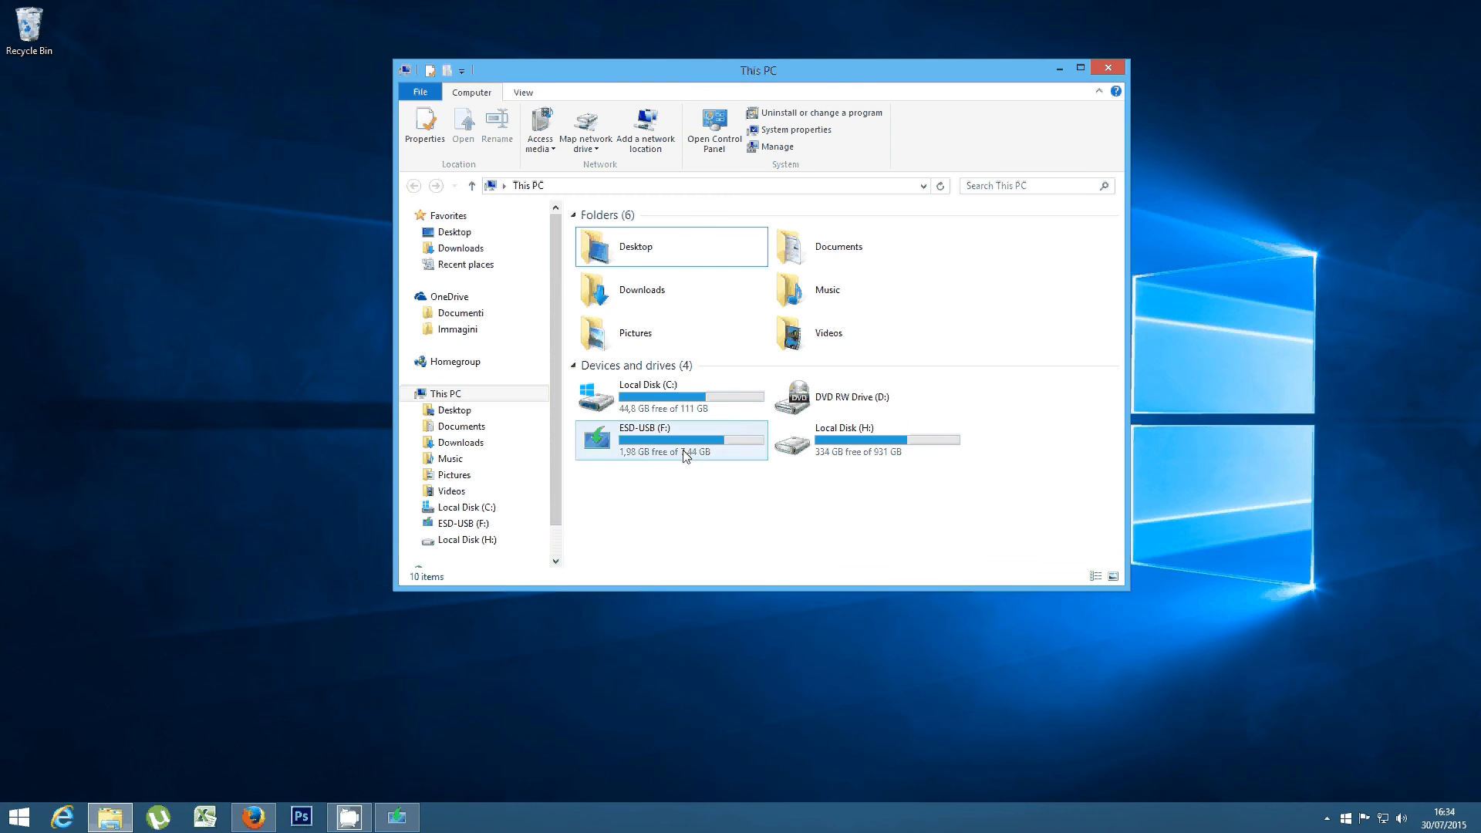
left_click(671, 440)
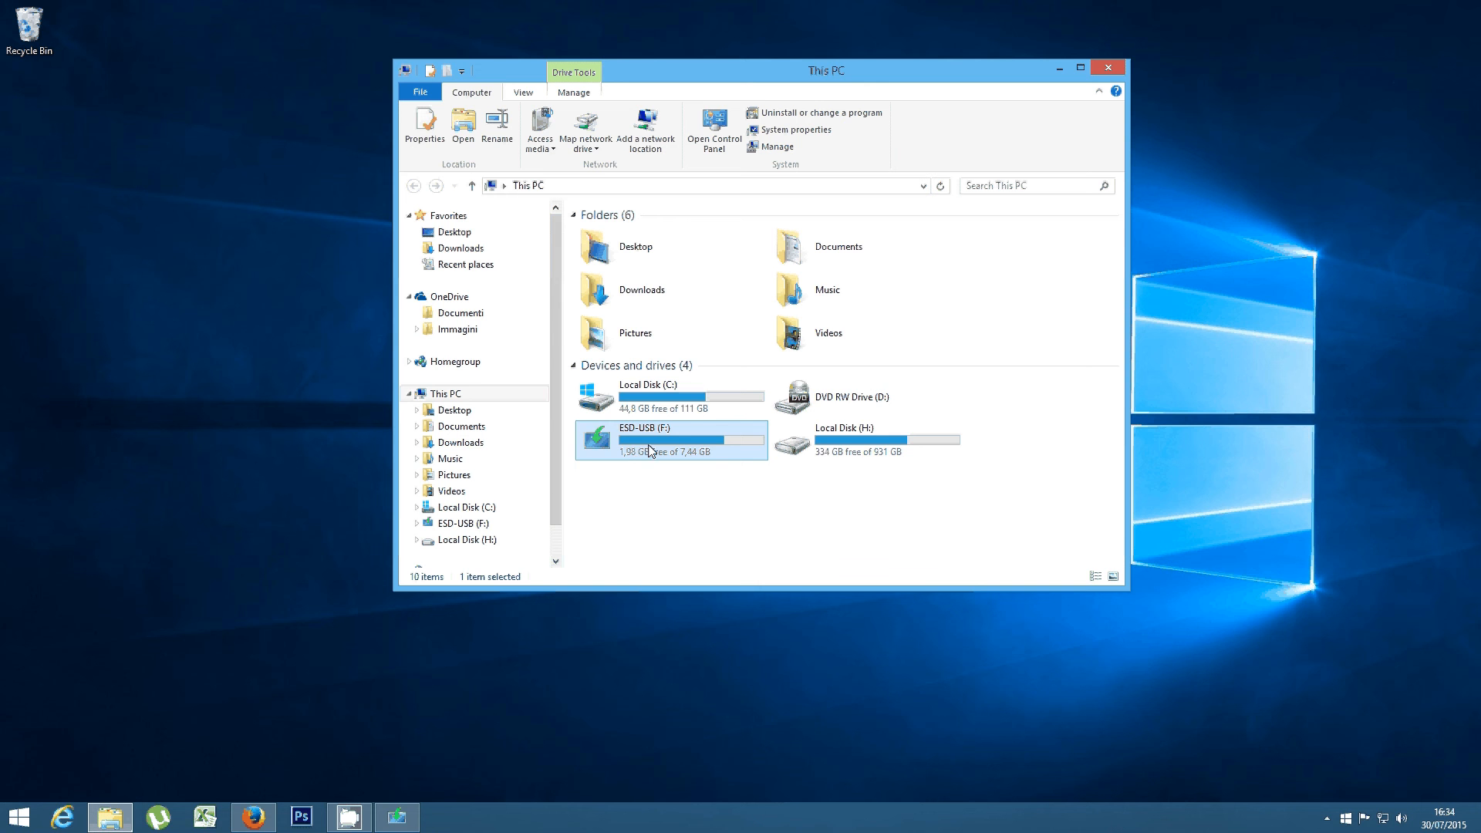
double_click(648, 439)
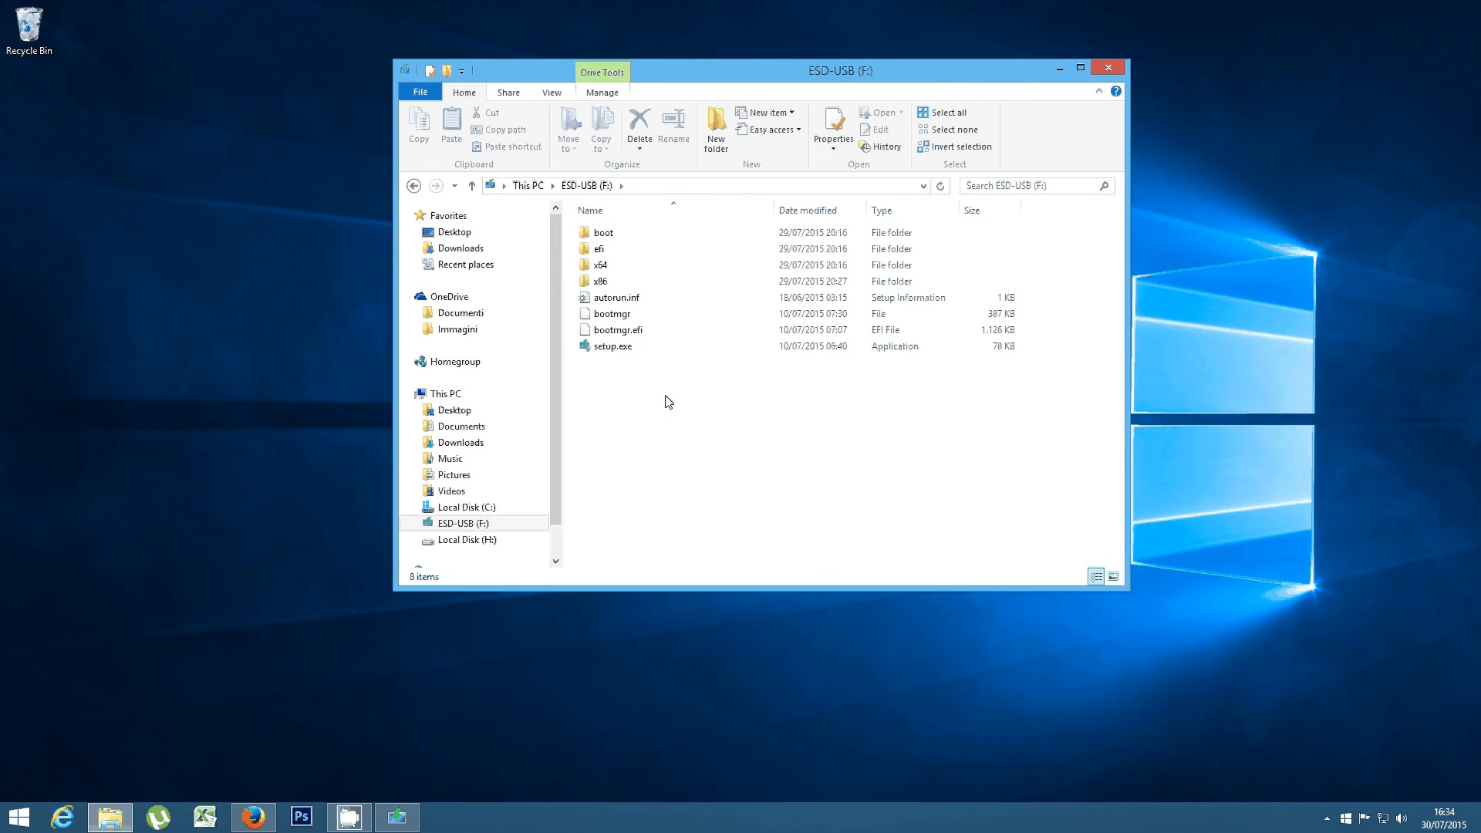
left_click(616, 296)
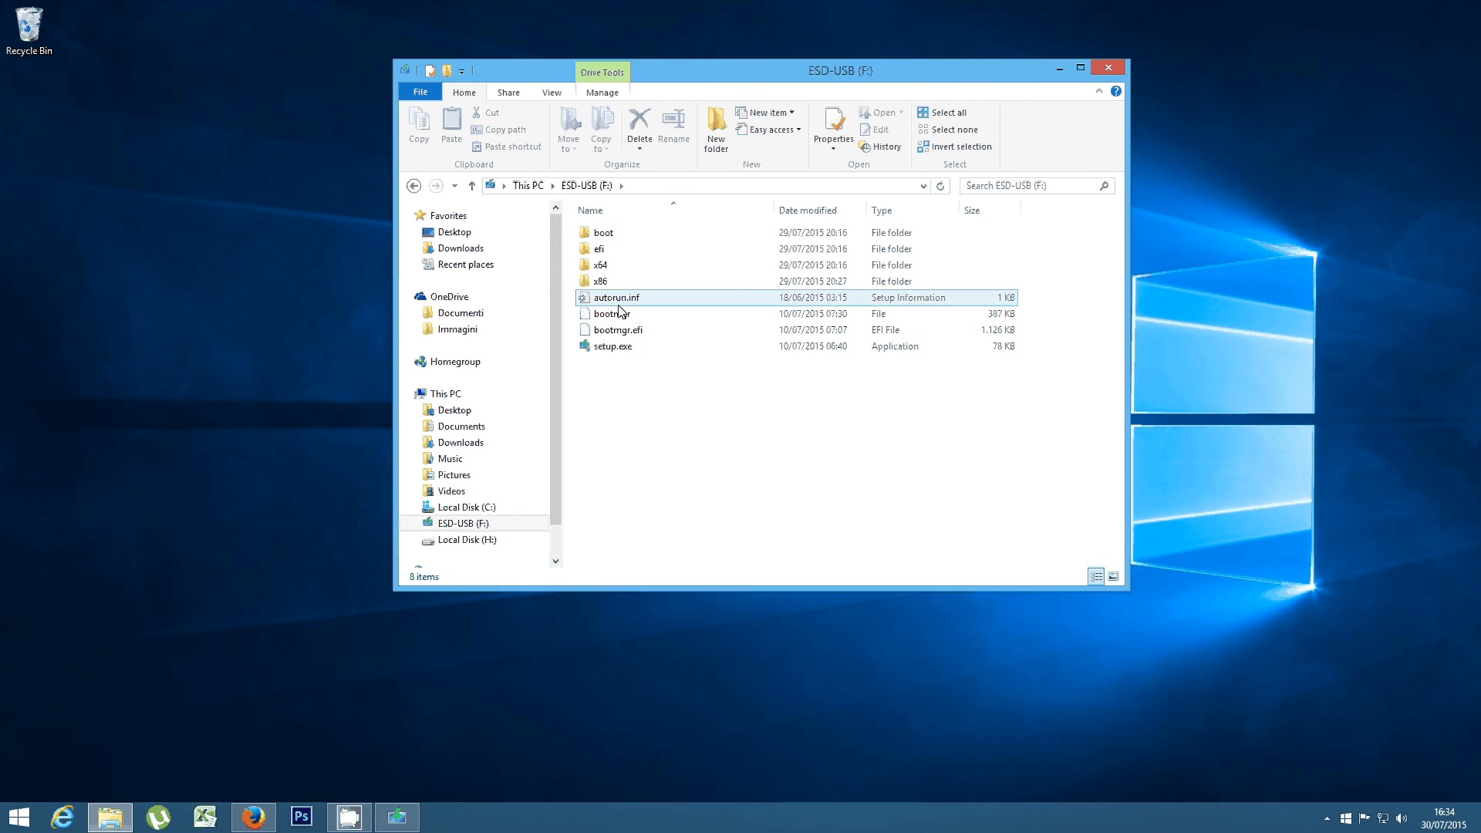
left_click(613, 346)
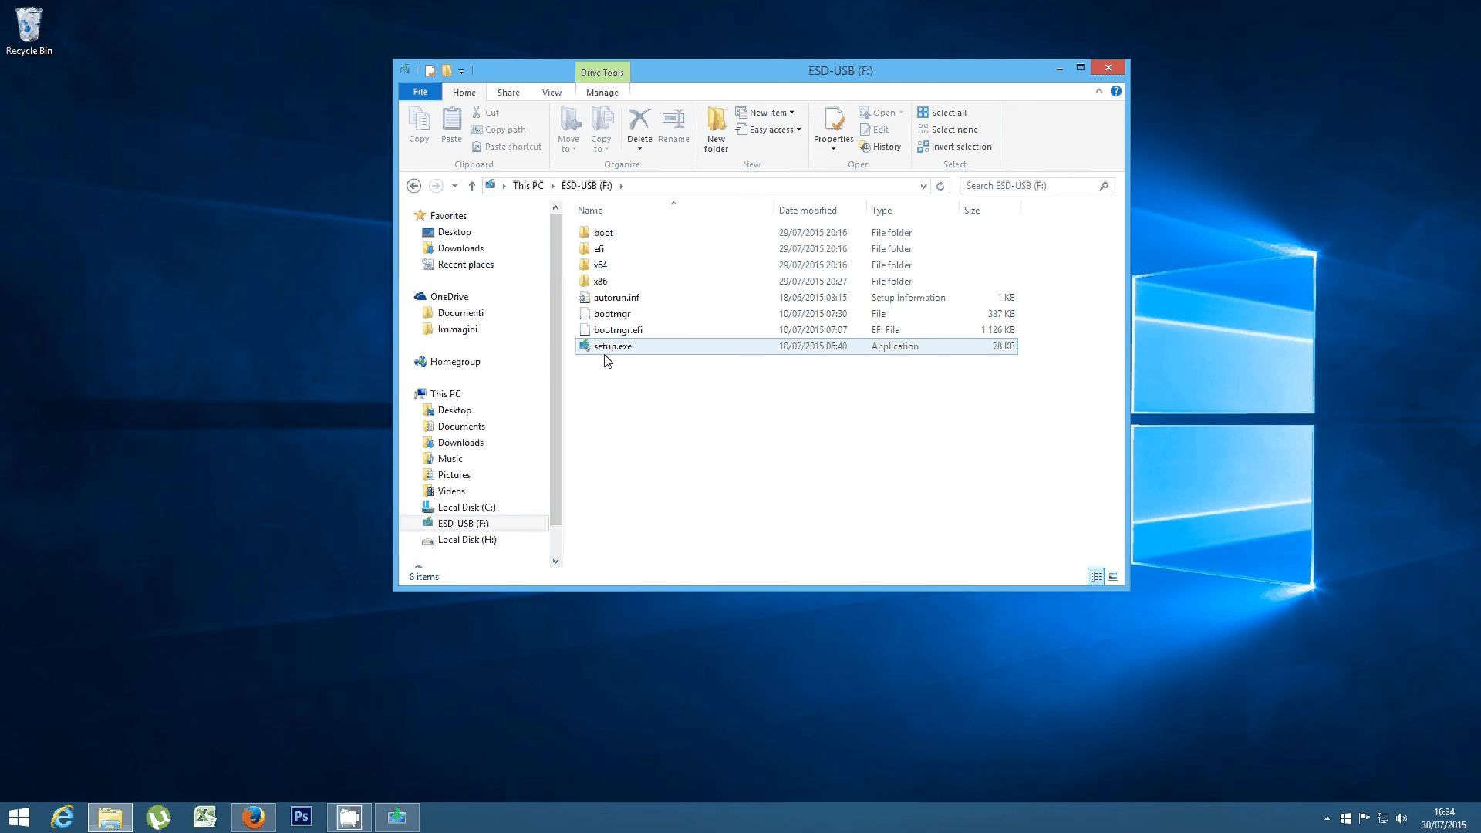
mouse_move(607, 359)
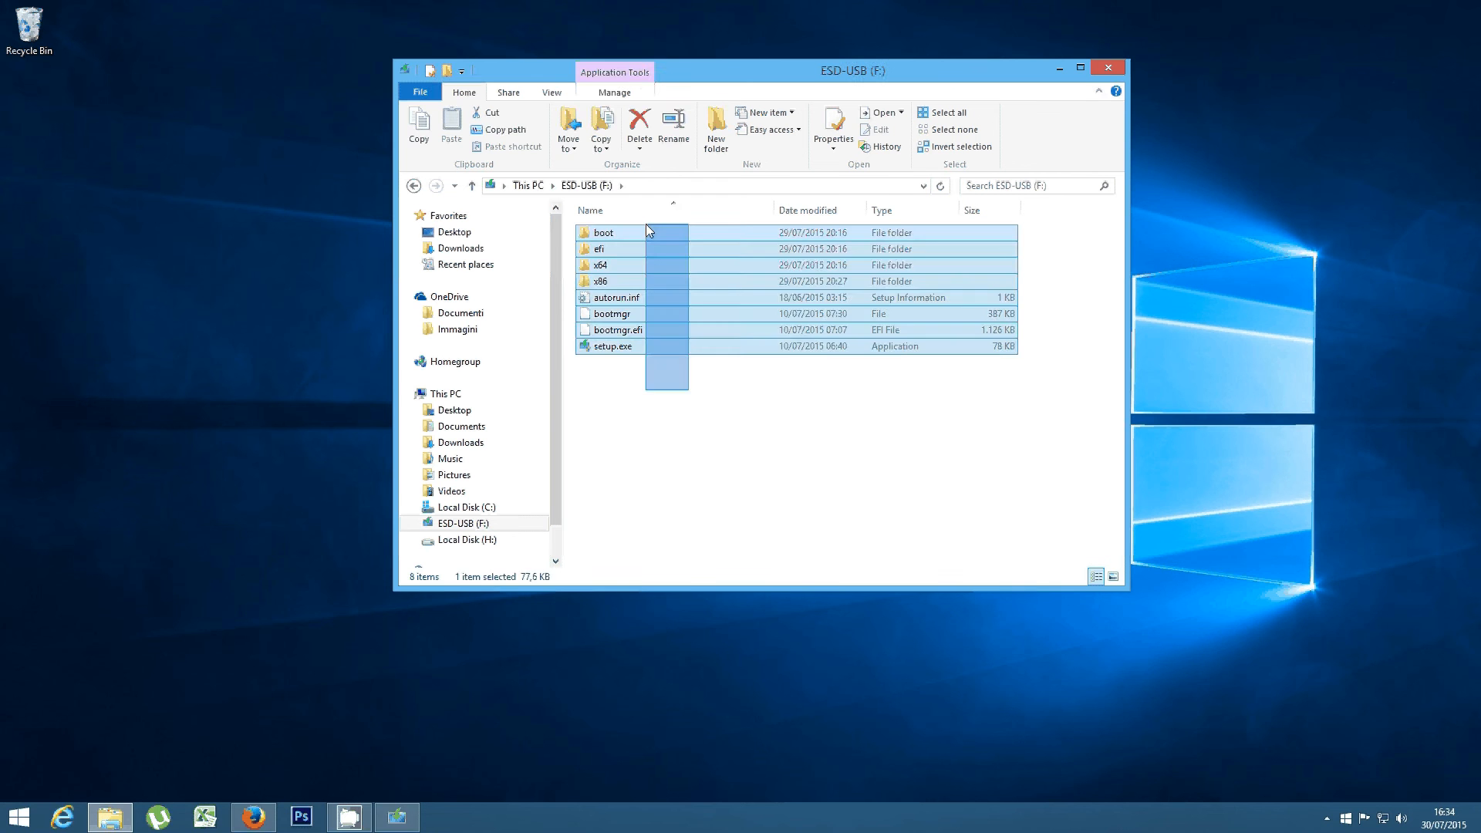
left_click(654, 390)
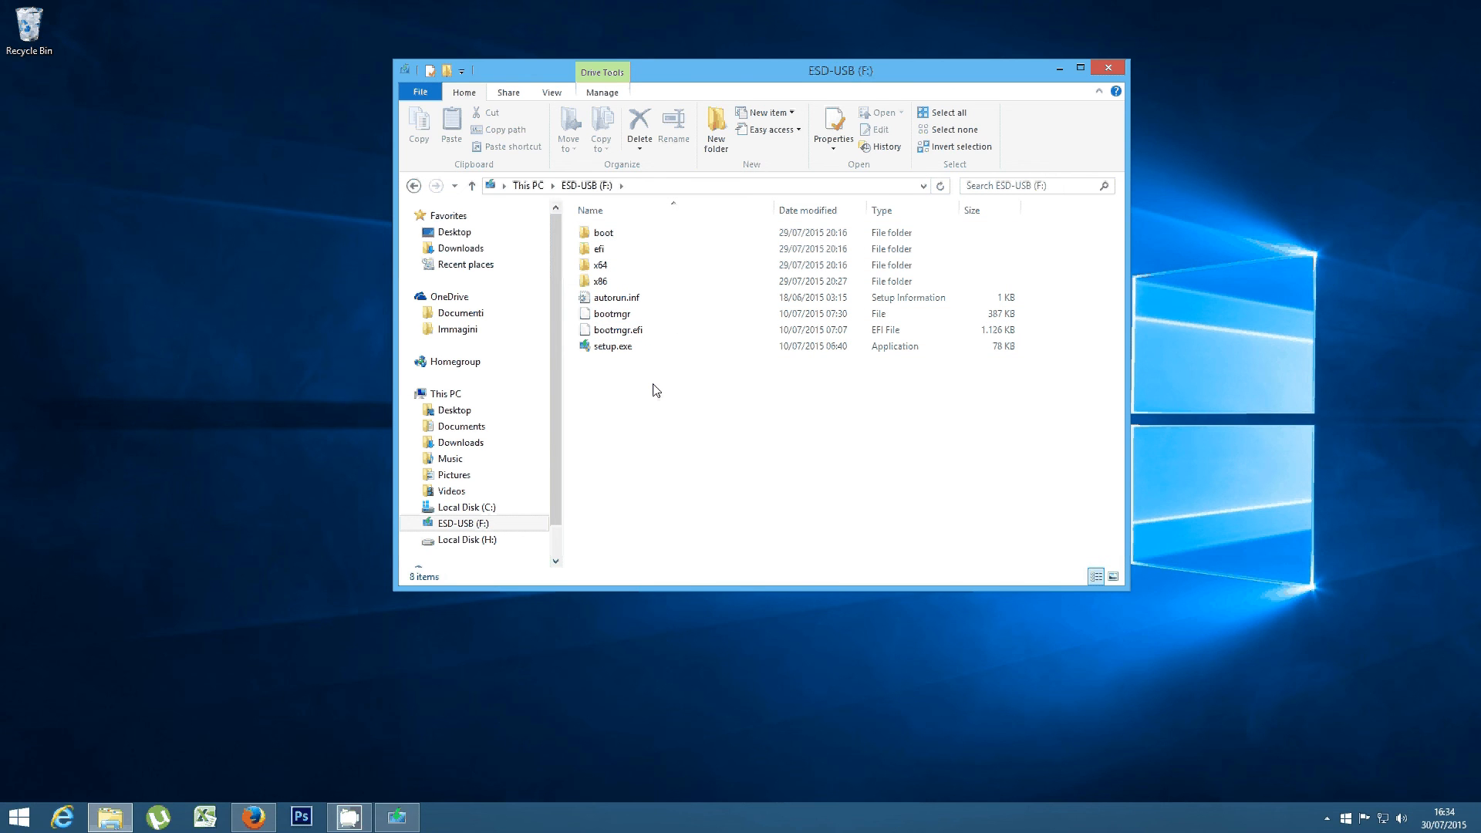
left_click(614, 346)
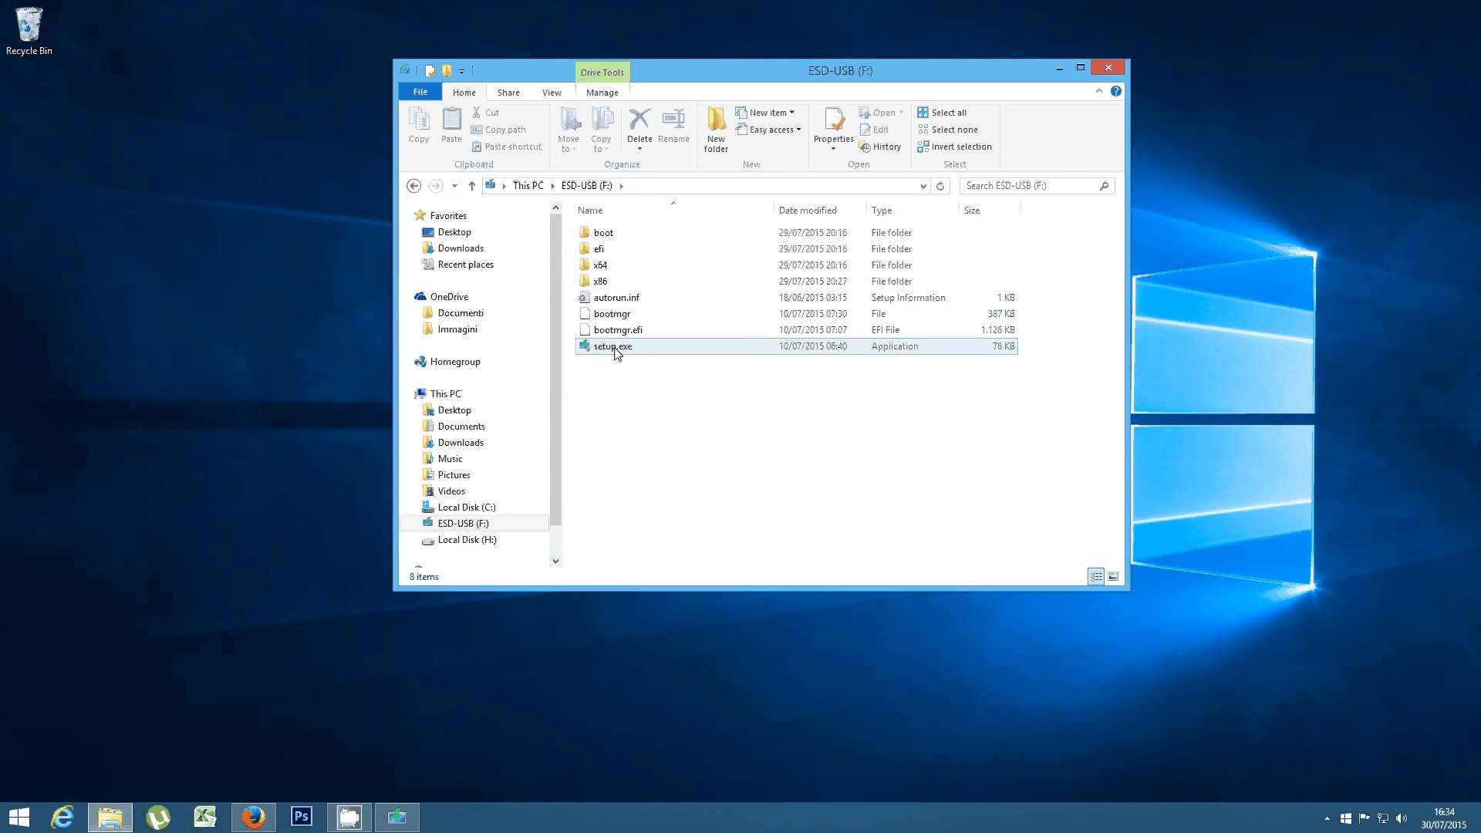
mouse_move(616, 345)
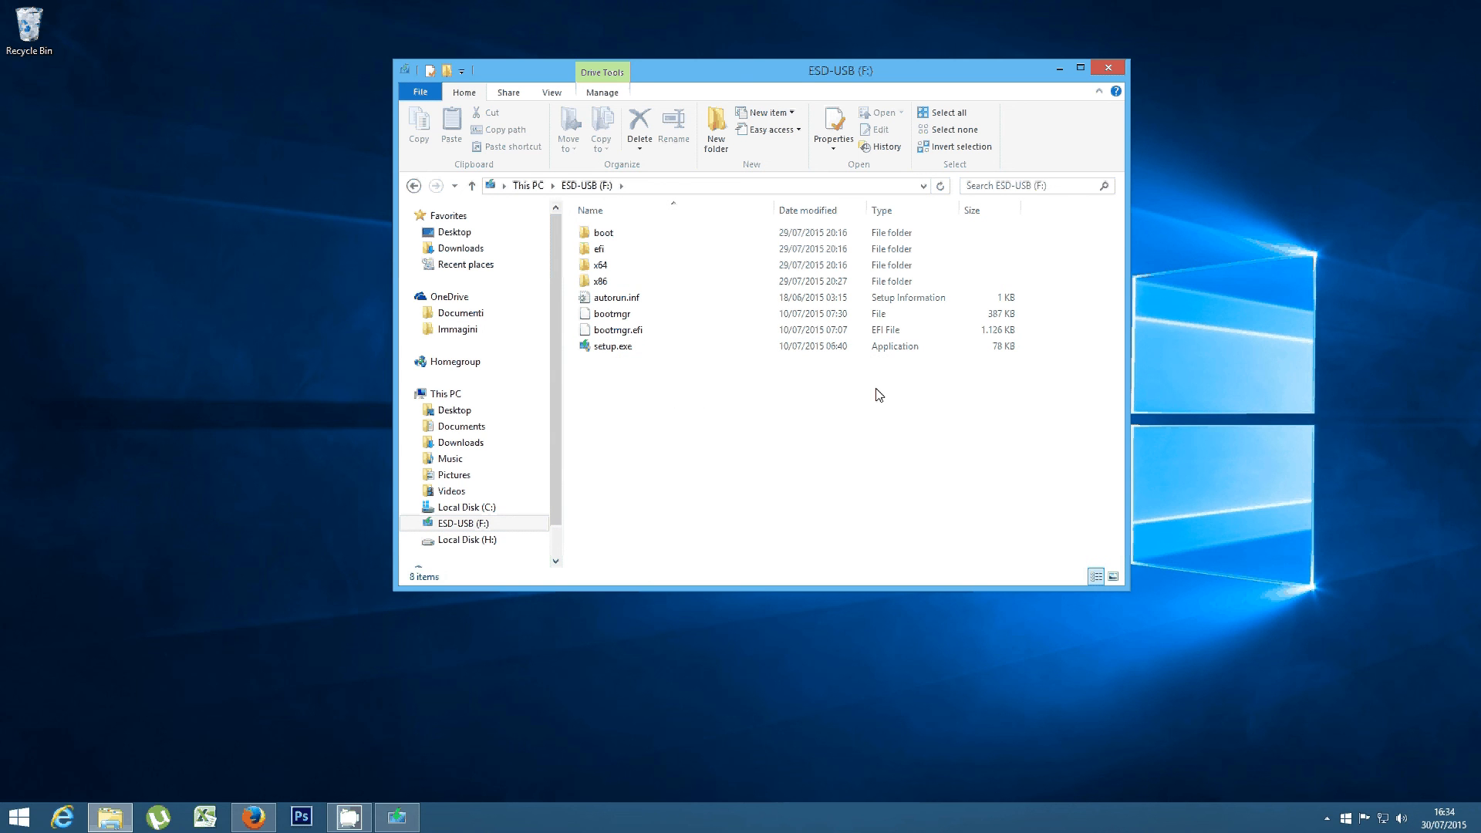
mouse_move(836, 435)
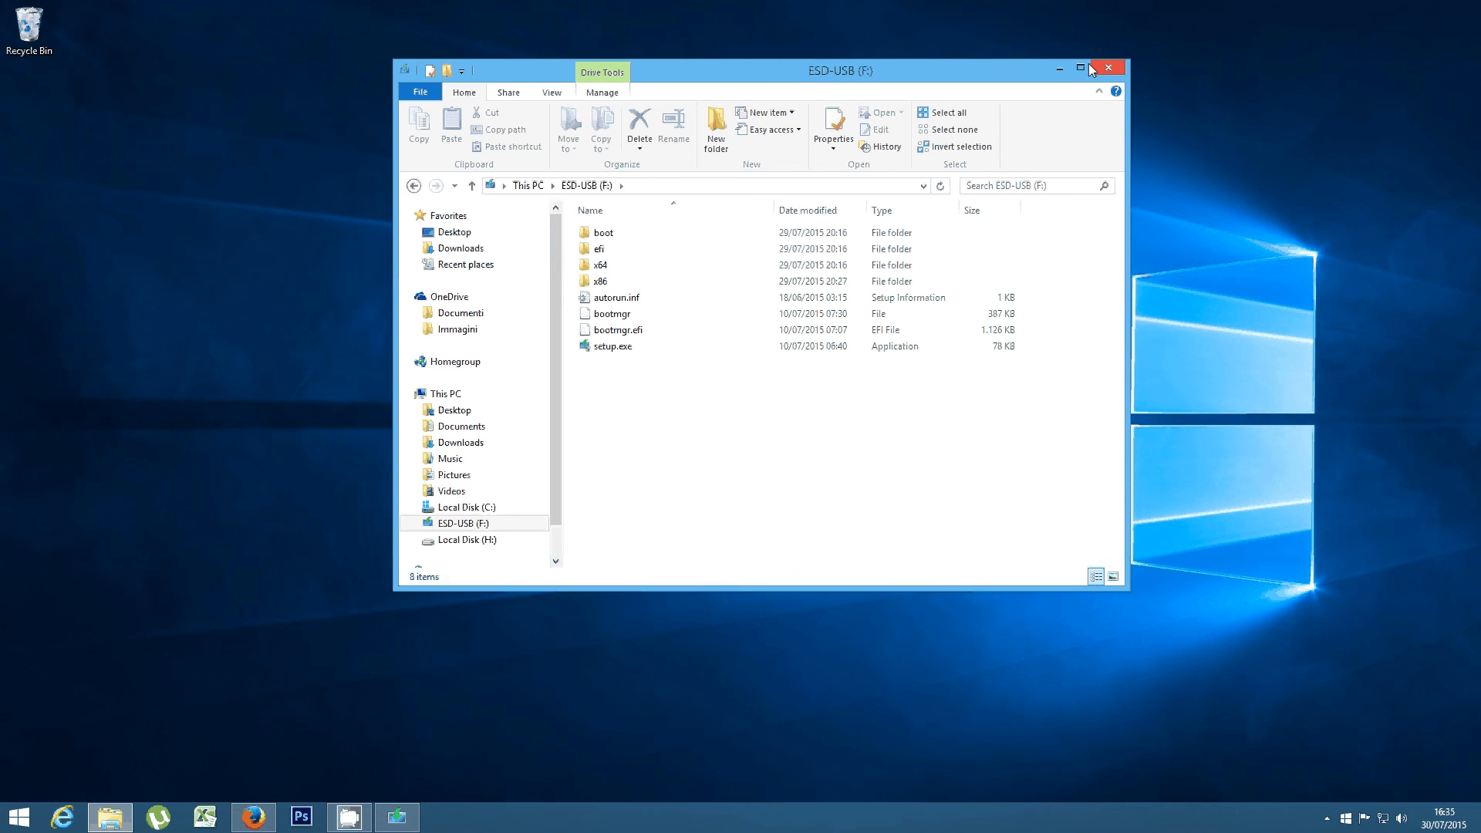
left_click(1108, 66)
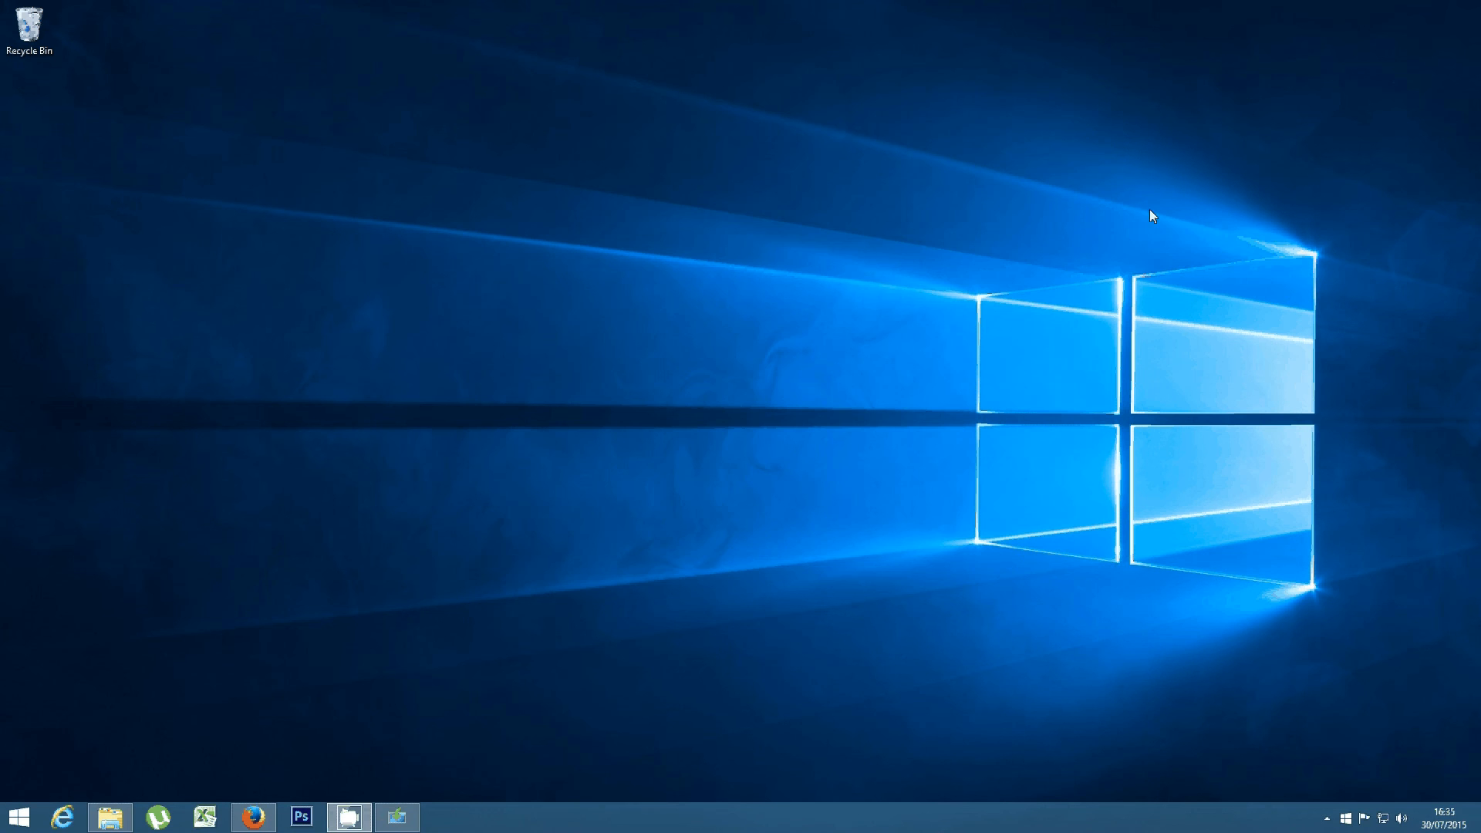
mouse_move(1140, 176)
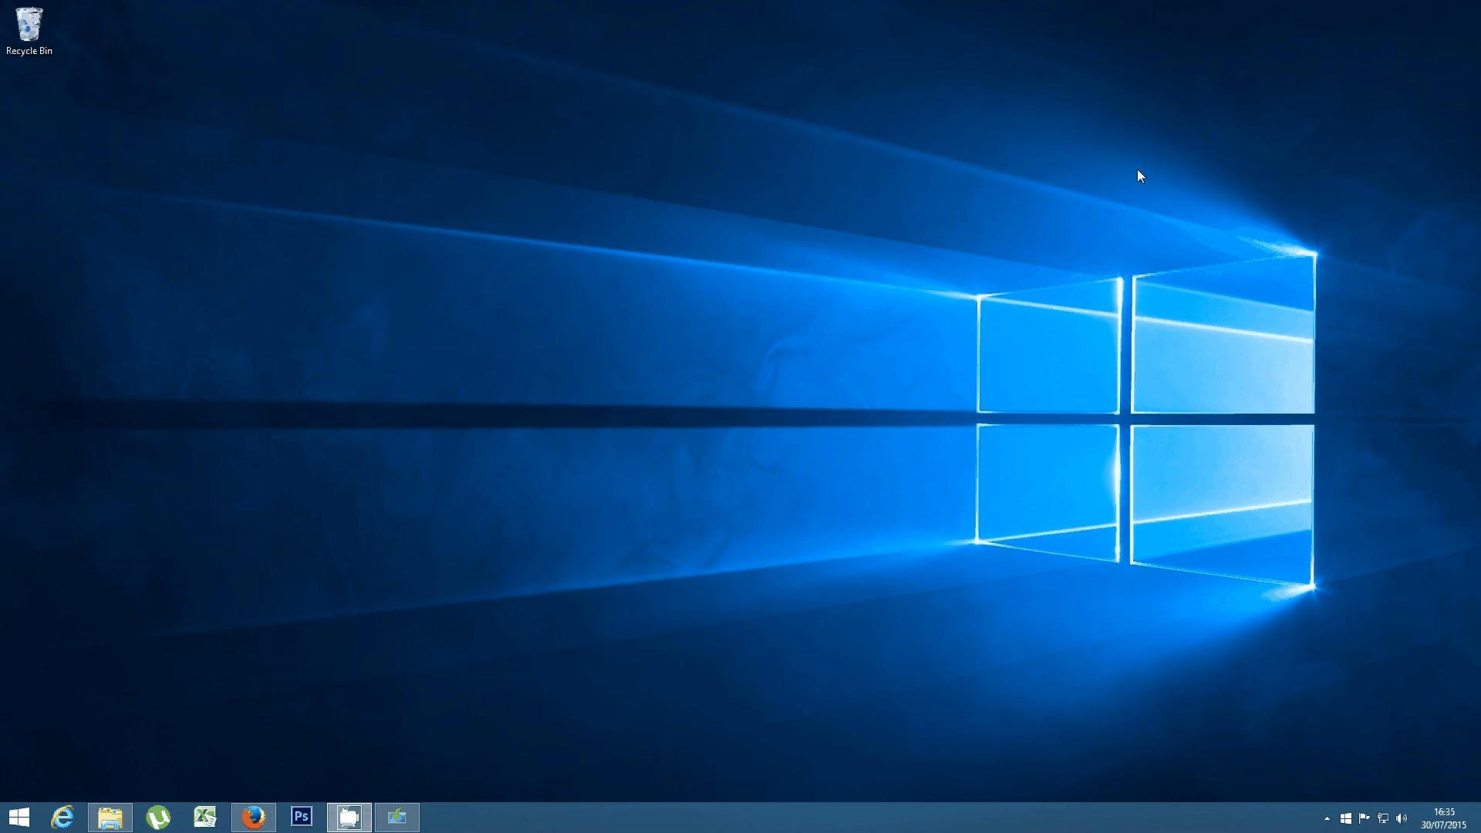
mouse_move(335, 718)
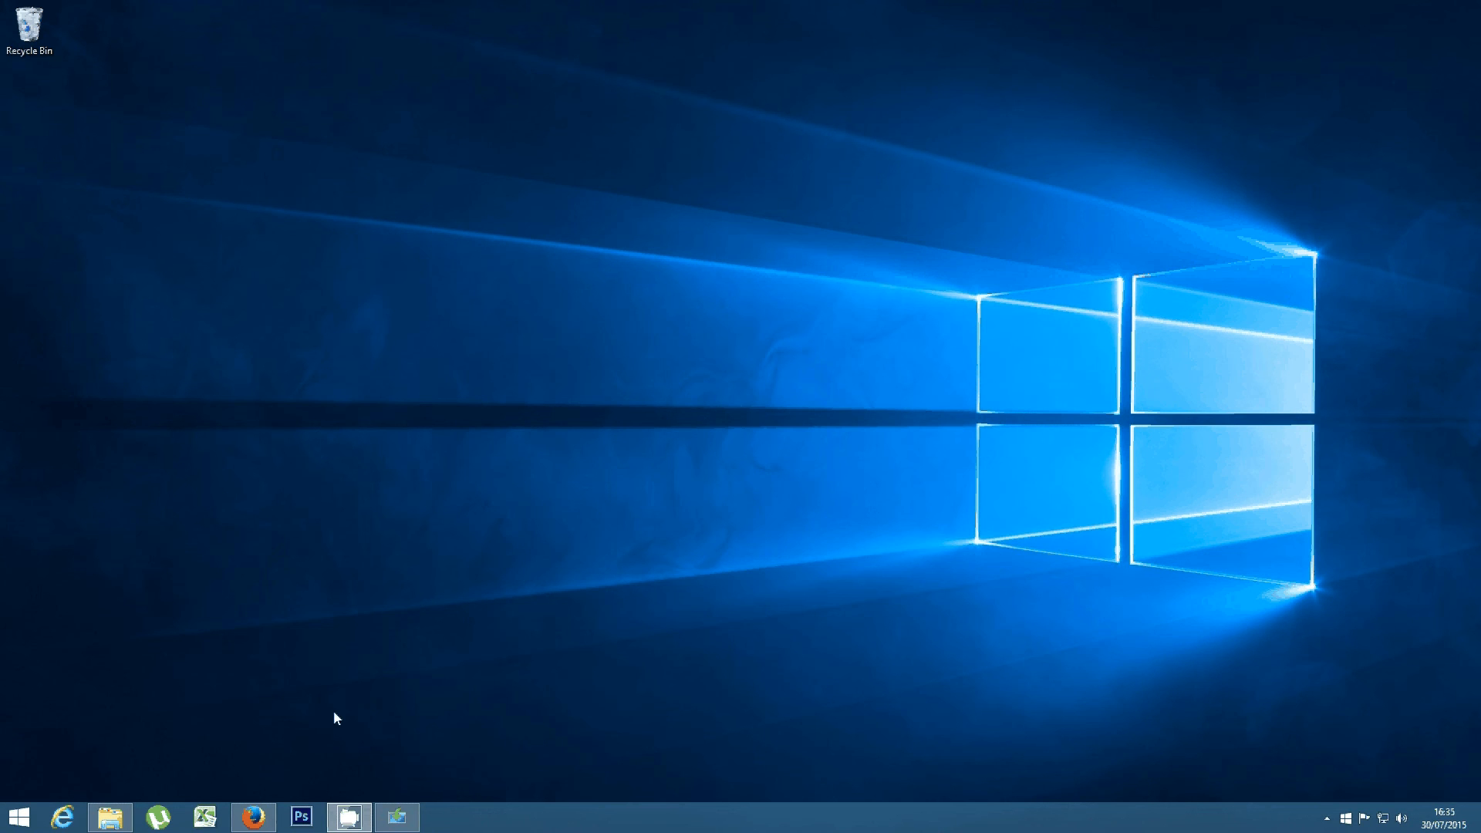
left_click(252, 818)
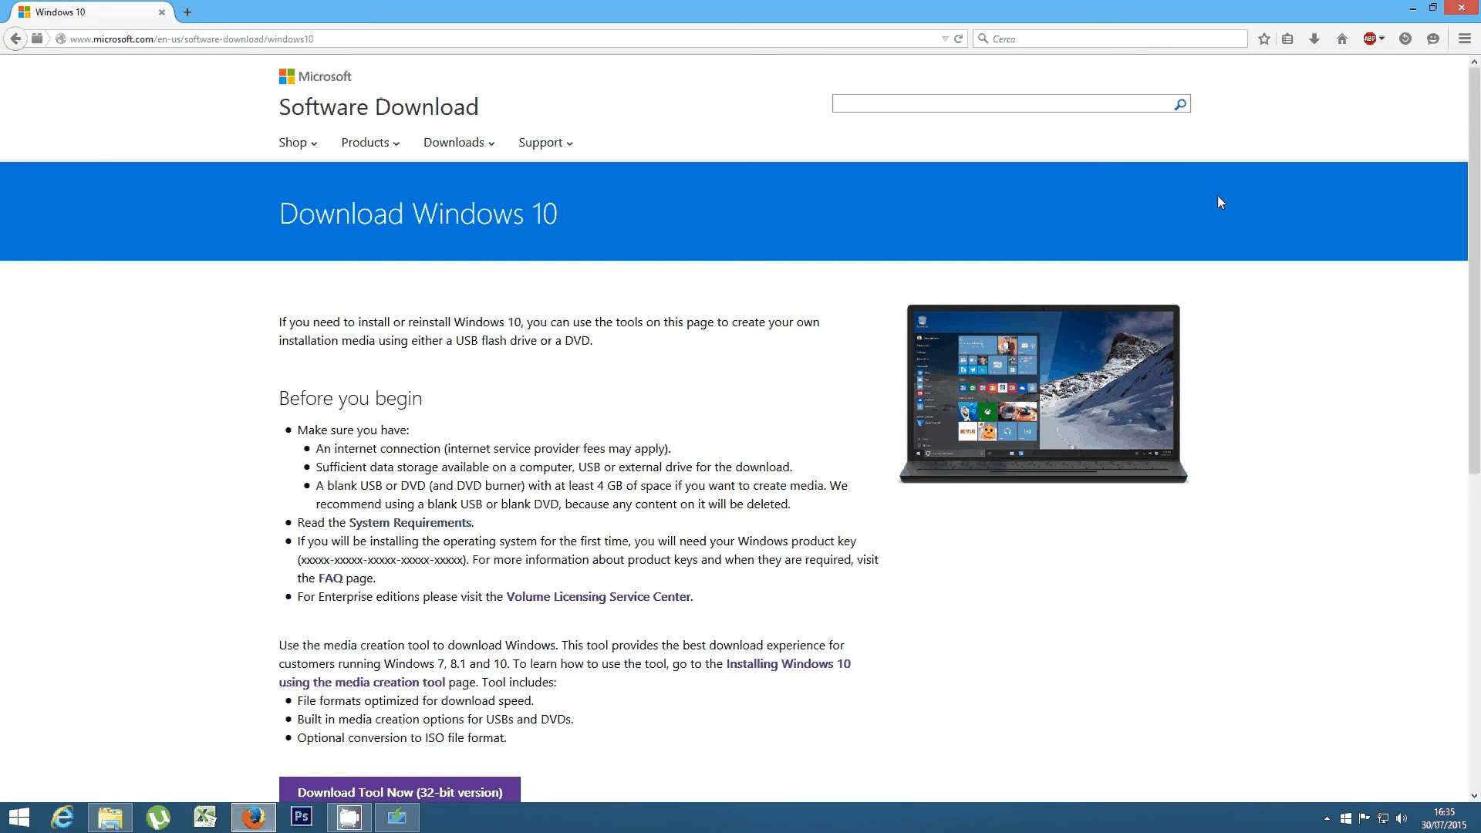
mouse_move(1210, 209)
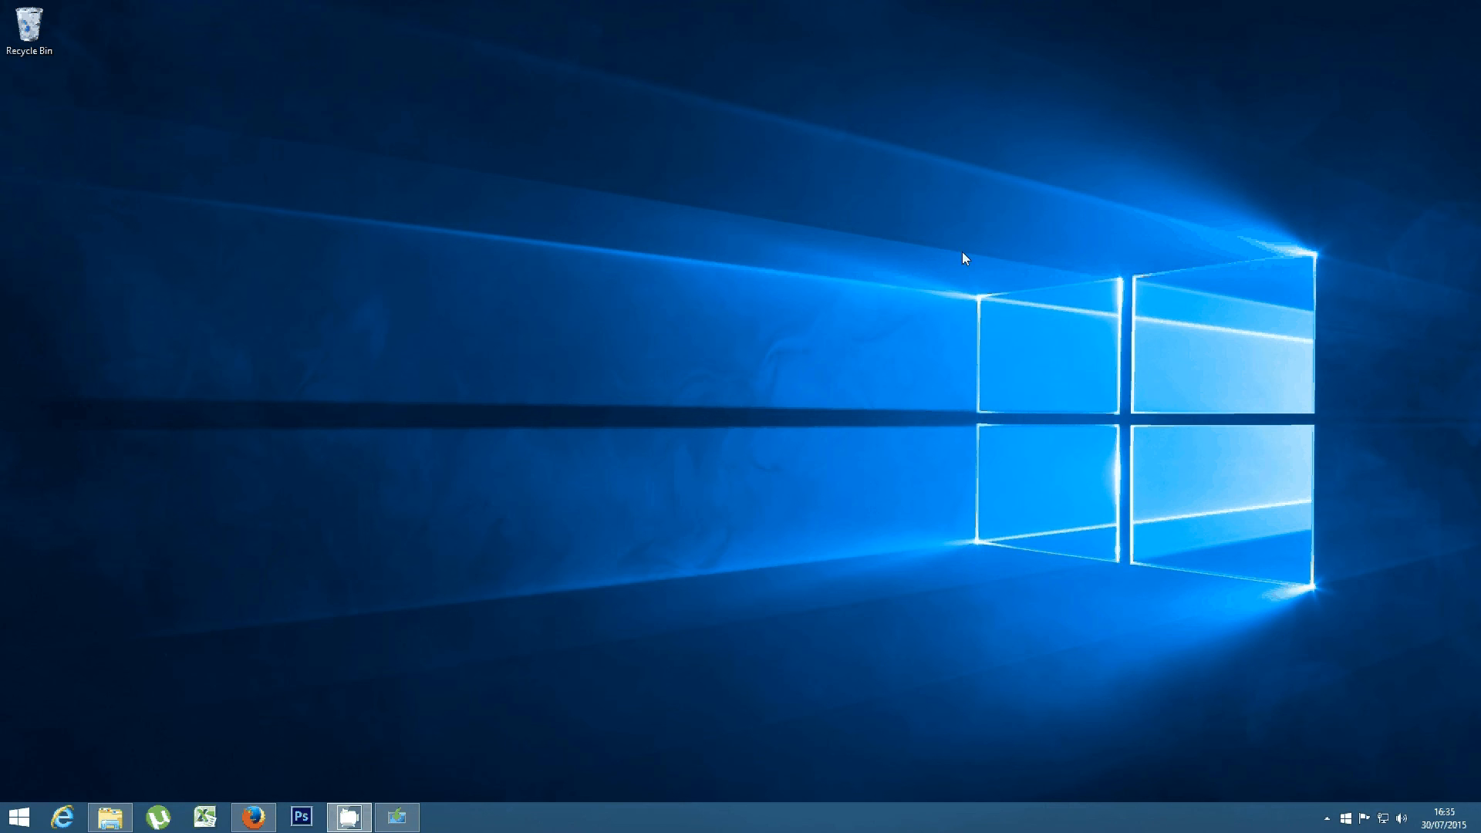
mouse_move(1374, 639)
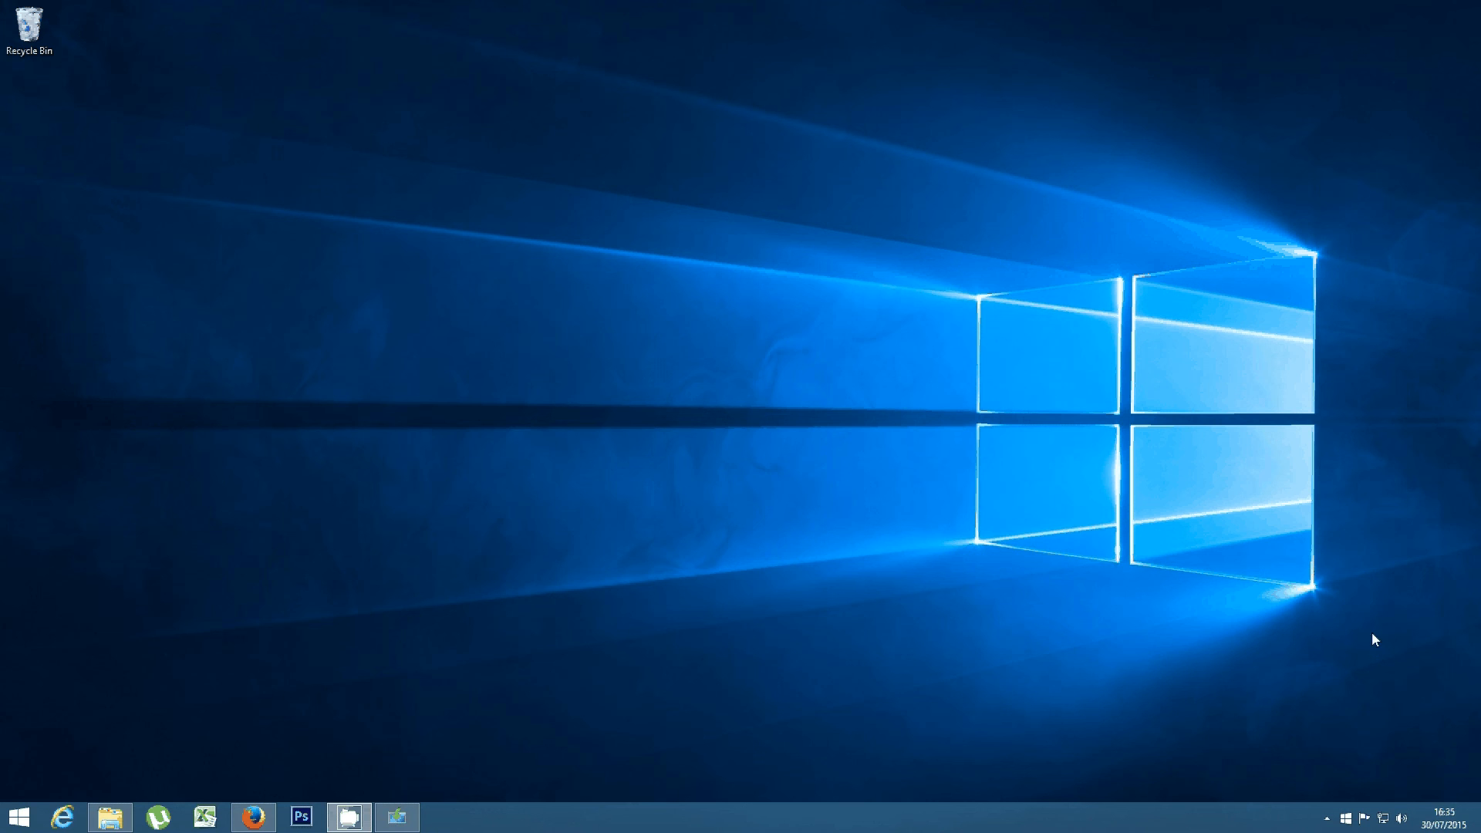
mouse_move(1389, 650)
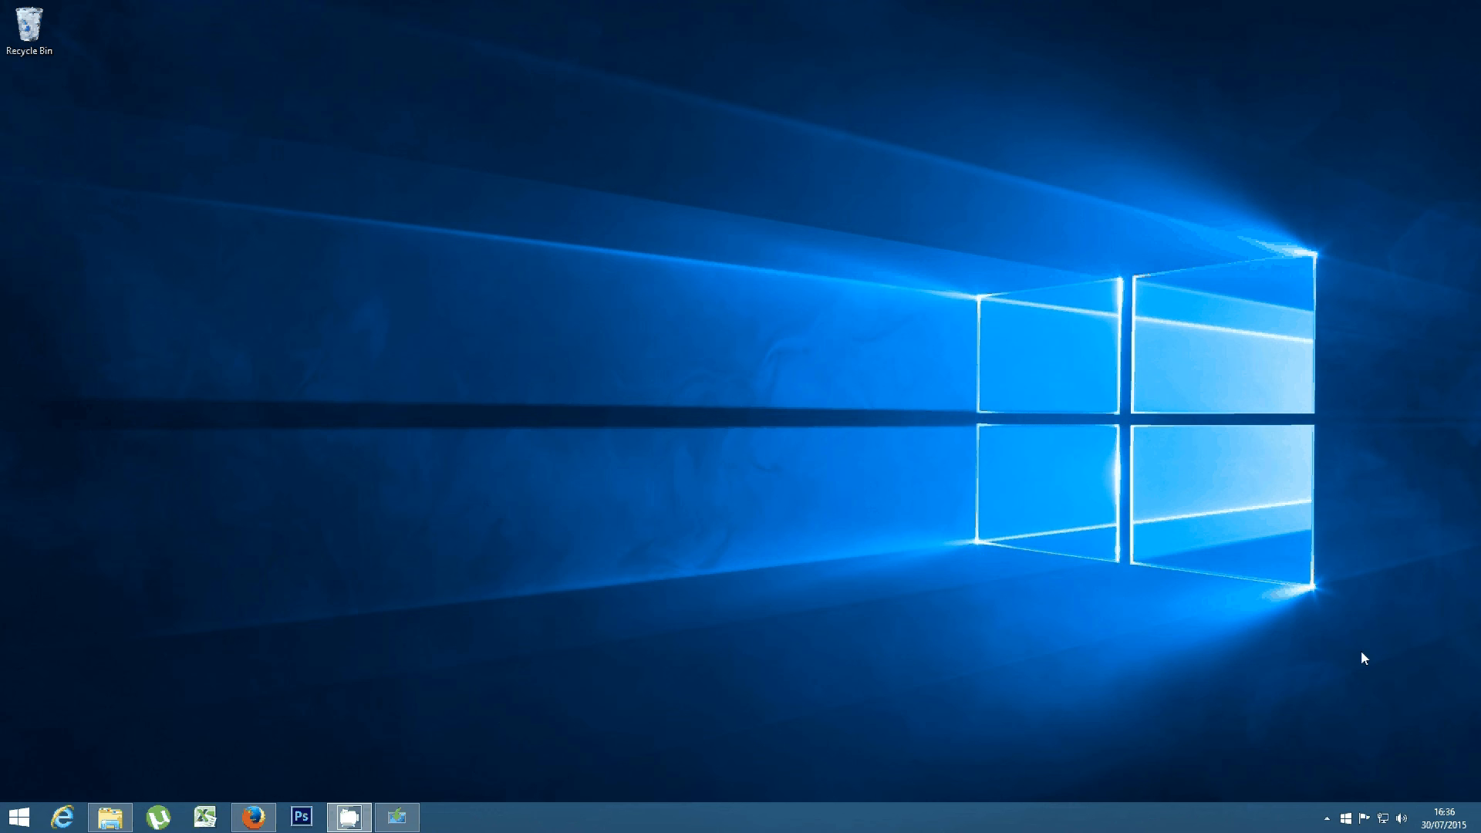
Show the hidden notification-area icons flyout from the taskbar
left_click(1327, 818)
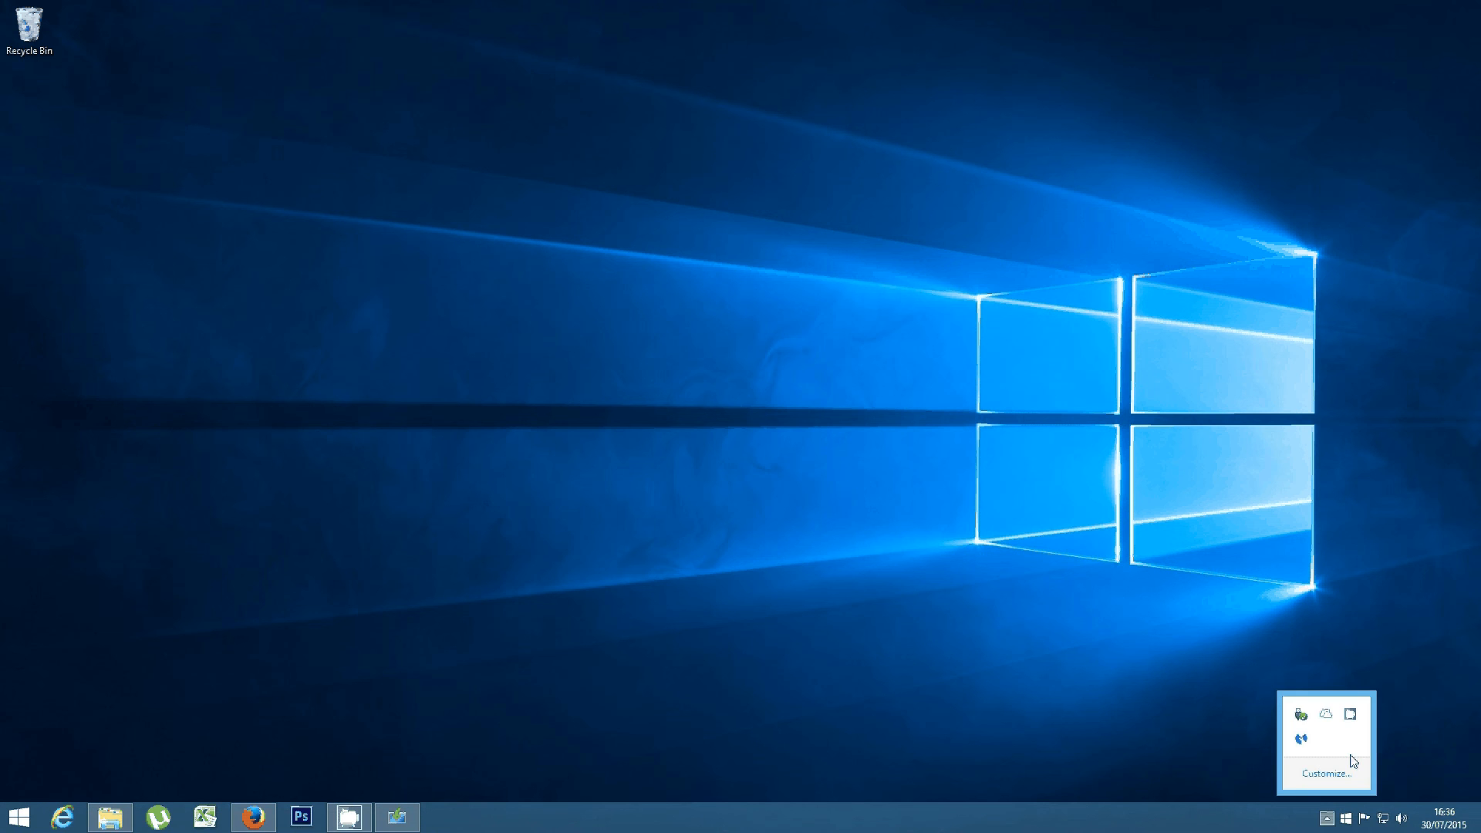